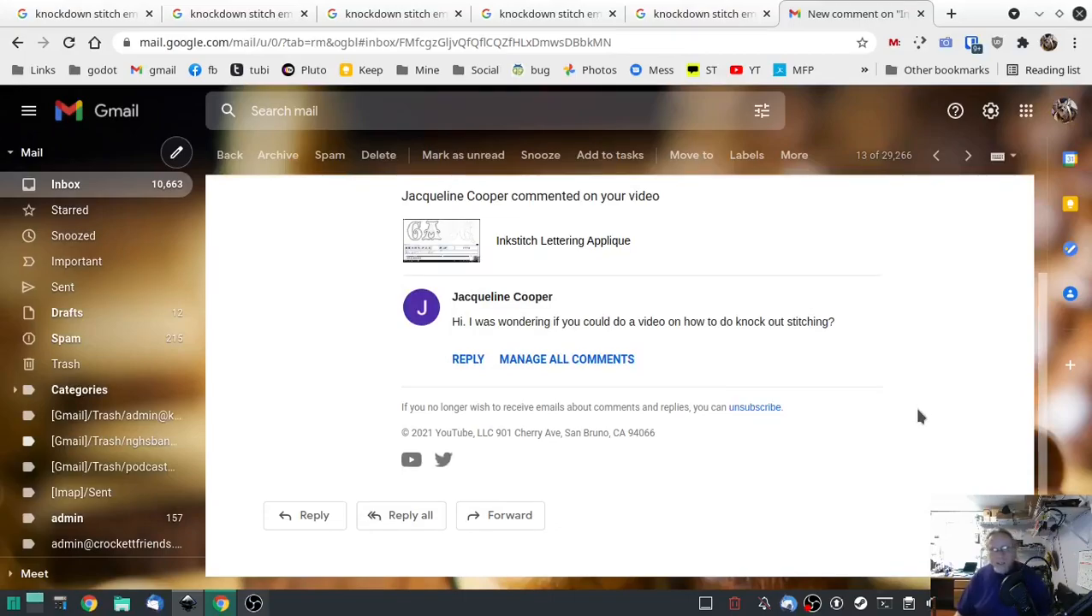
mouse_move(900, 399)
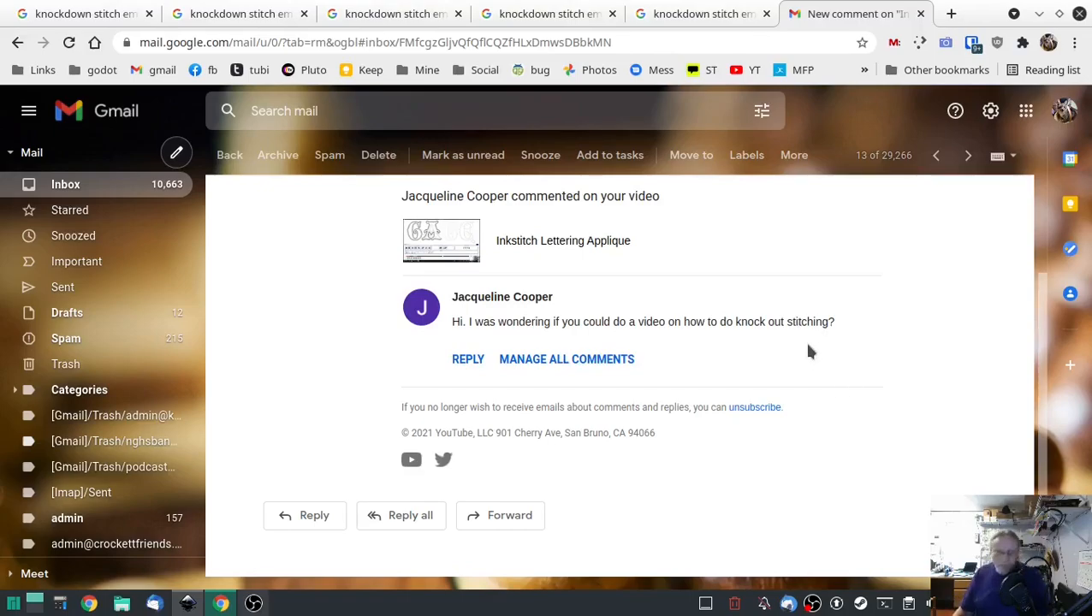
mouse_move(866, 350)
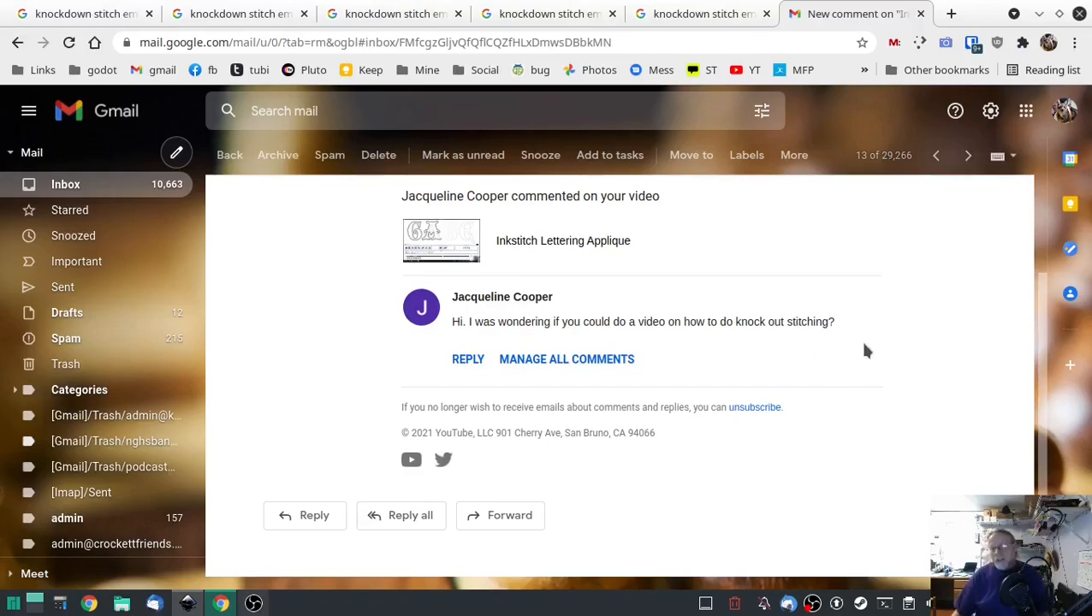
mouse_move(896, 382)
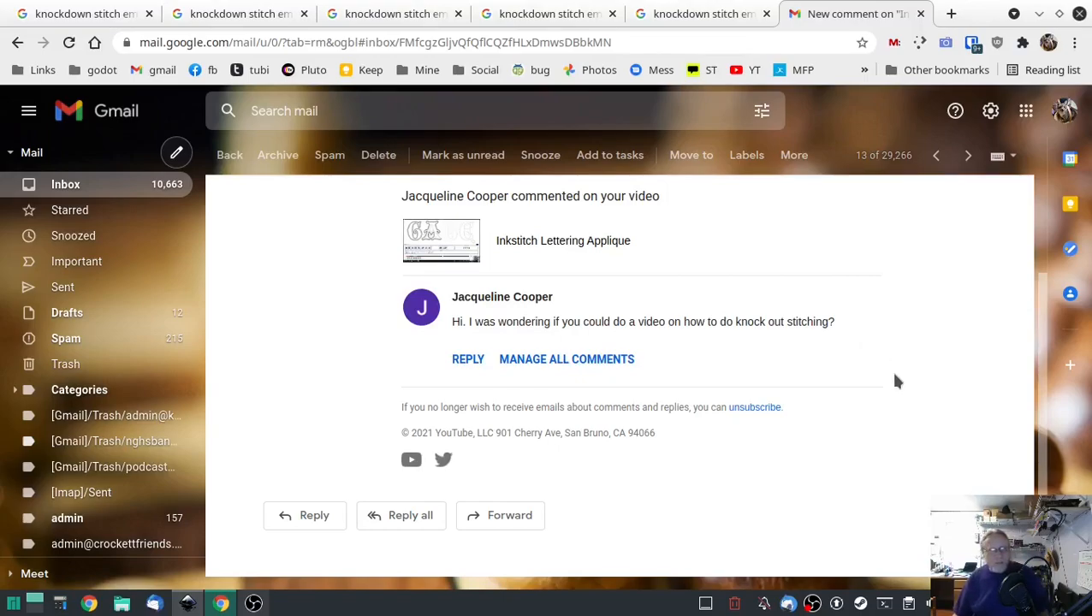
mouse_move(901, 400)
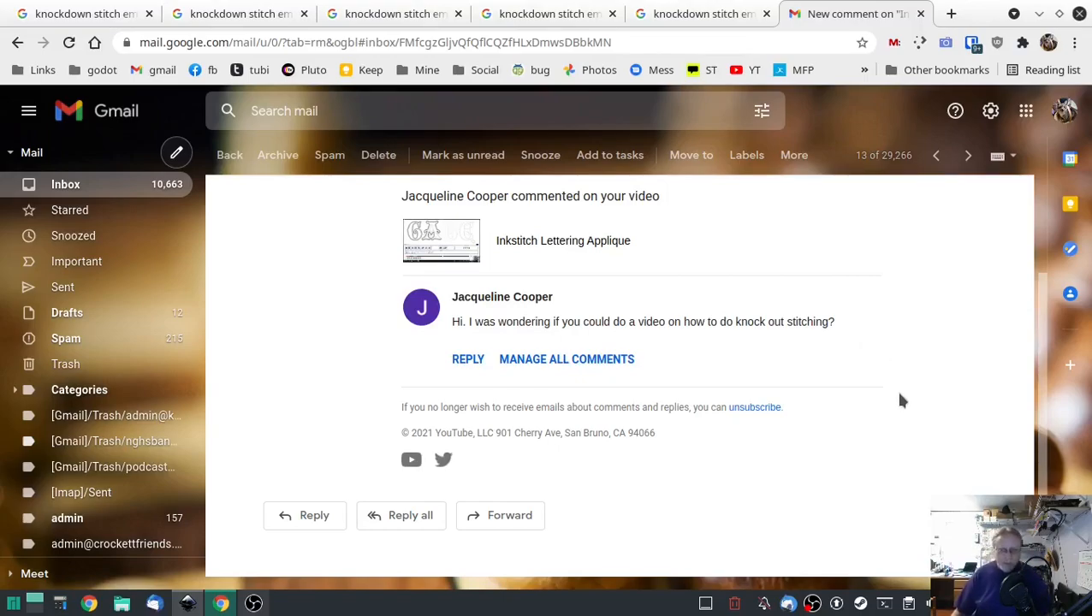
mouse_move(876, 418)
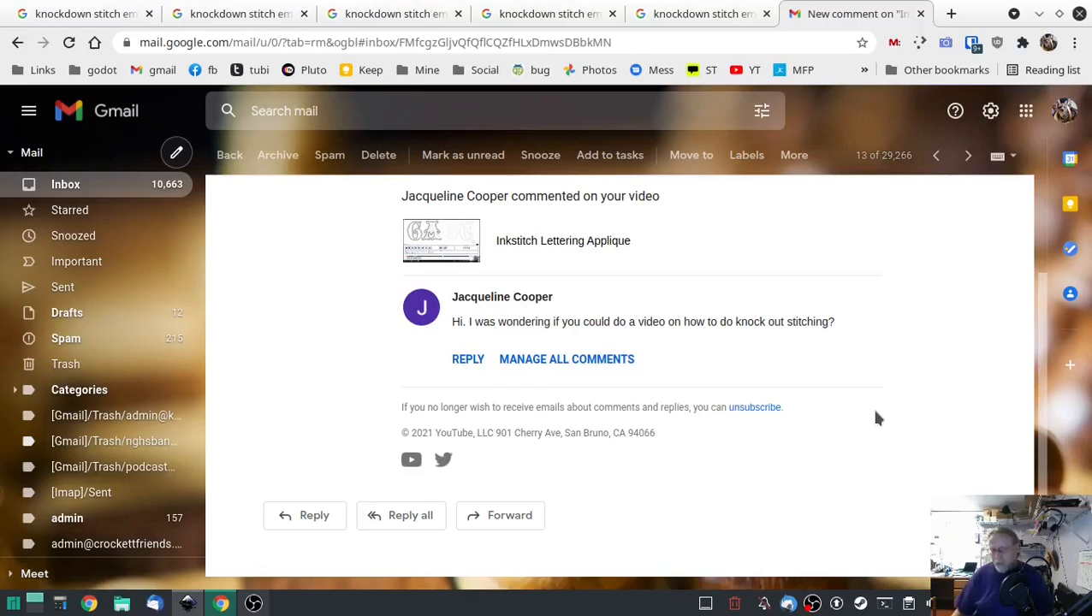
mouse_move(590, 263)
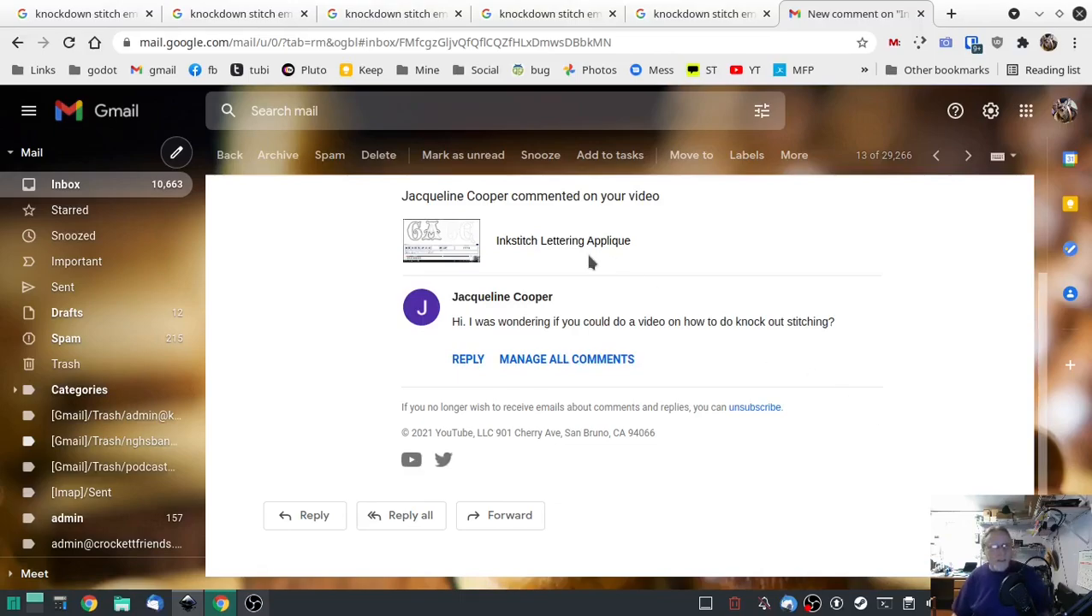
mouse_move(905, 315)
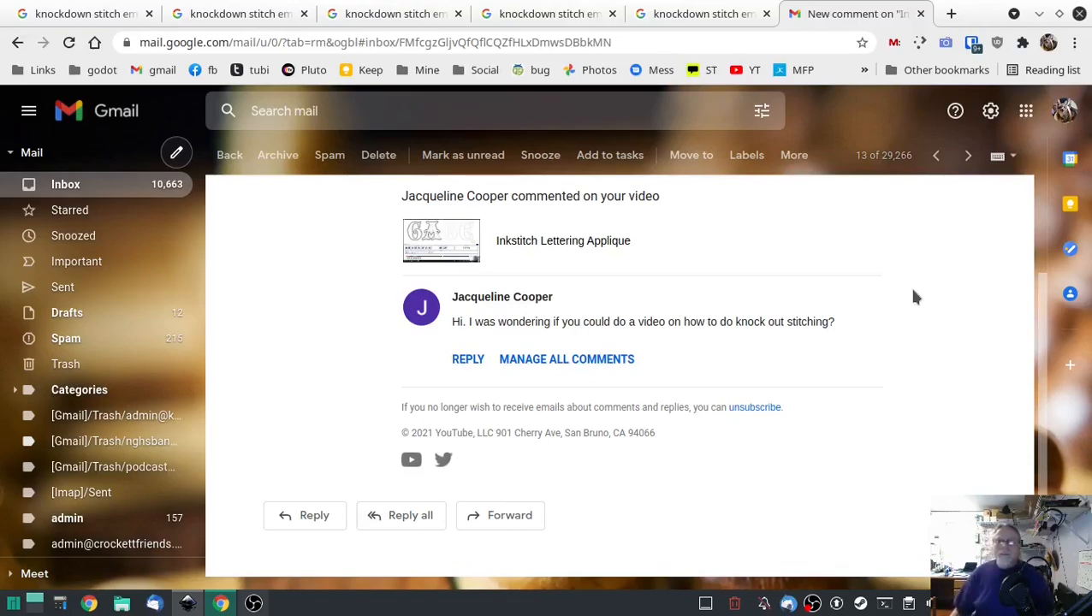
mouse_move(915, 299)
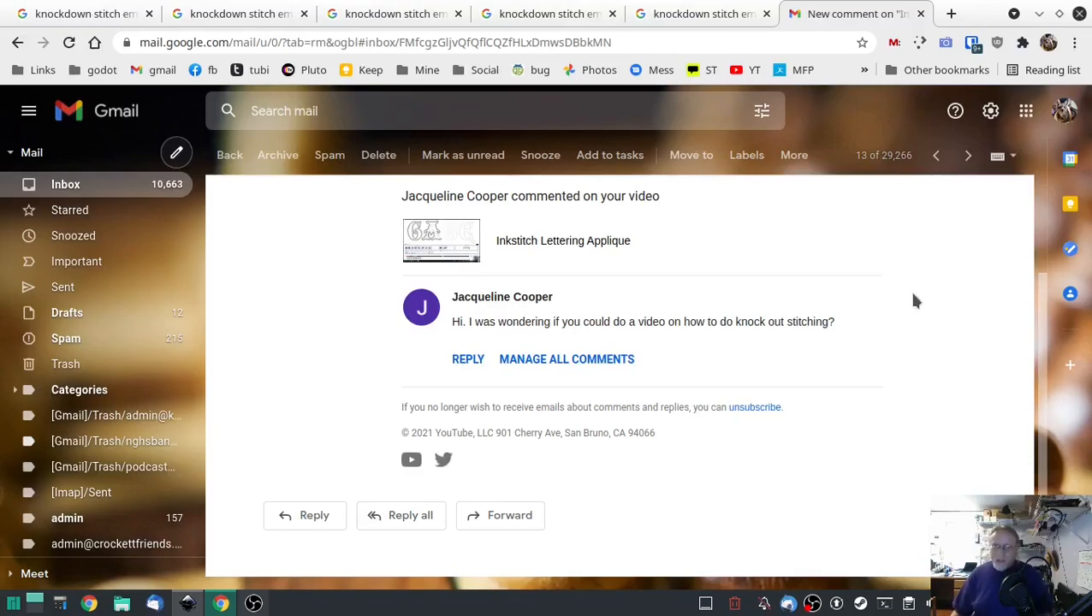
mouse_move(893, 380)
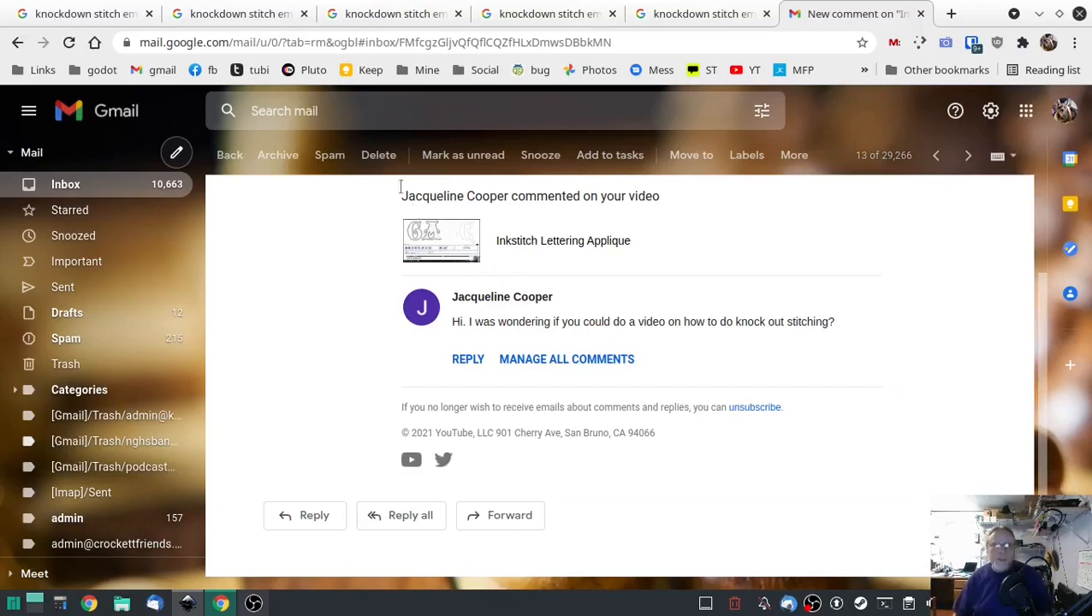
Switch to the other browser tab of knockdown stitch embroidery example photos
click(82, 14)
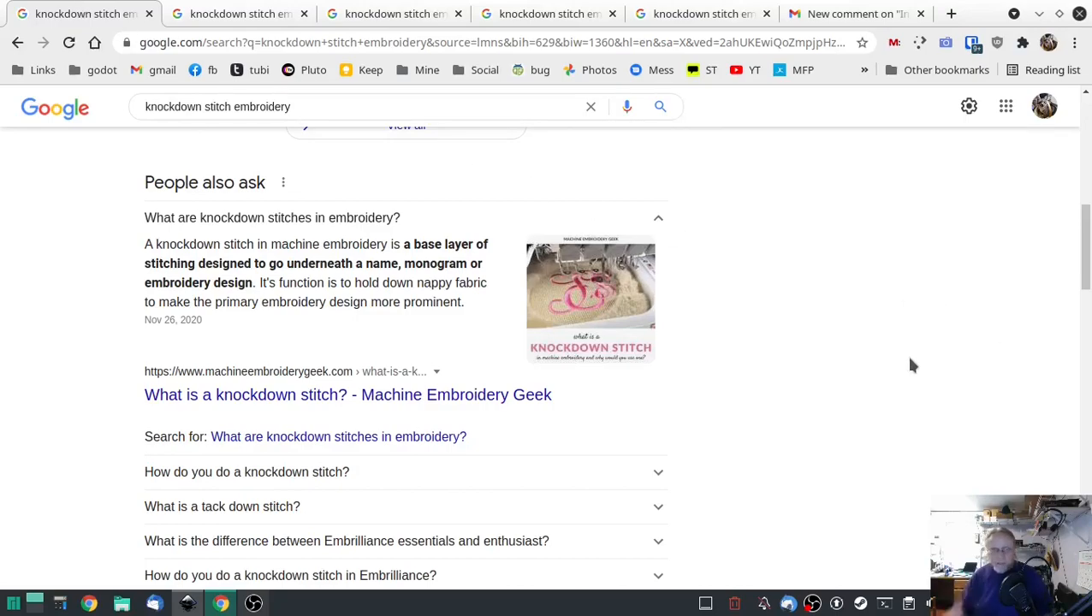
mouse_move(51, 118)
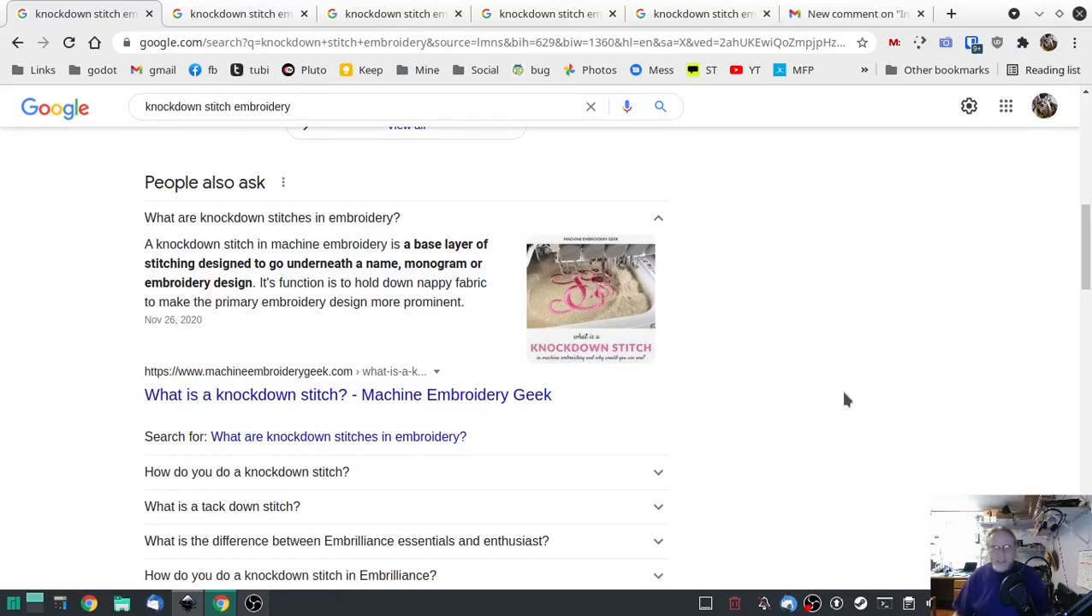
mouse_move(828, 356)
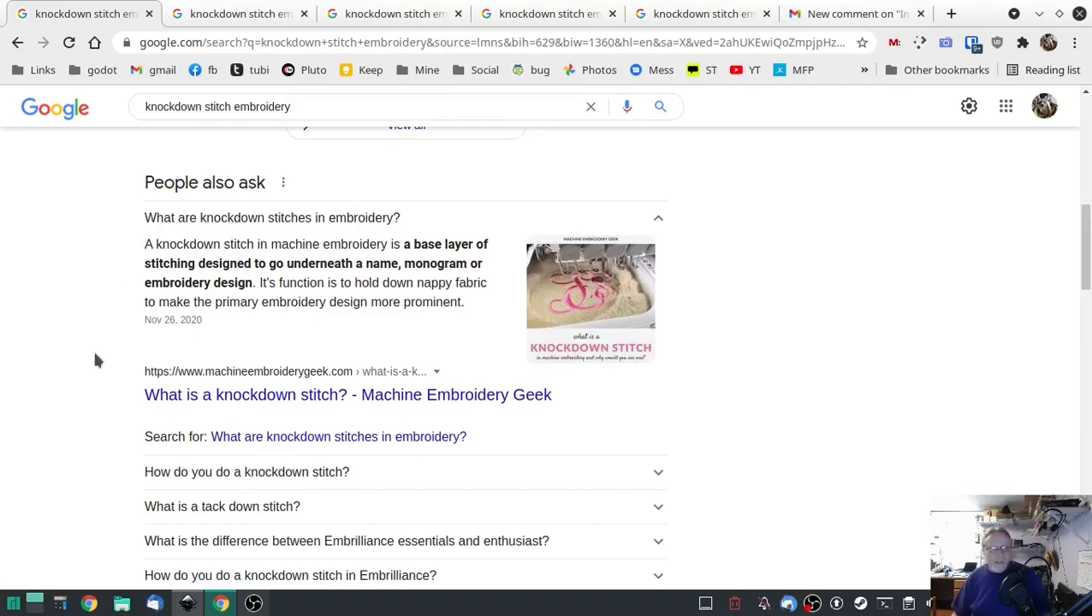
mouse_move(78, 350)
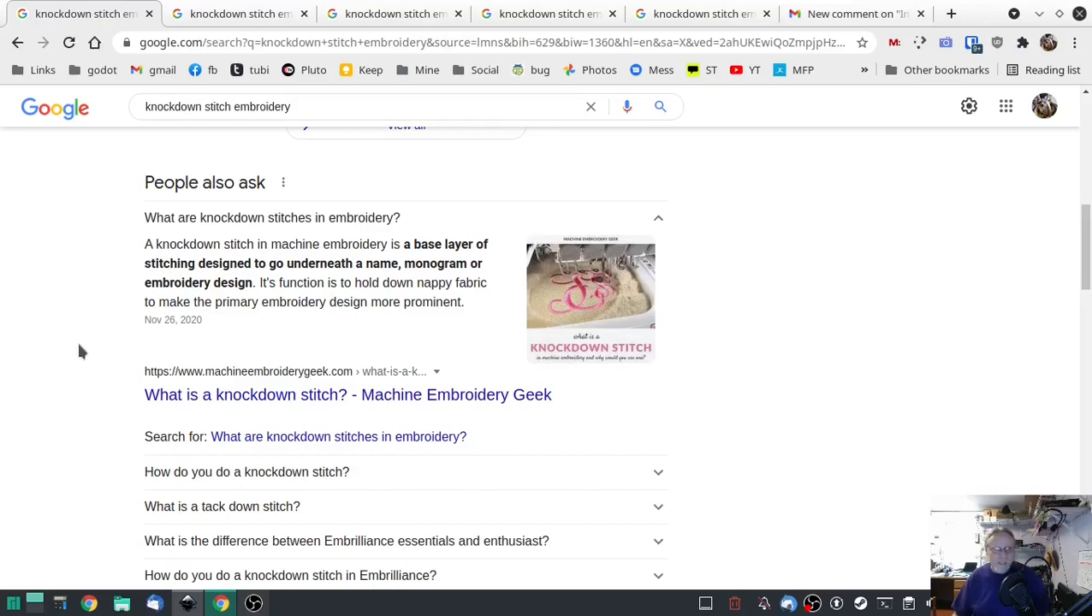
mouse_move(77, 359)
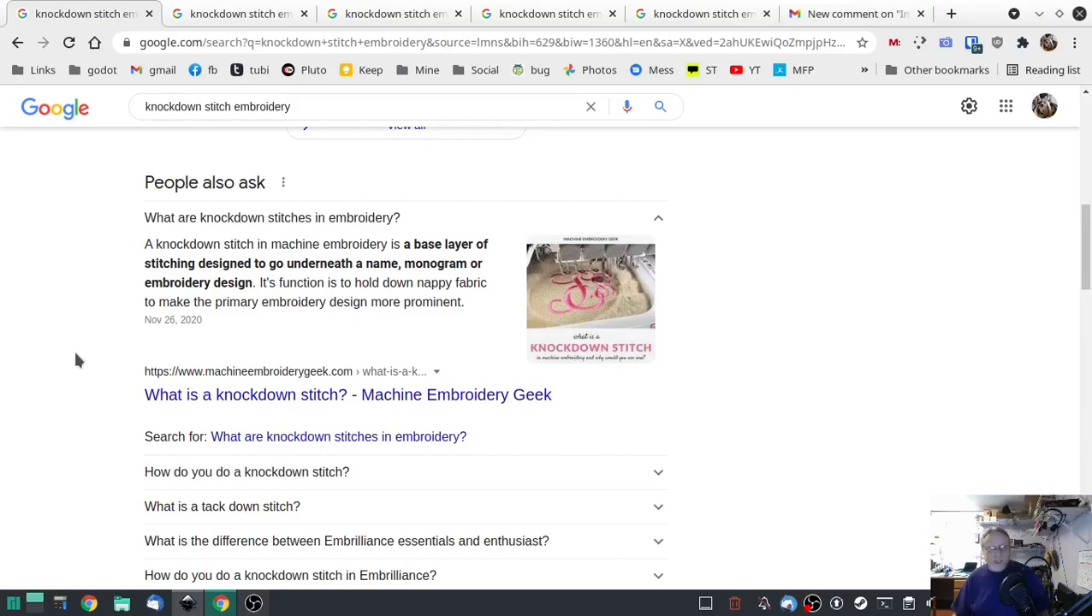
mouse_move(82, 369)
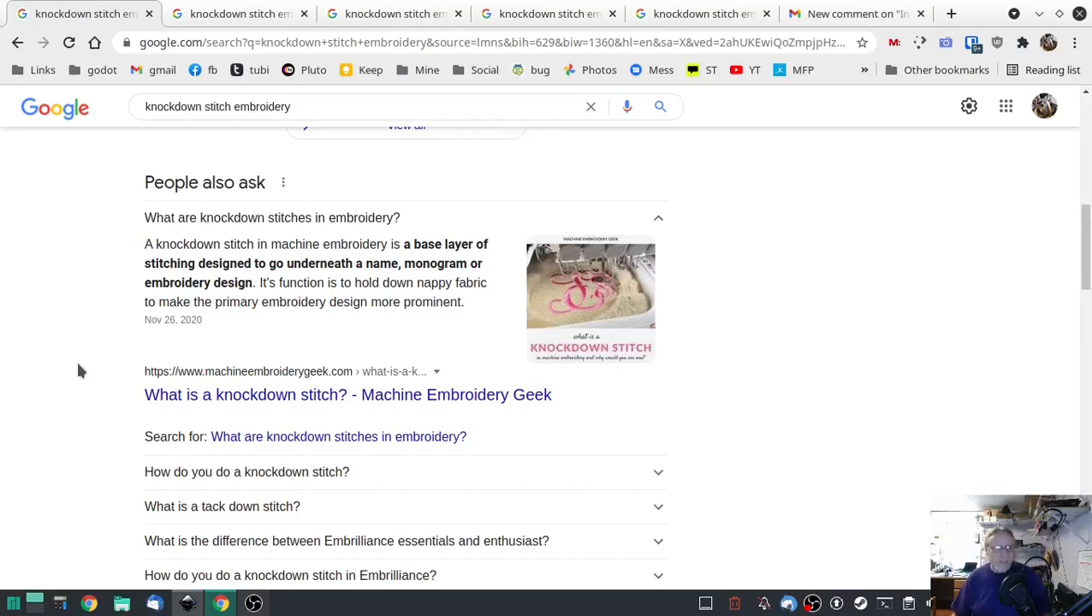
mouse_move(890, 341)
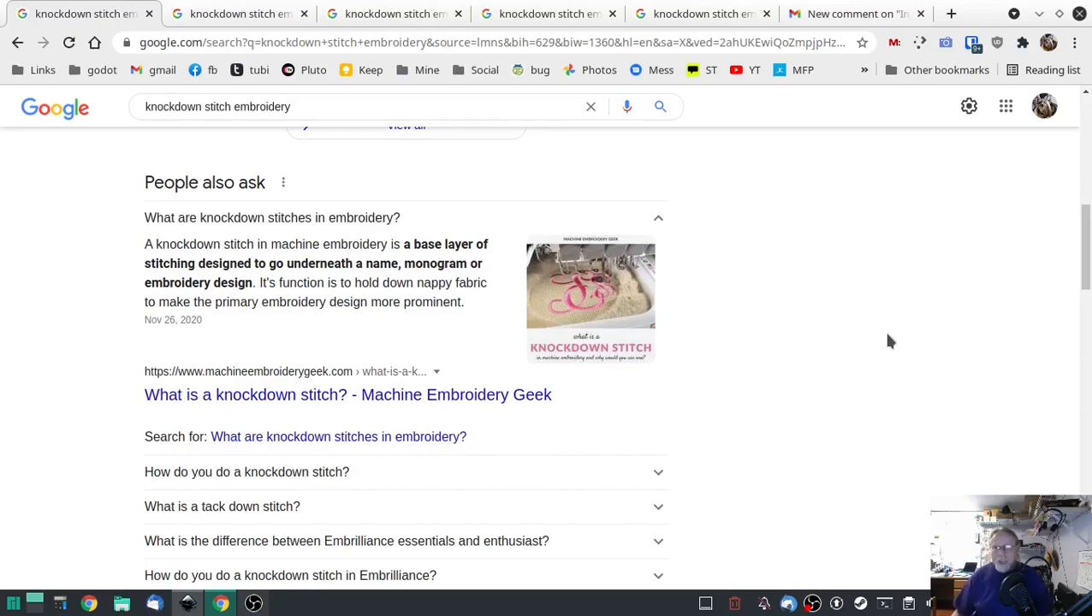
mouse_move(849, 438)
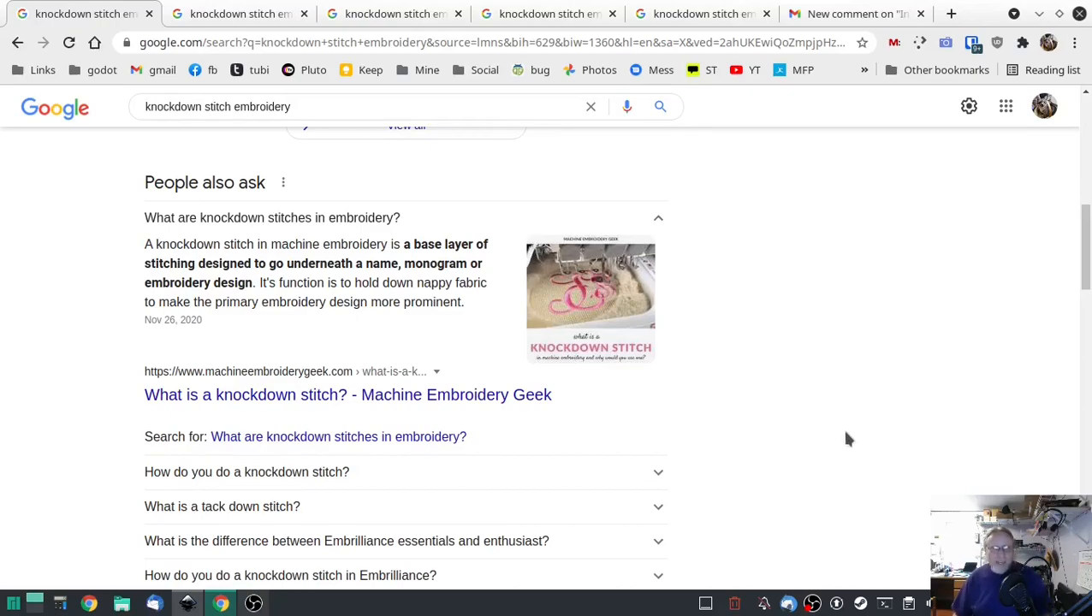
mouse_move(751, 284)
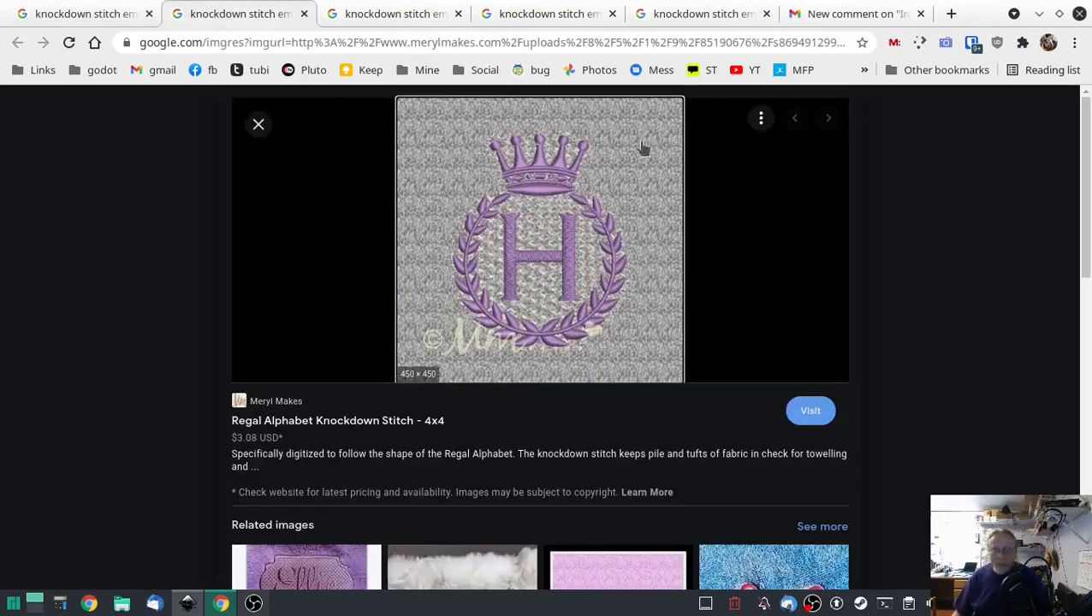
mouse_move(688, 232)
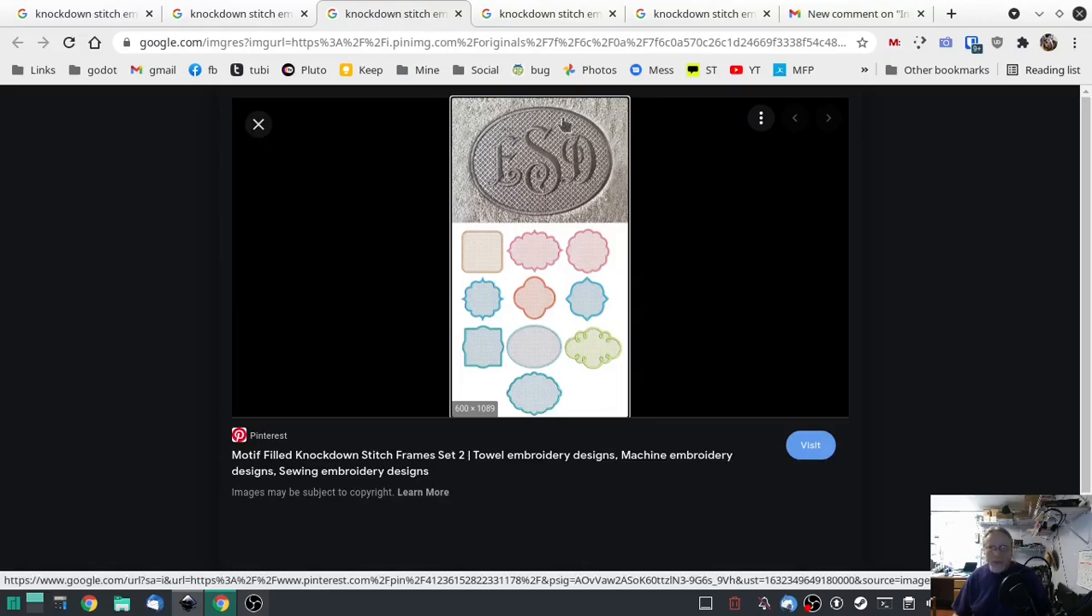
mouse_move(551, 192)
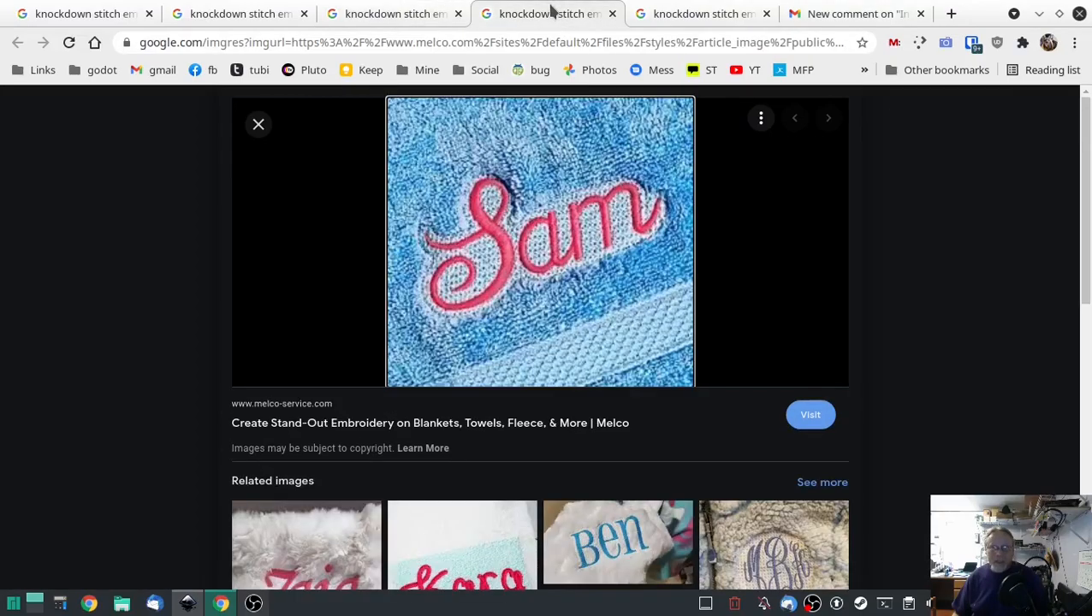
mouse_move(719, 180)
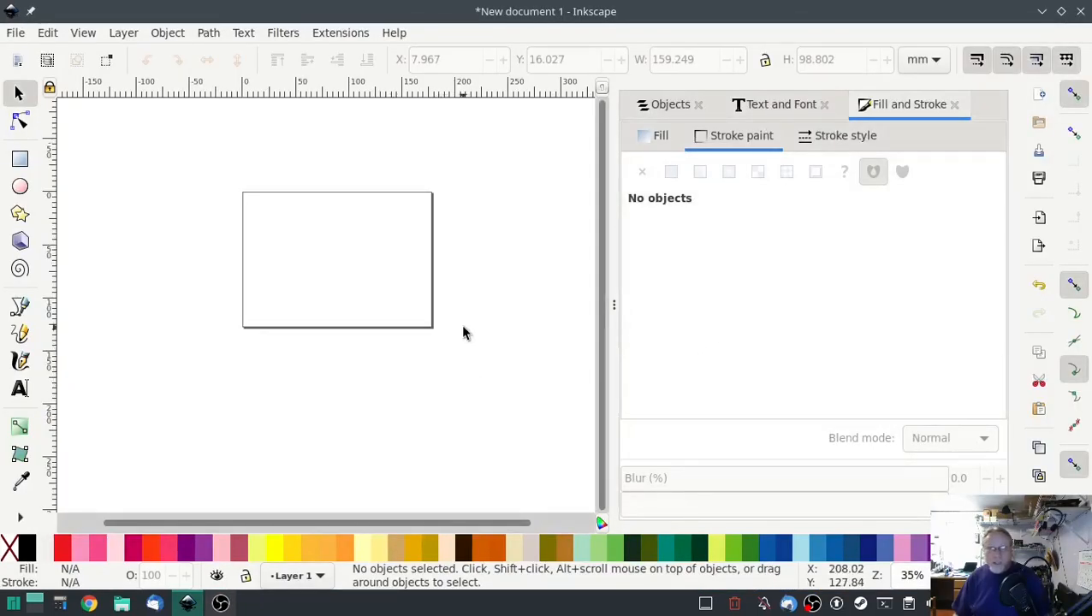
mouse_move(453, 366)
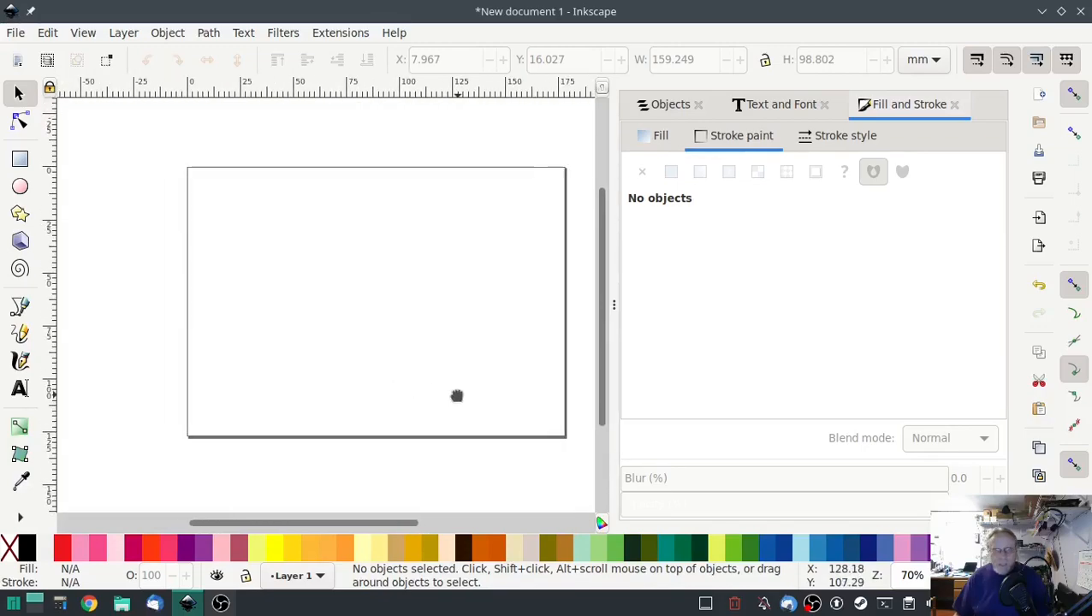
drag(457, 395, 428, 409)
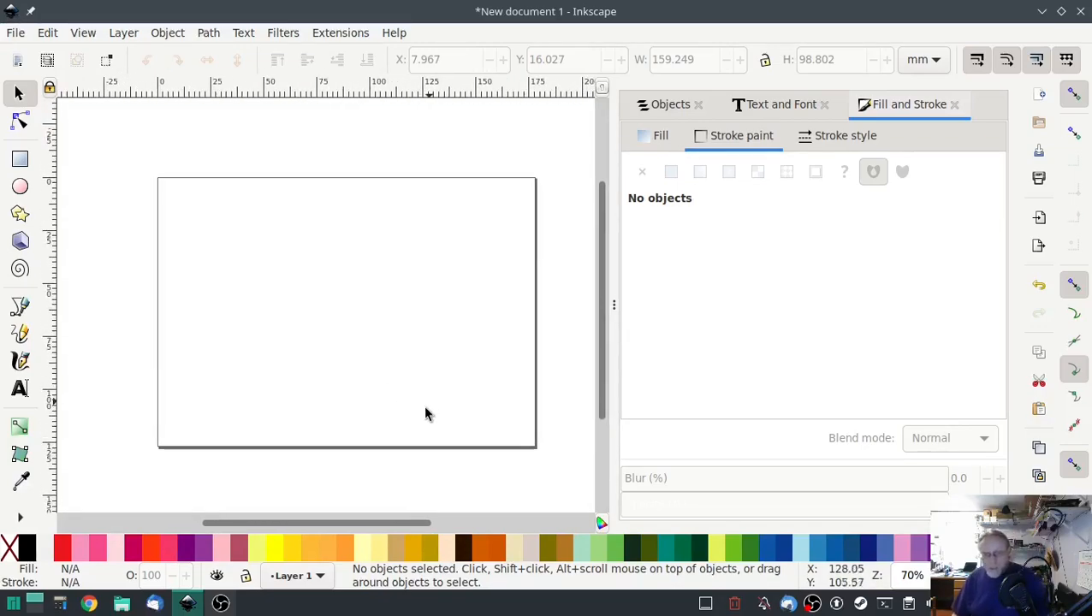
mouse_move(345, 270)
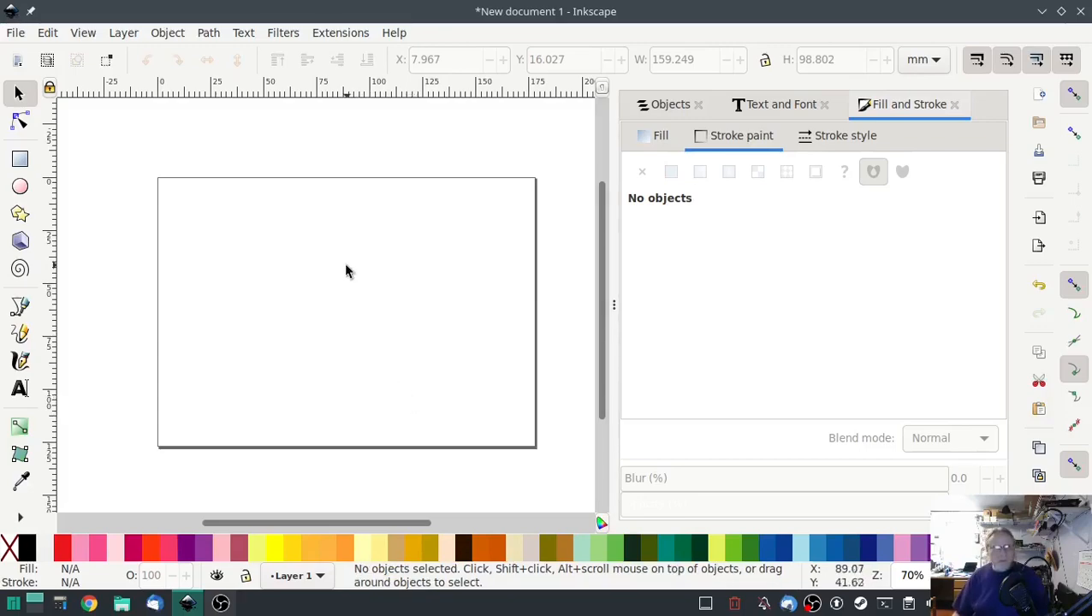
mouse_move(487, 133)
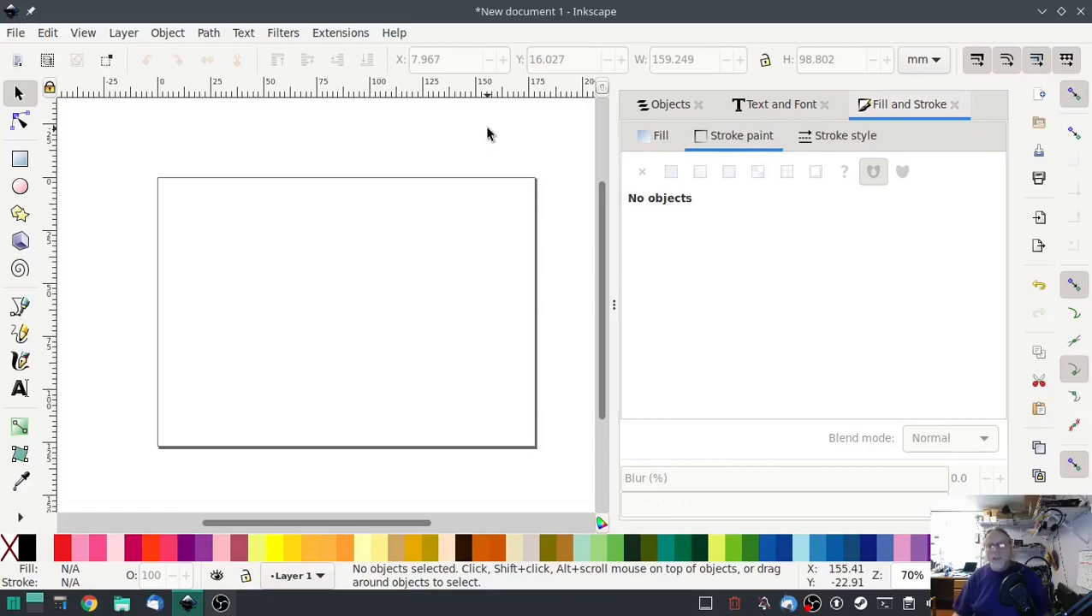
mouse_move(489, 150)
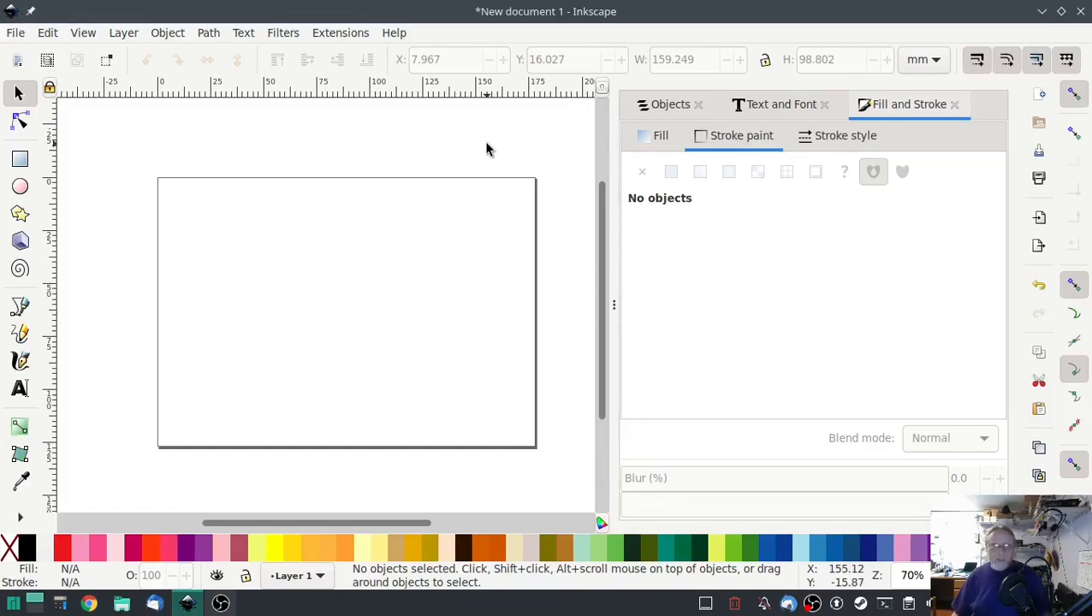
mouse_move(358, 158)
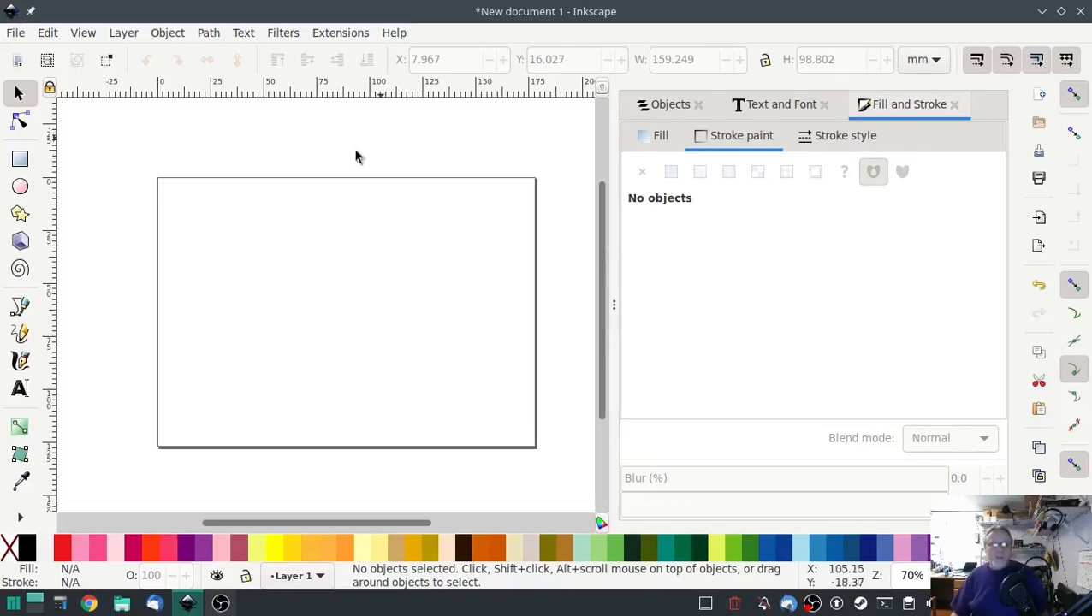
mouse_move(133, 321)
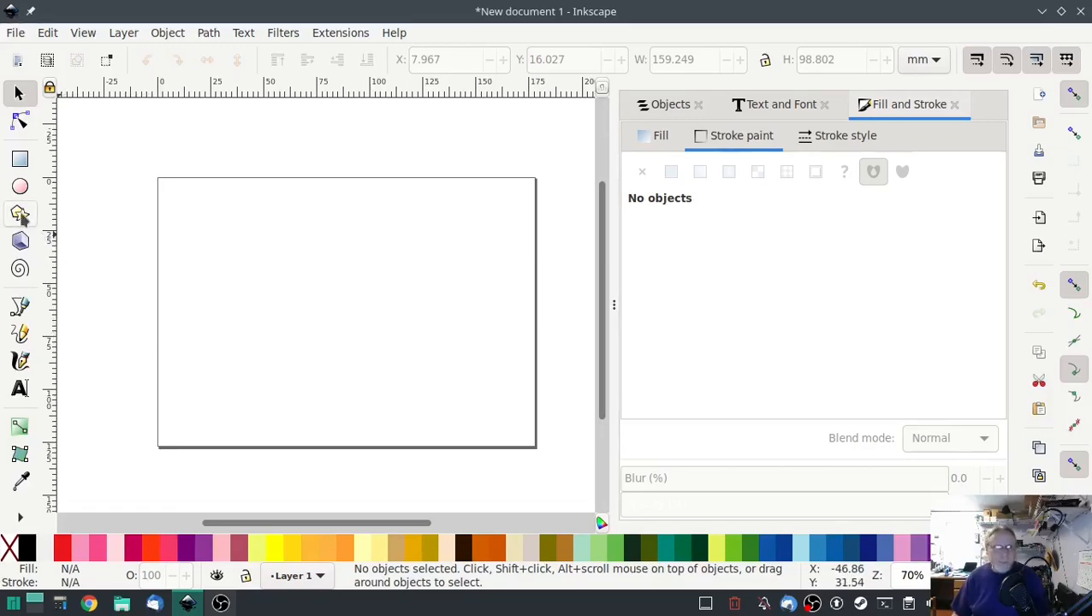
Draw a large dark green six-sided polygon and move it to the middle of the page
click(21, 212)
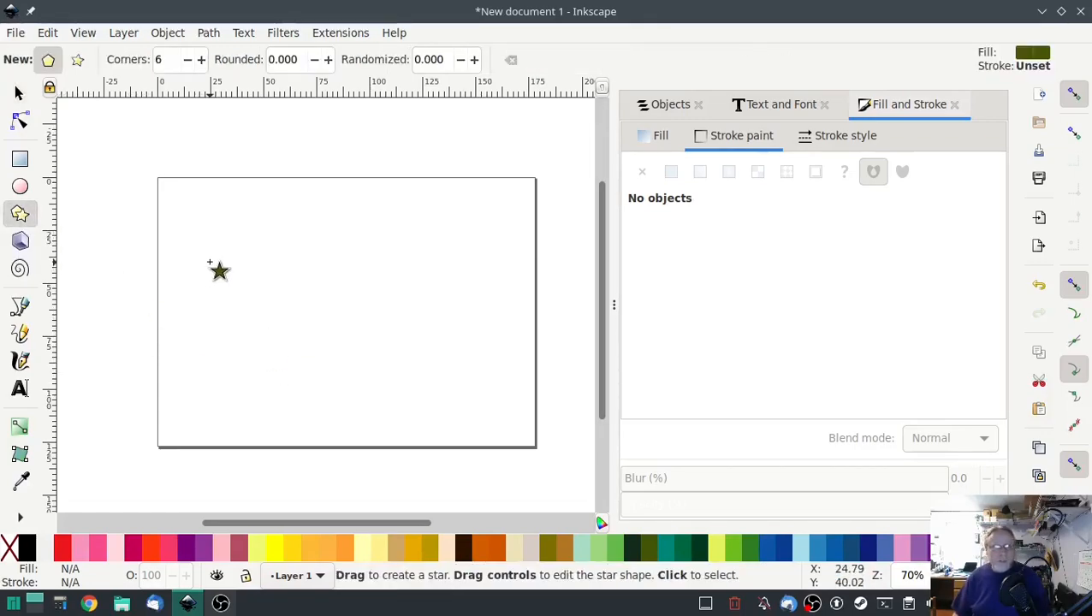
drag(219, 272, 353, 281)
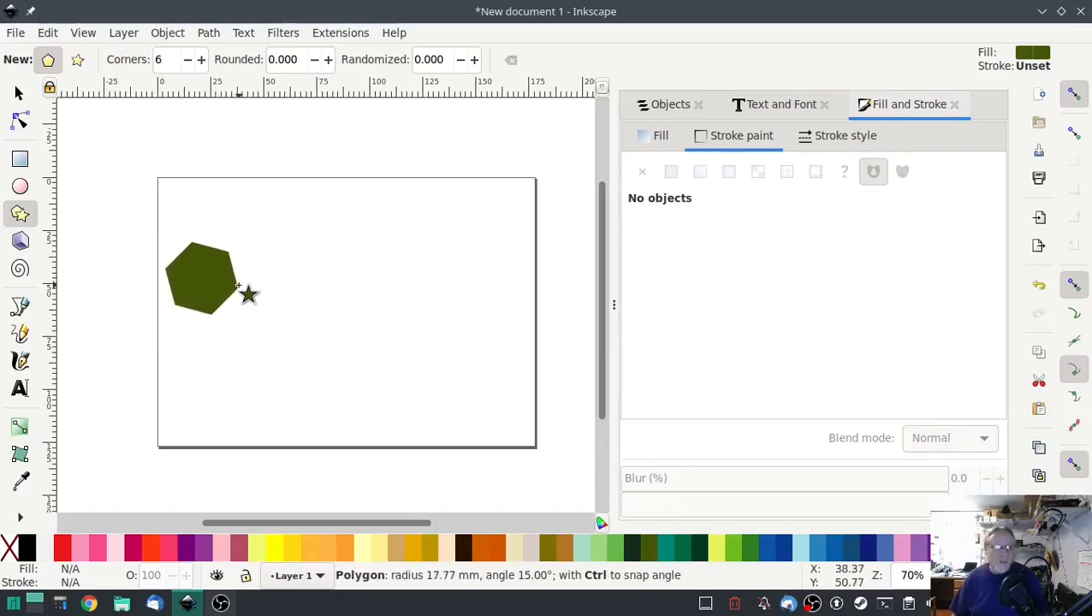
drag(237, 284, 302, 288)
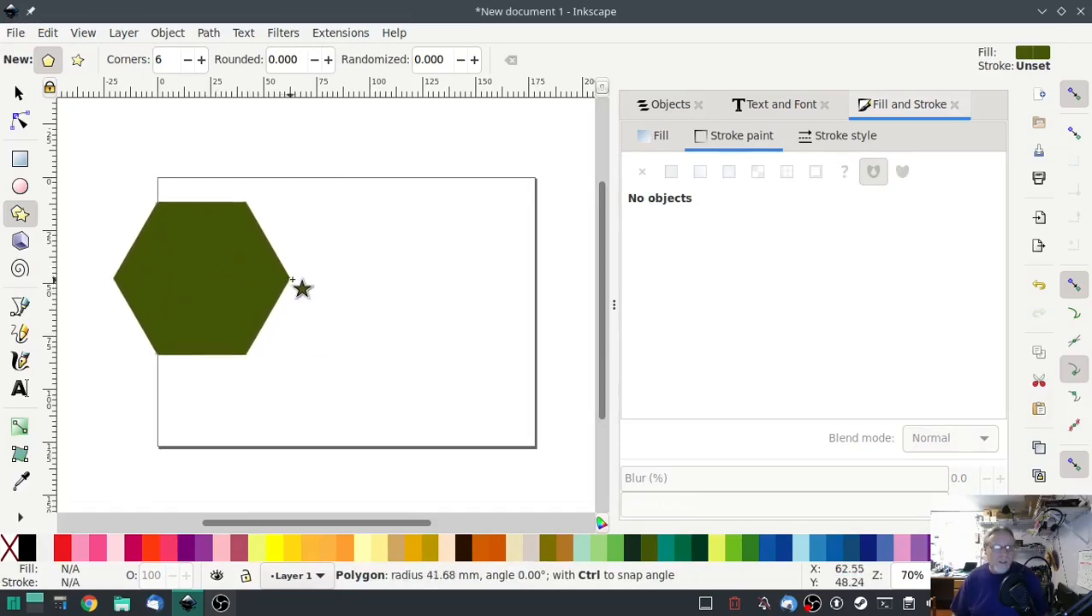
drag(290, 280, 326, 287)
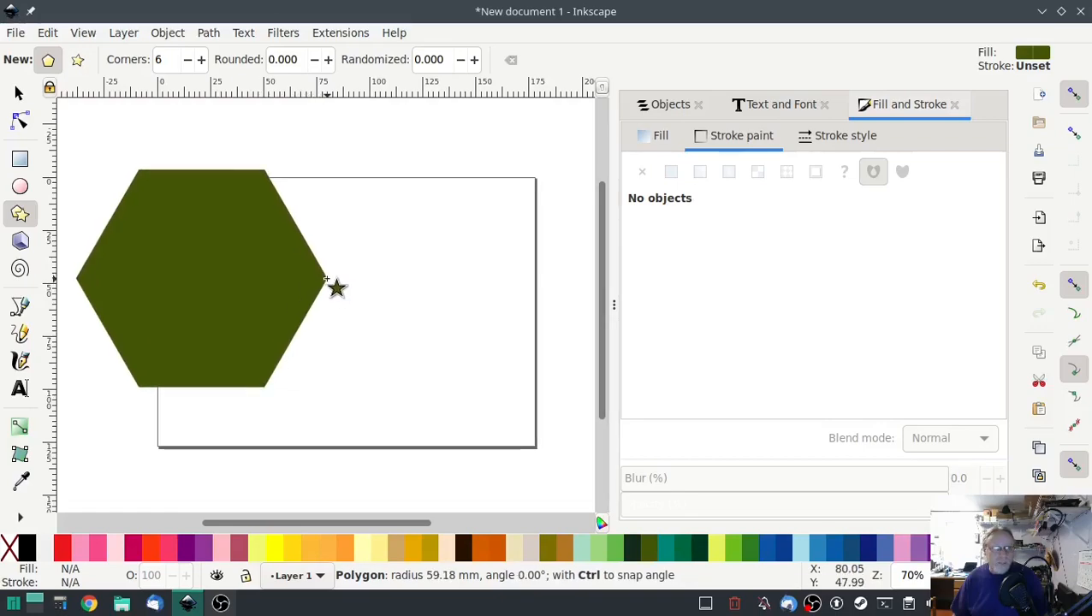
click(202, 277)
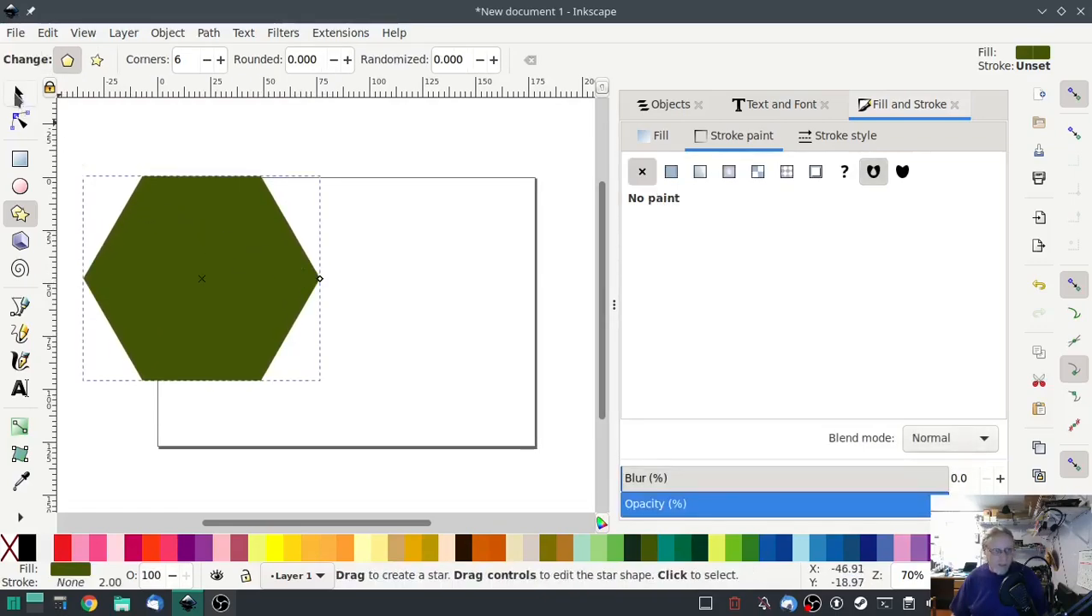
drag(202, 279, 260, 328)
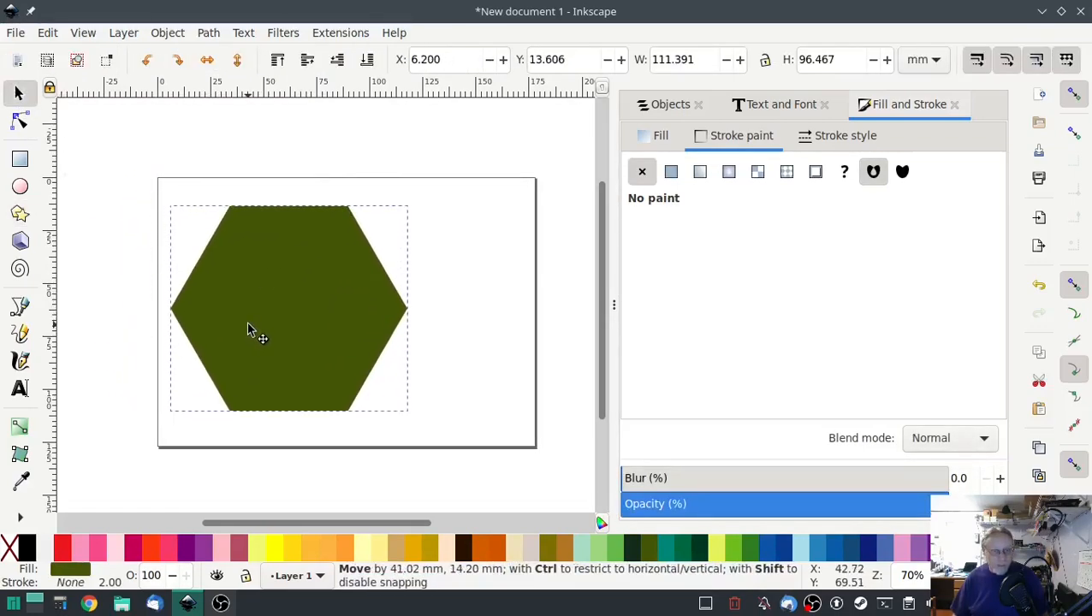
Convert the hexagon to a path and pull its right corner outward to widen it
click(208, 33)
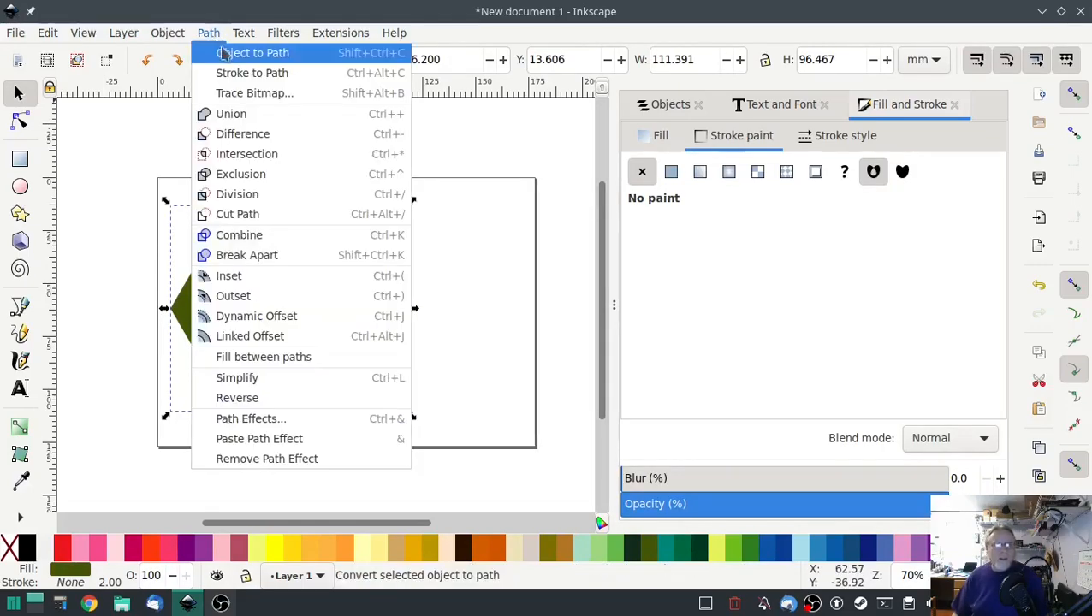
click(250, 52)
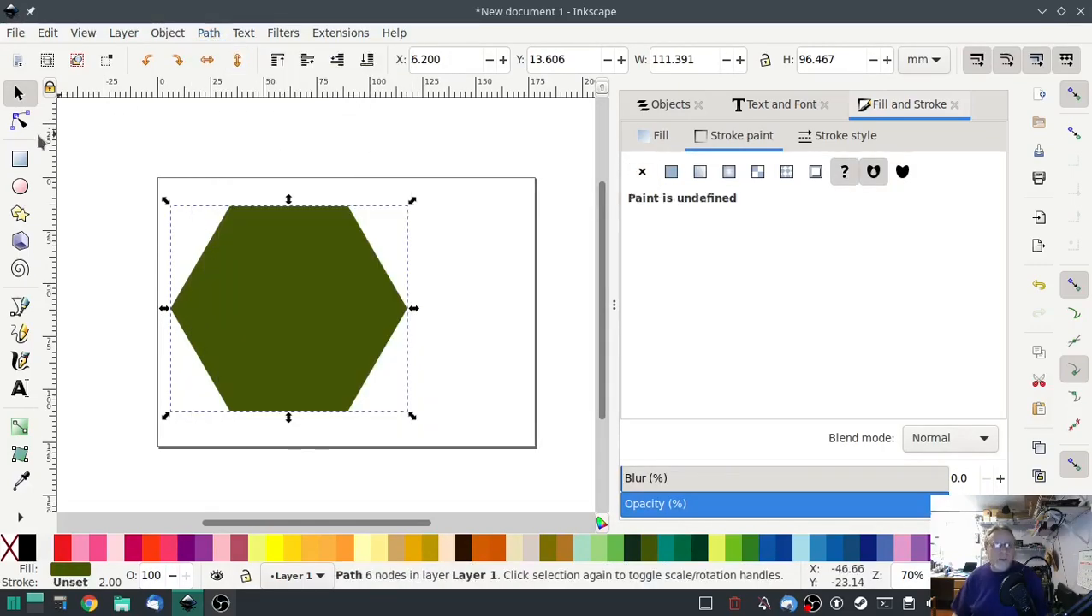
click(20, 120)
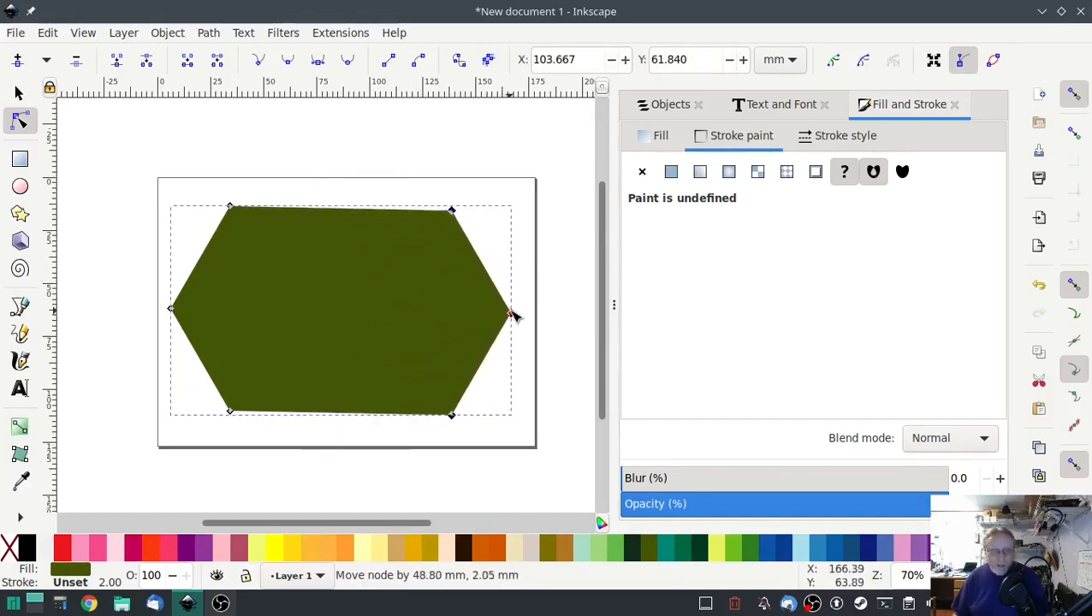
drag(510, 315, 511, 308)
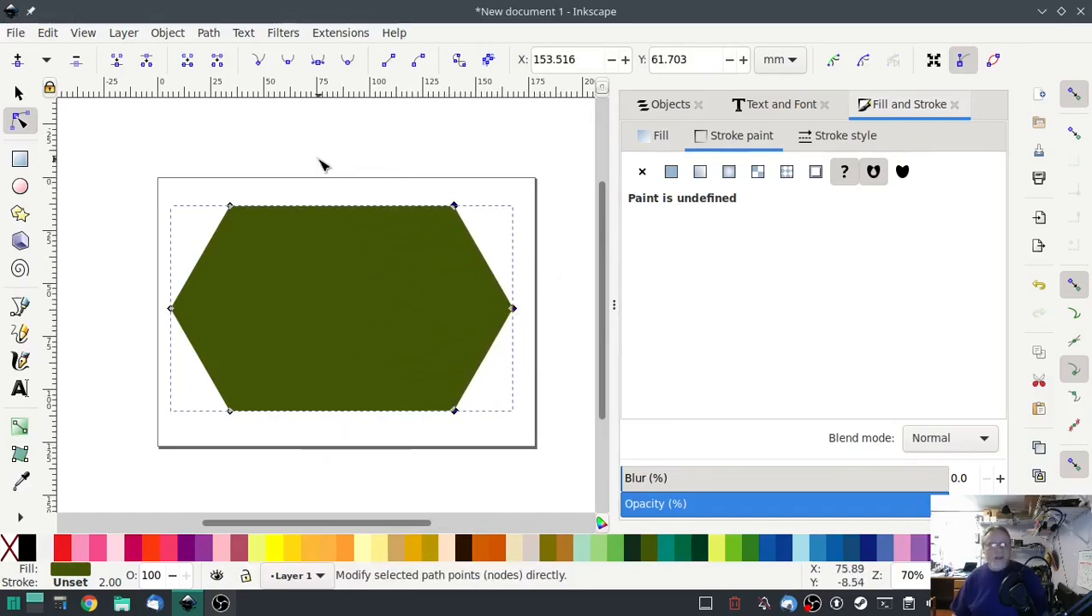
click(20, 93)
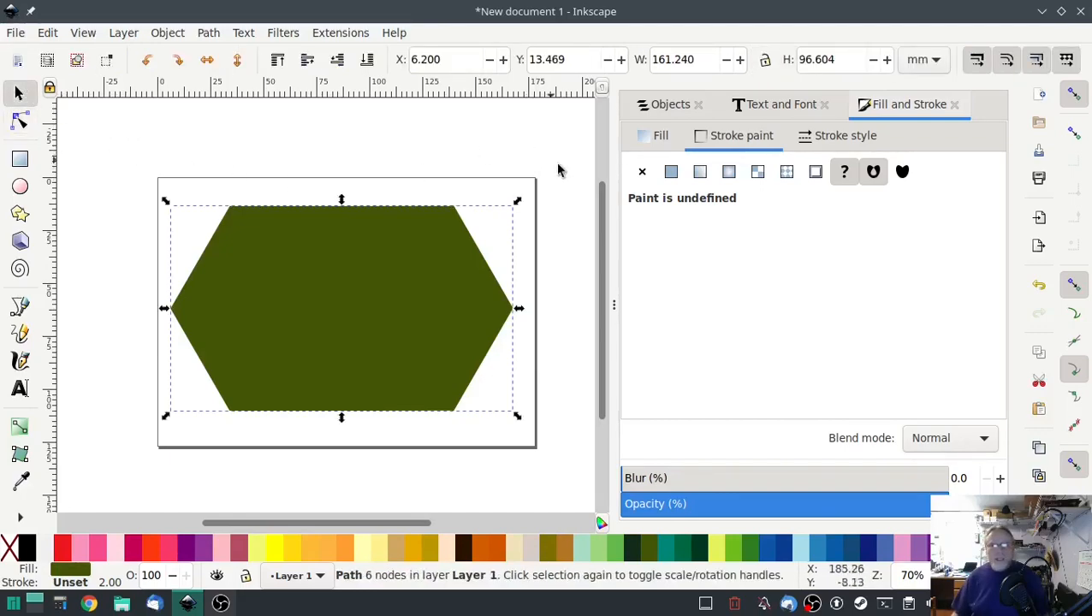
Show the Objects panel listing path1688 above path1488
click(671, 104)
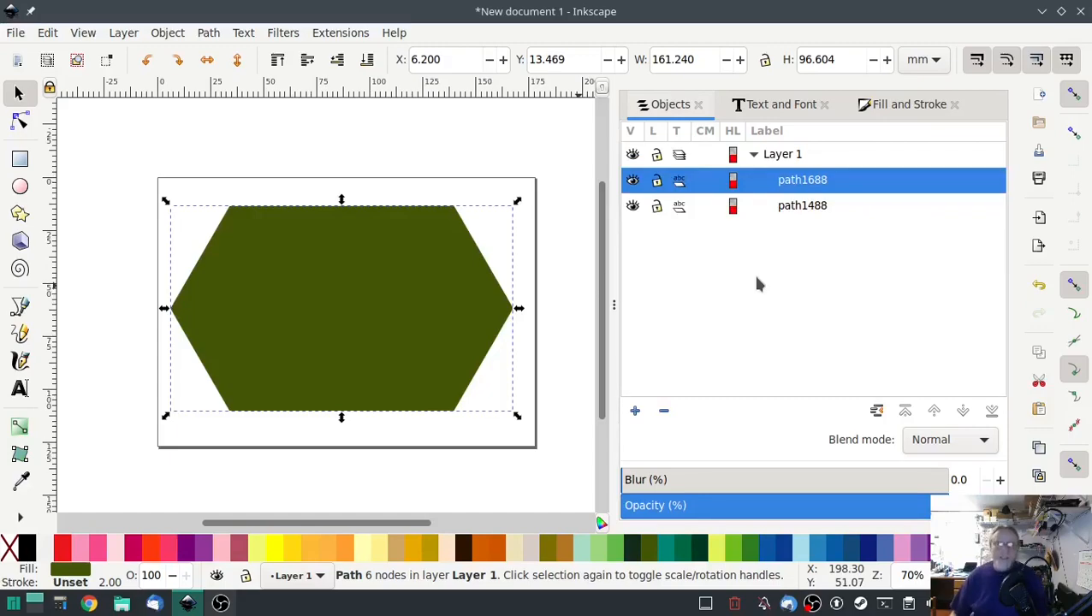
mouse_move(787, 239)
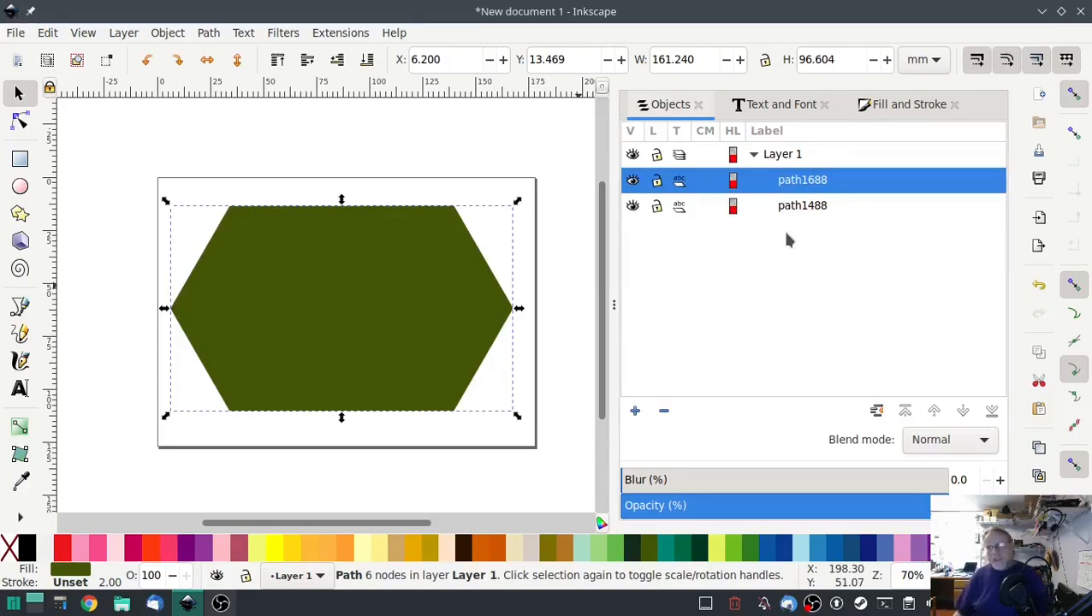
mouse_move(838, 272)
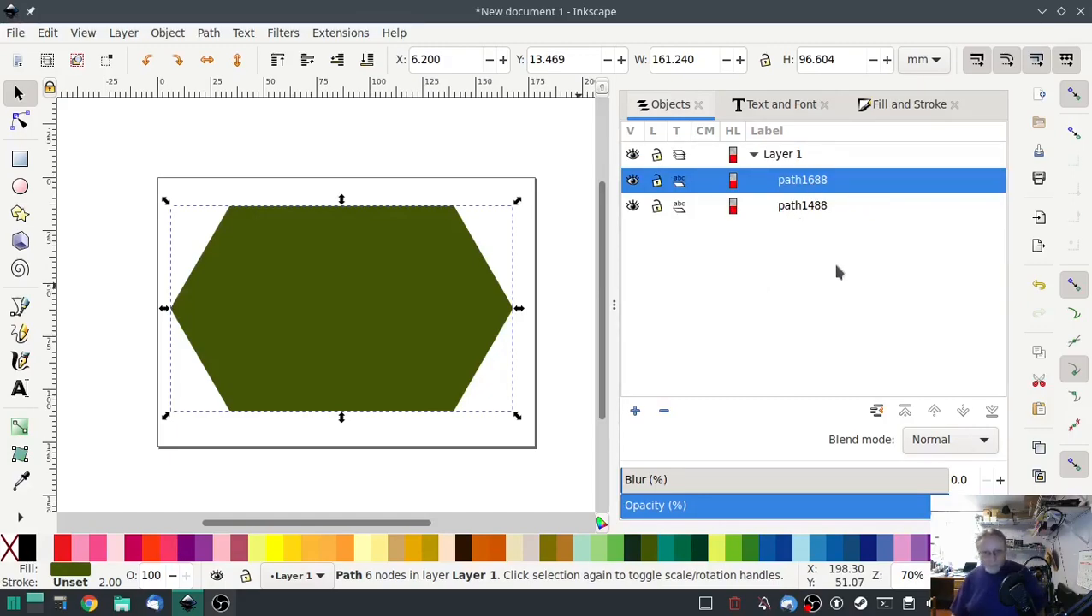
mouse_move(732, 531)
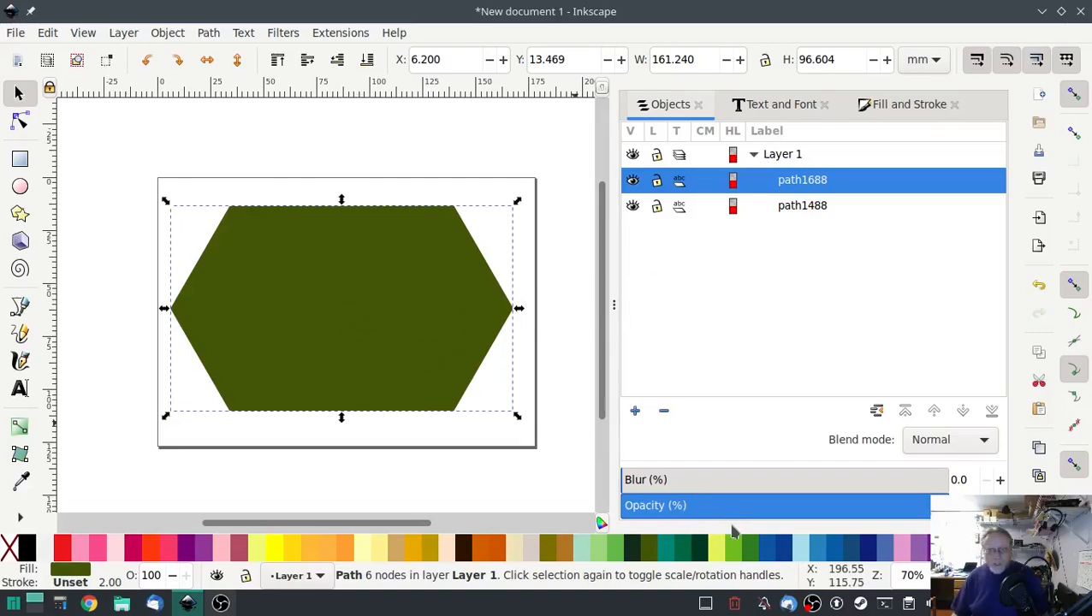
mouse_move(701, 370)
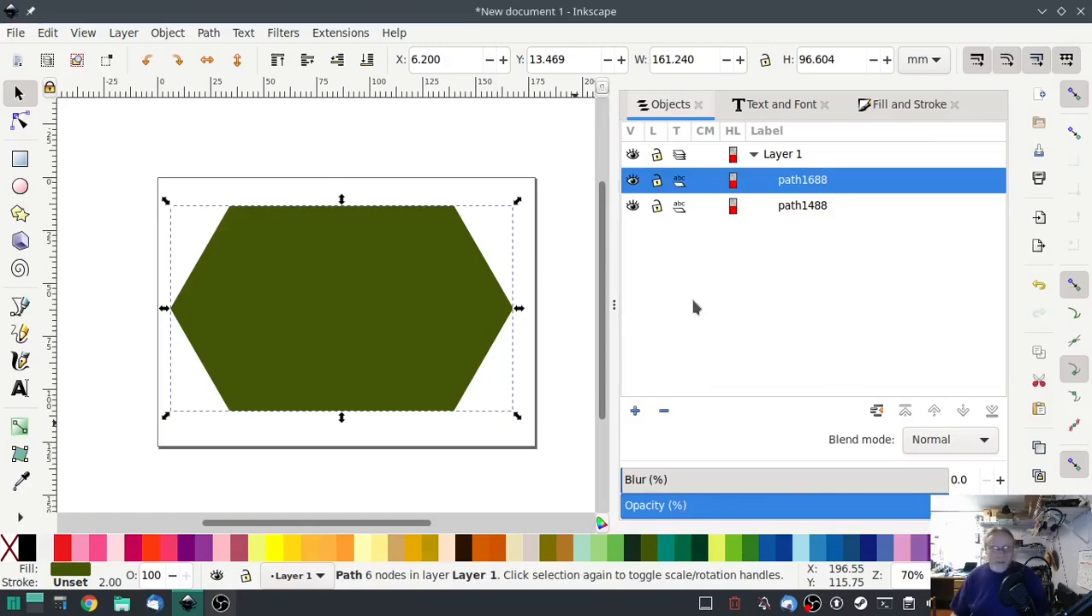
mouse_move(695, 313)
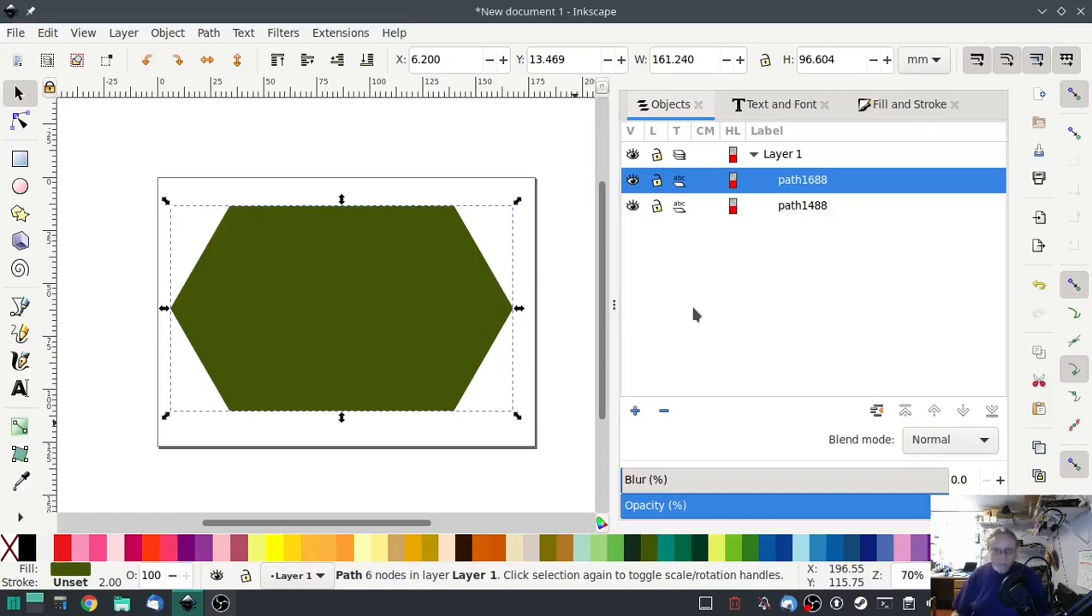
mouse_move(411, 124)
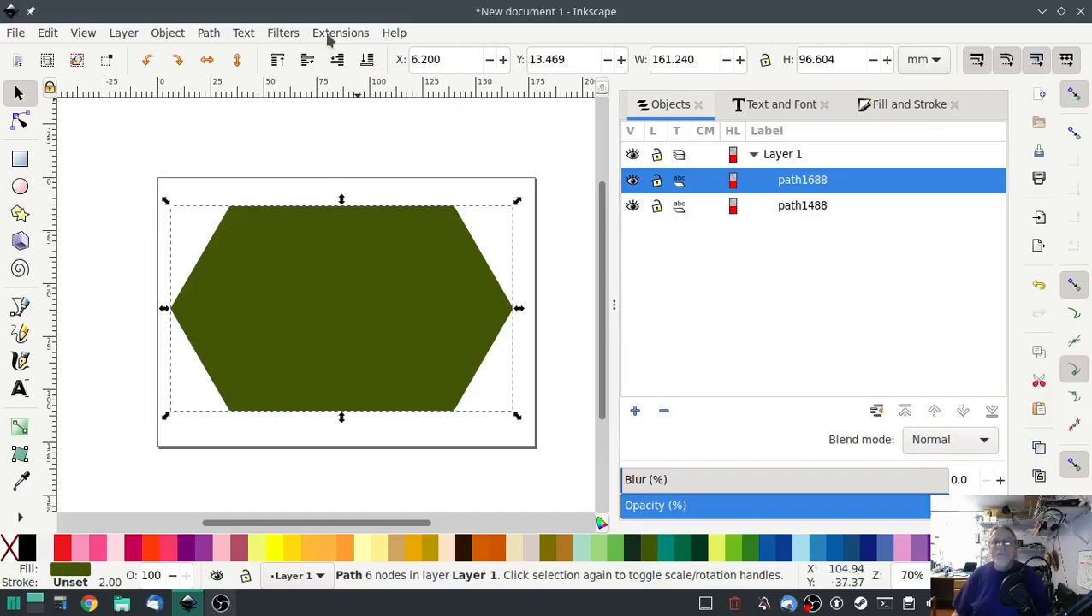
click(338, 33)
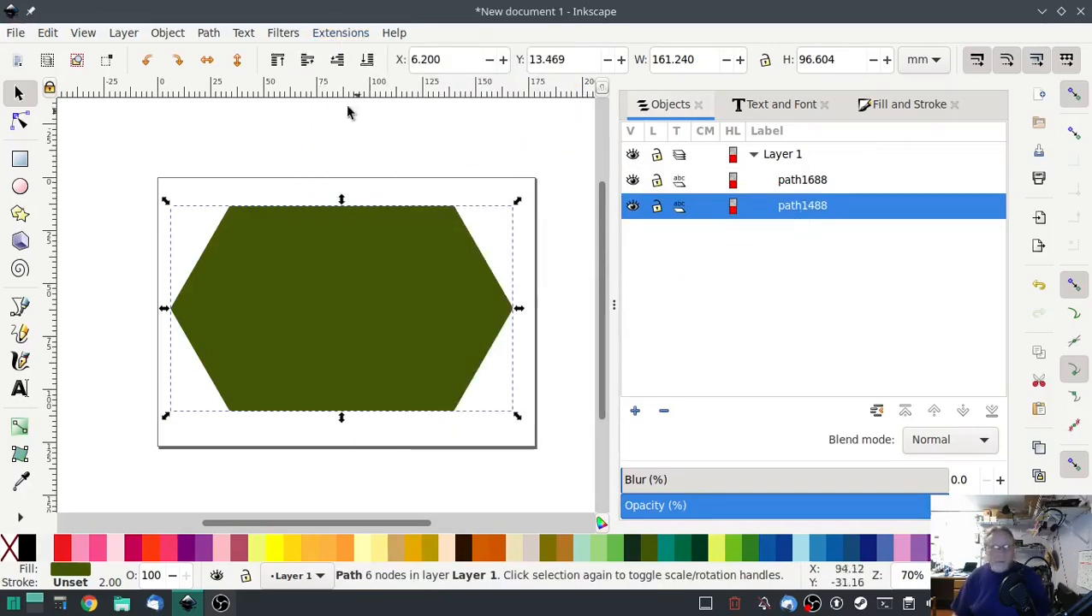
Give path1488 a manually routed Ink/Stitch fill: 1.25 mm row spacing, 2 mm stitch length, 45° angle
click(341, 32)
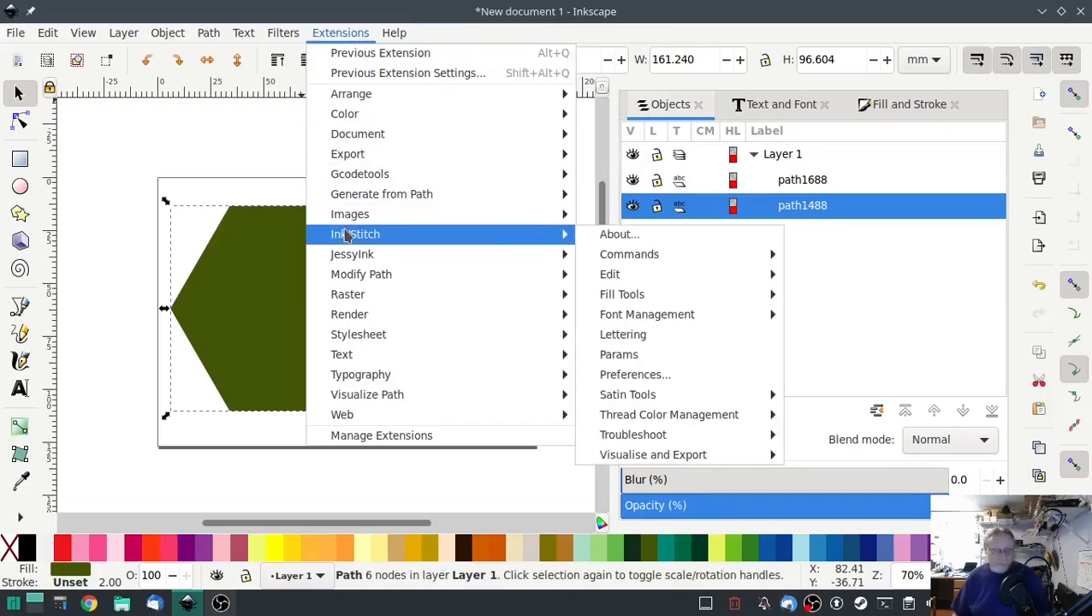
click(618, 353)
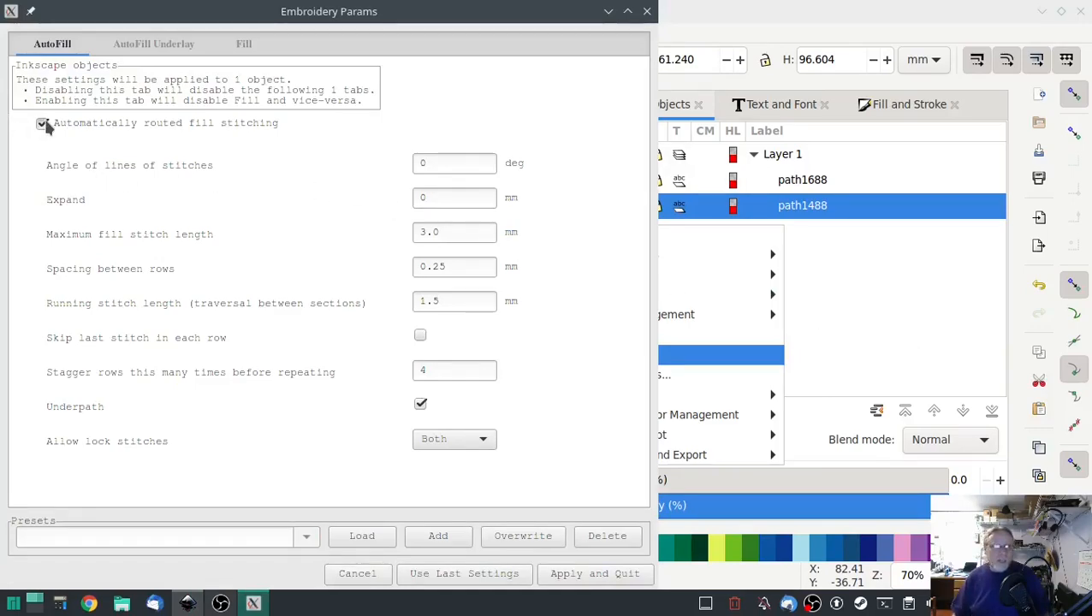
click(41, 123)
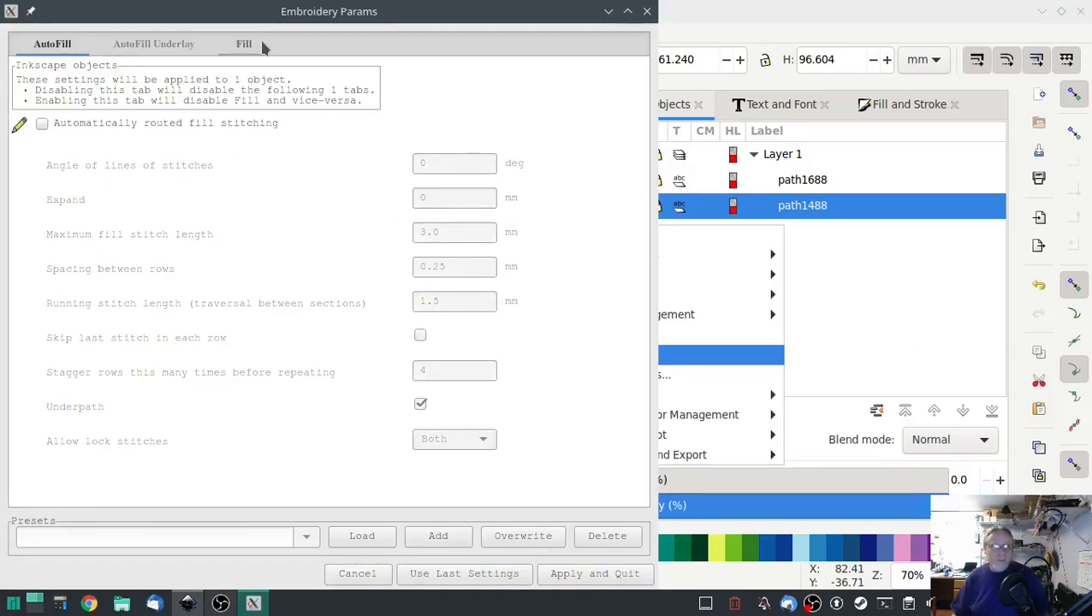
click(243, 44)
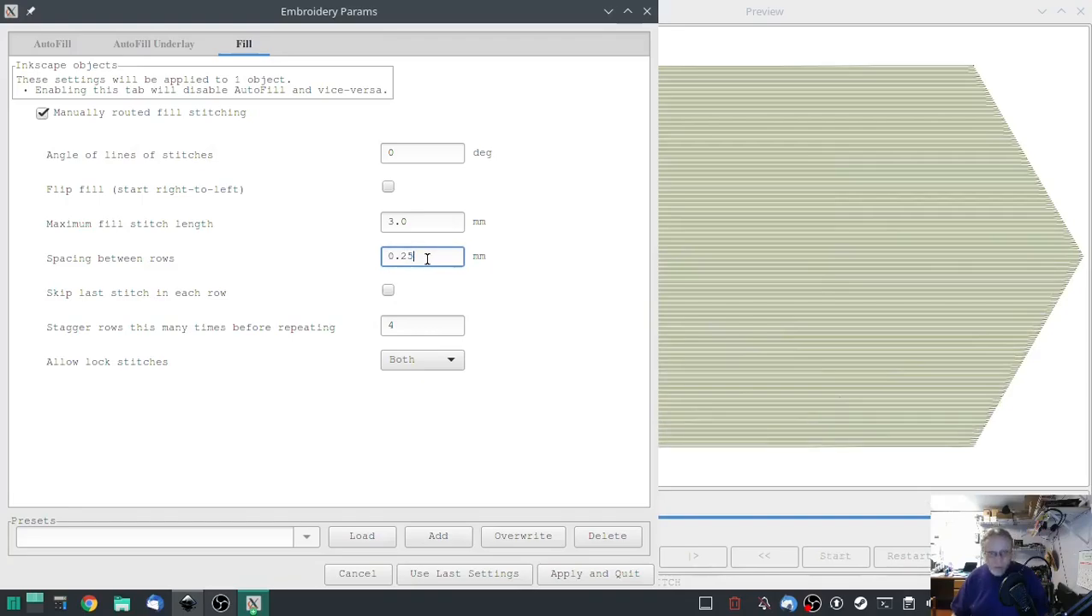
text(1)
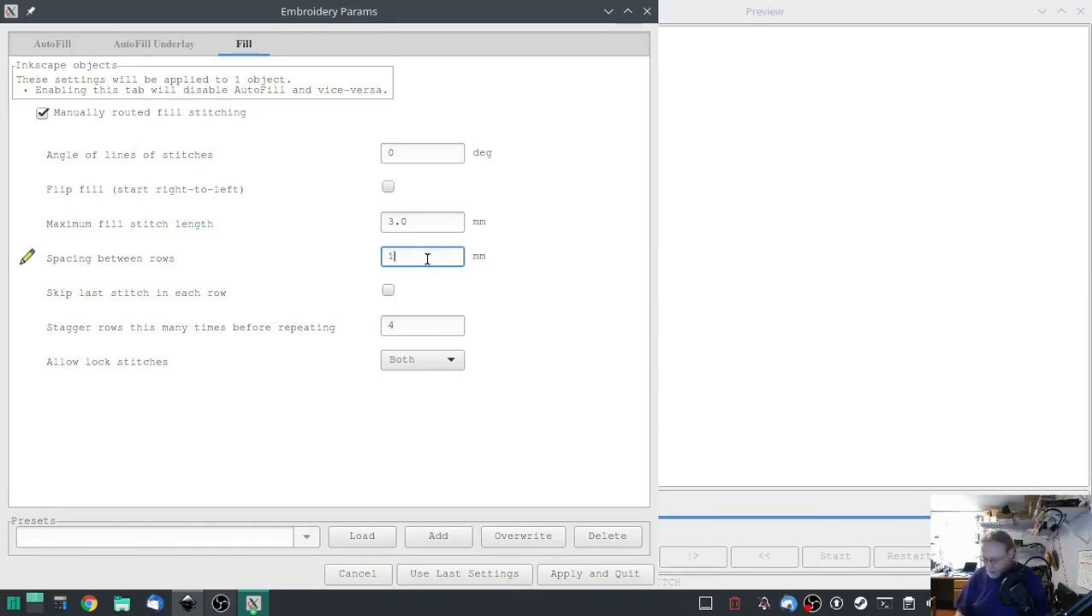
text(.25)
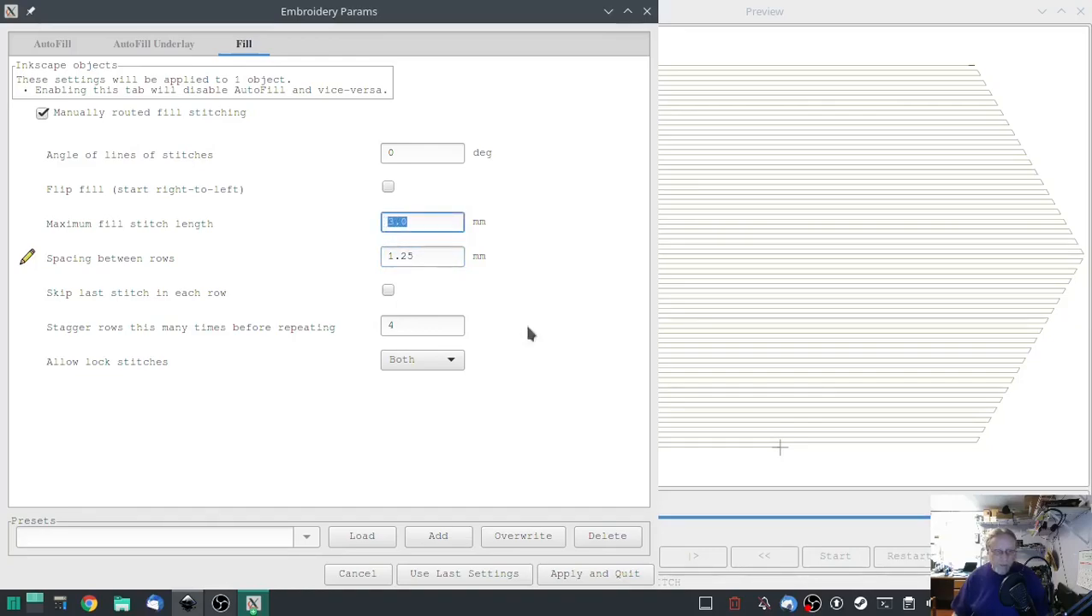
text(2)
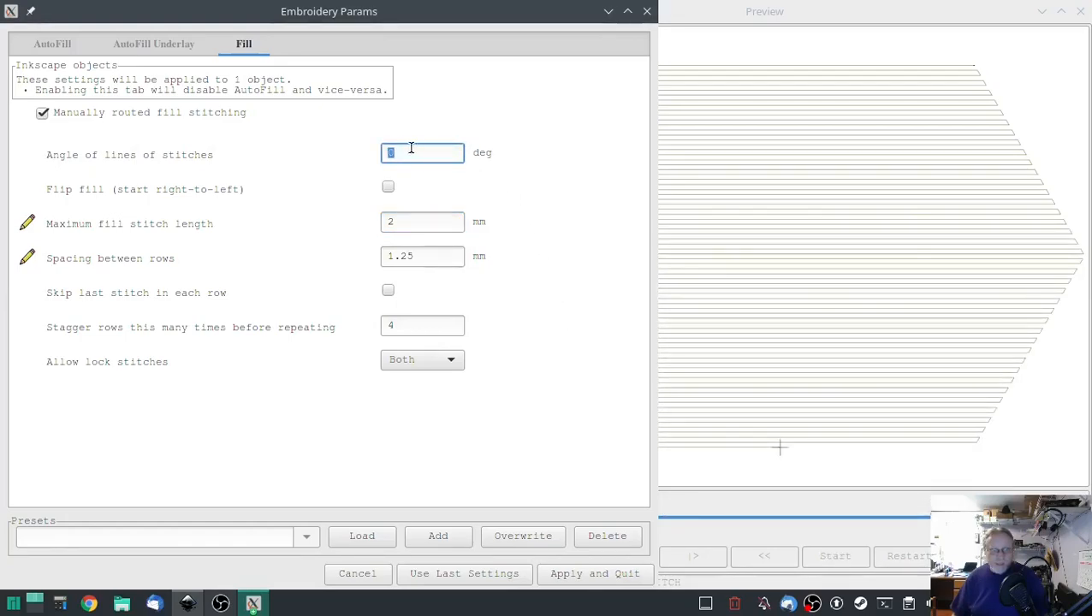
text(45)
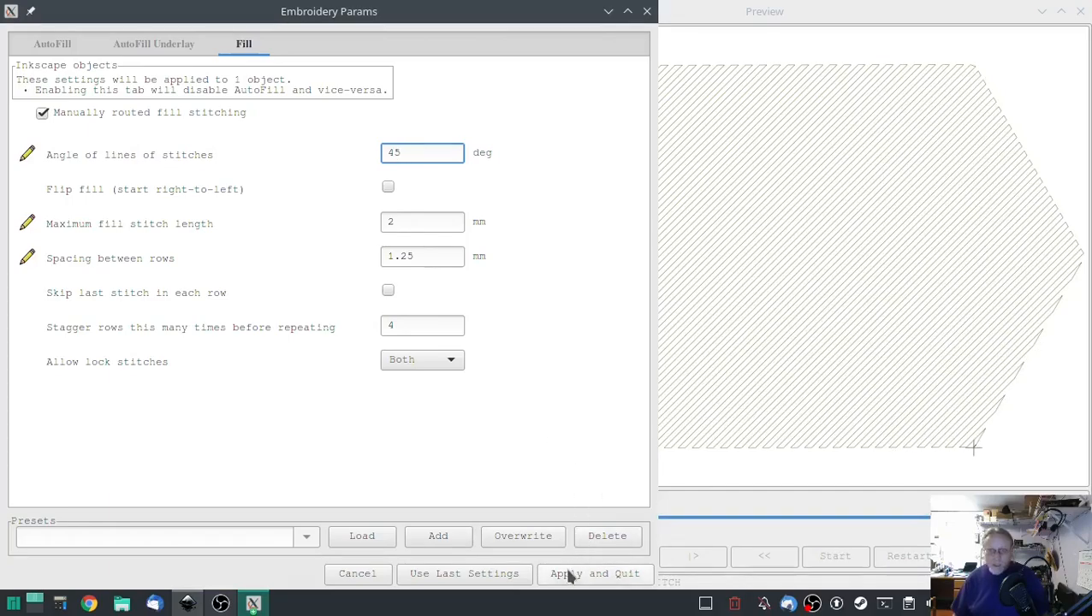
click(594, 574)
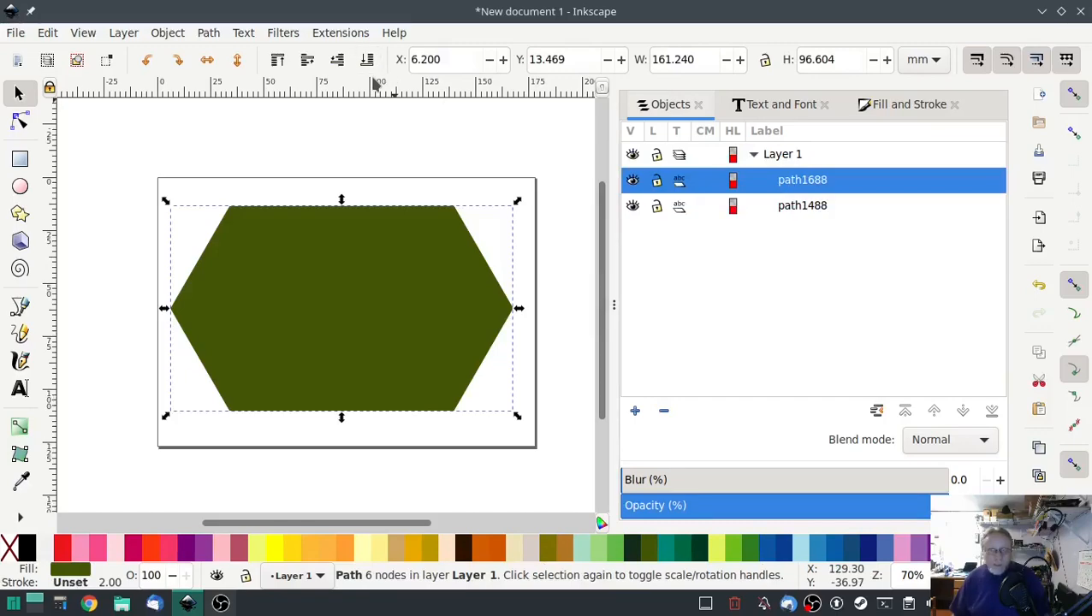
Give the top hexagon a manual fill at -45° with 1.25 mm spacing and 2 mm maximum stitch length
click(340, 32)
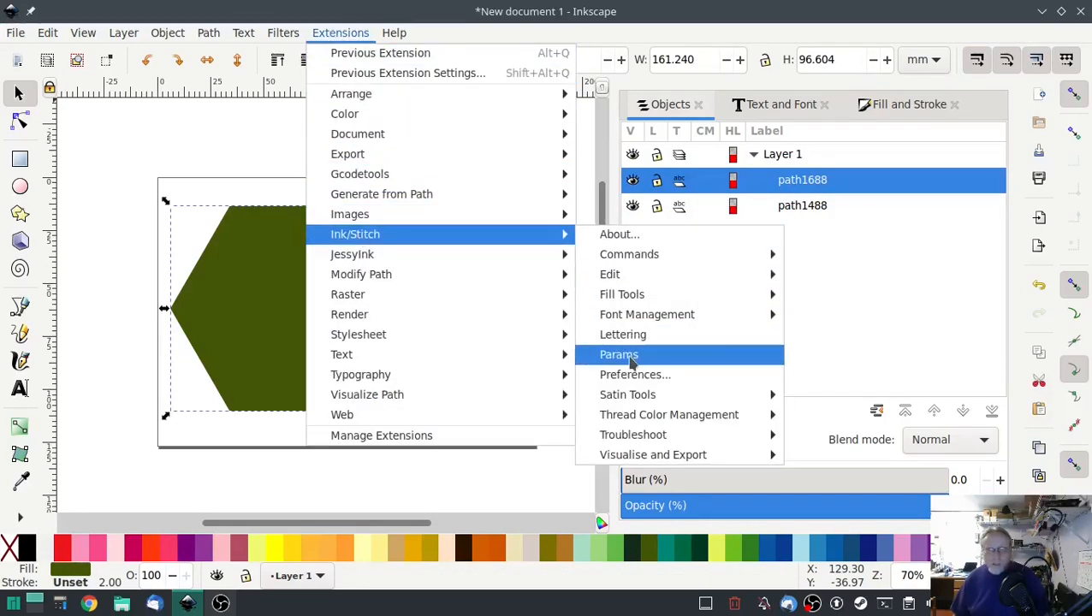
click(619, 354)
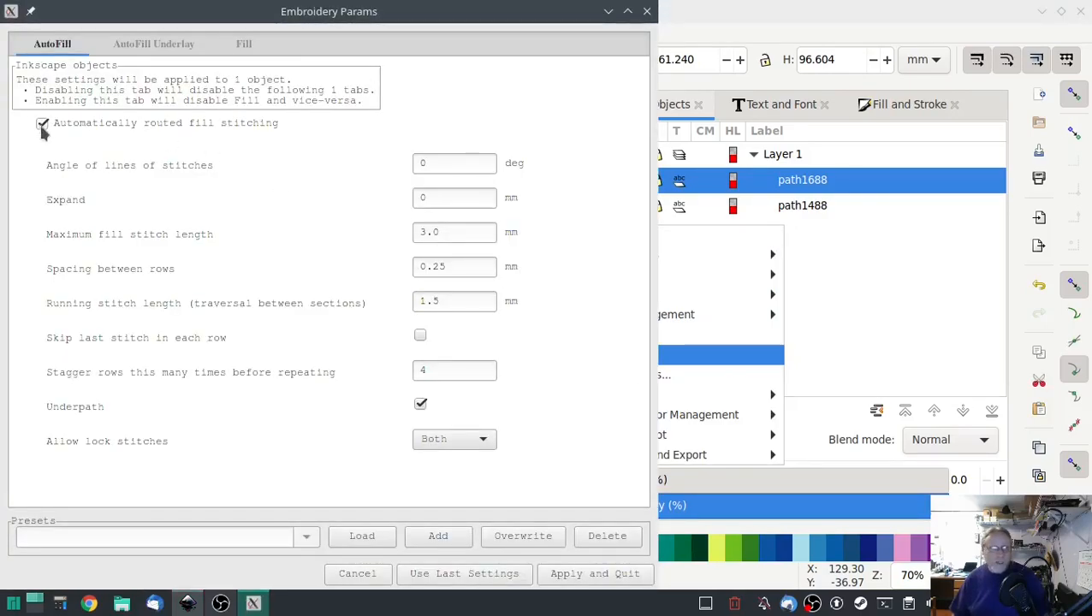
click(243, 44)
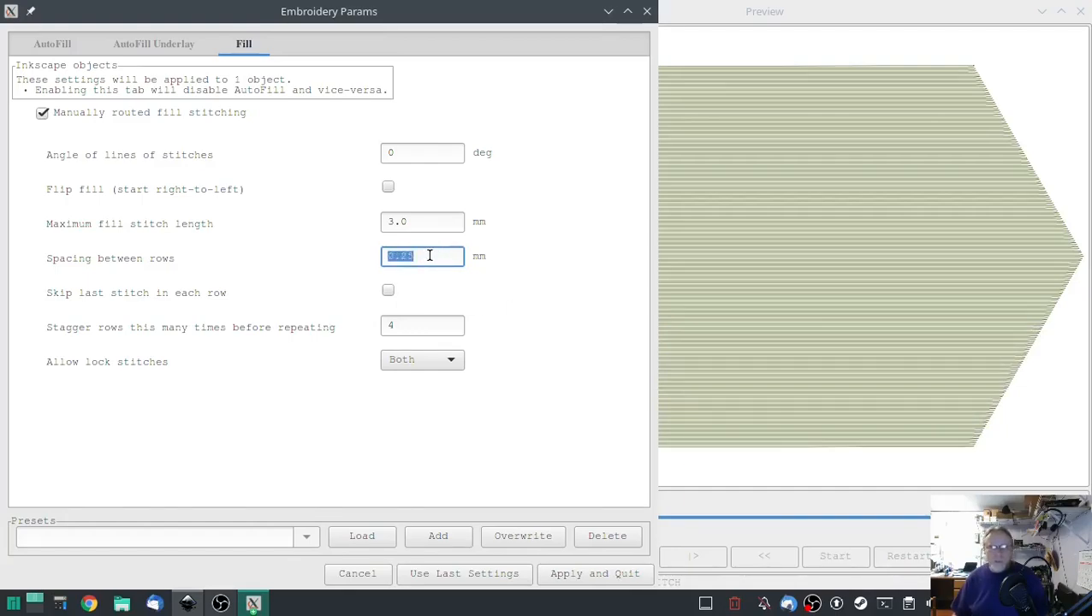
text(1.25)
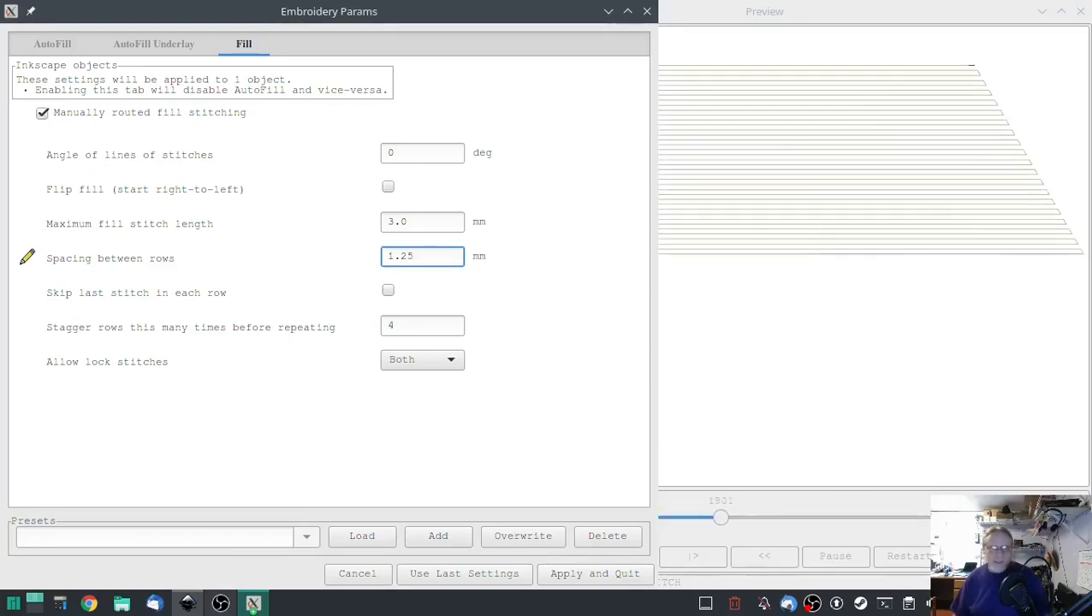
click(421, 223)
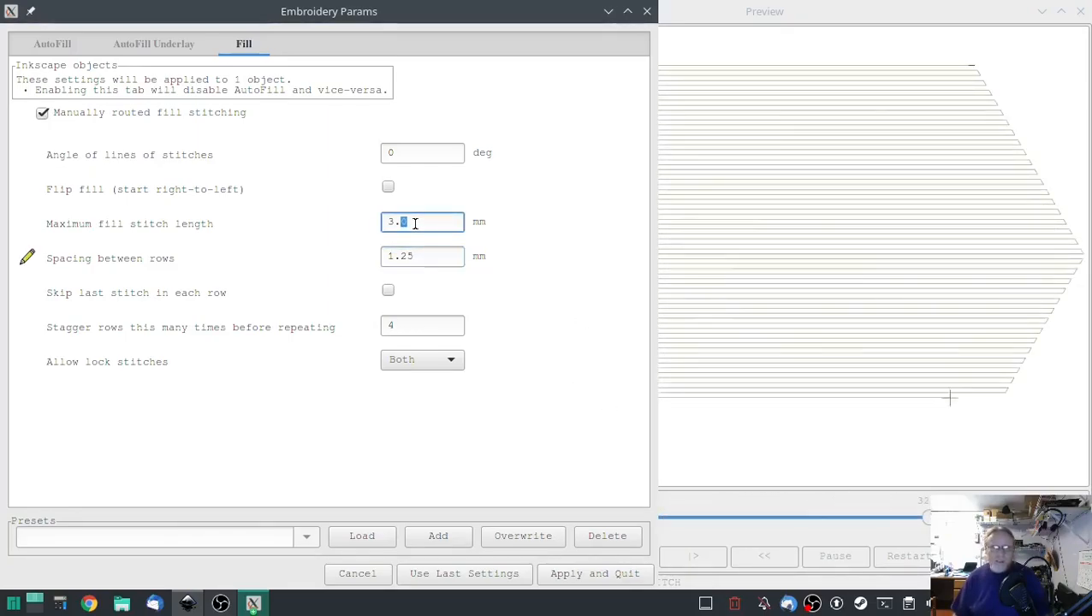
text(2)
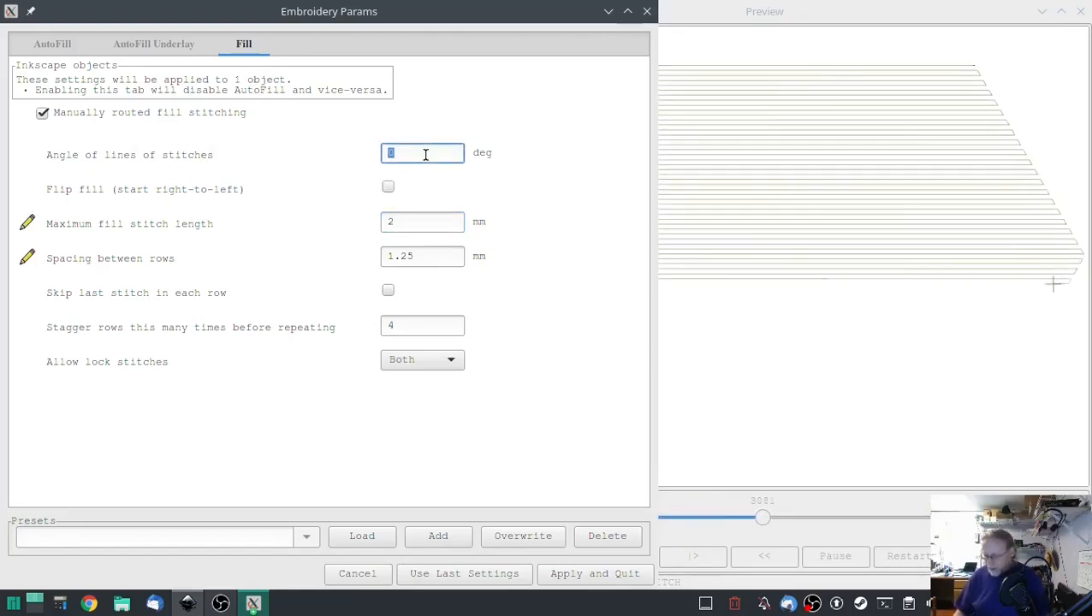
text(-)
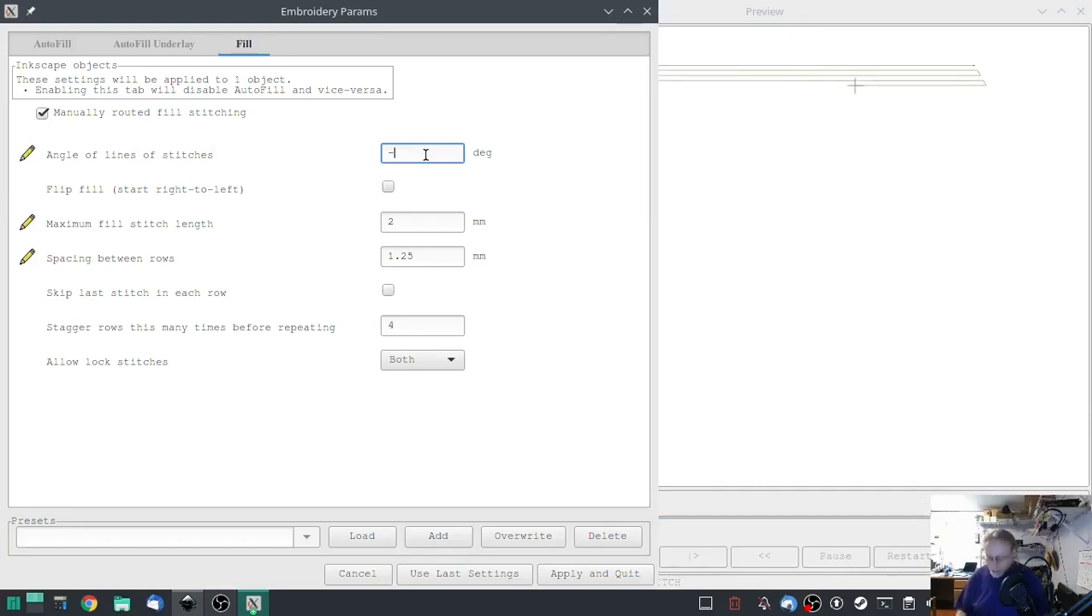
text(45)
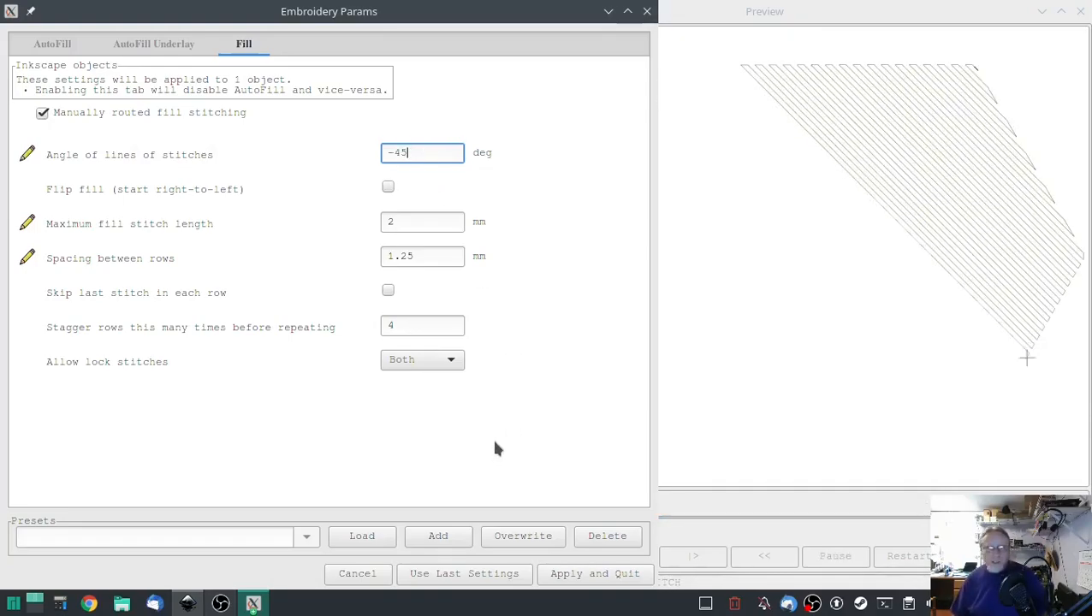
key(Enter)
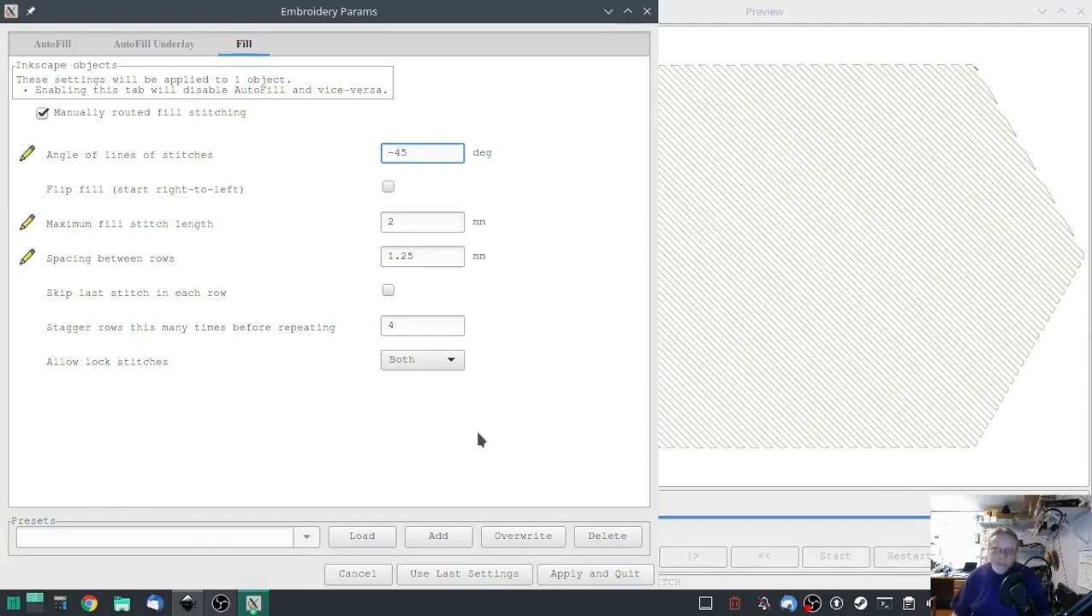
click(421, 152)
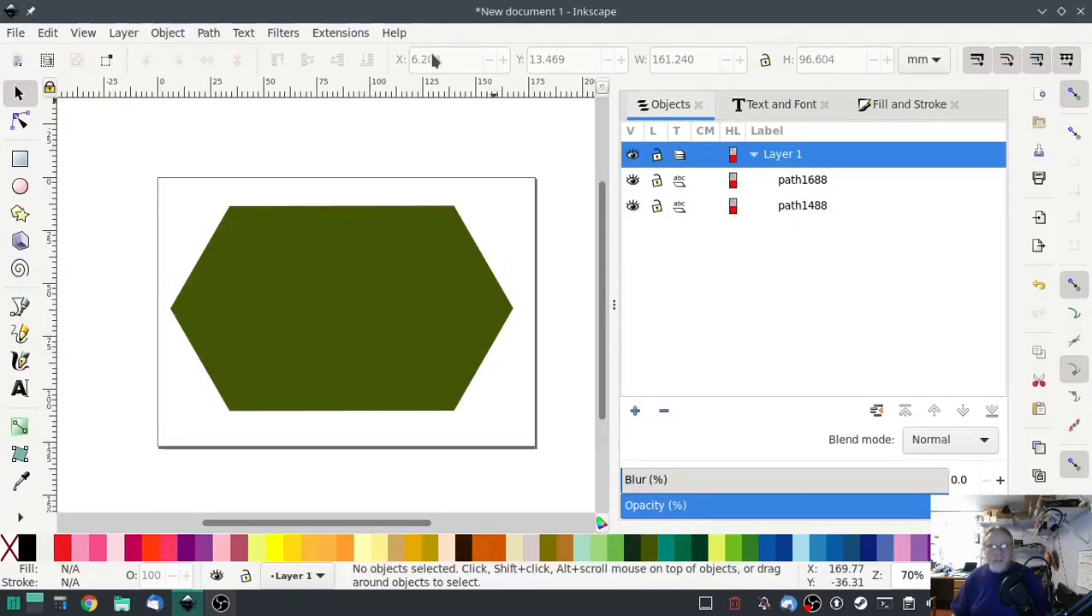
click(340, 32)
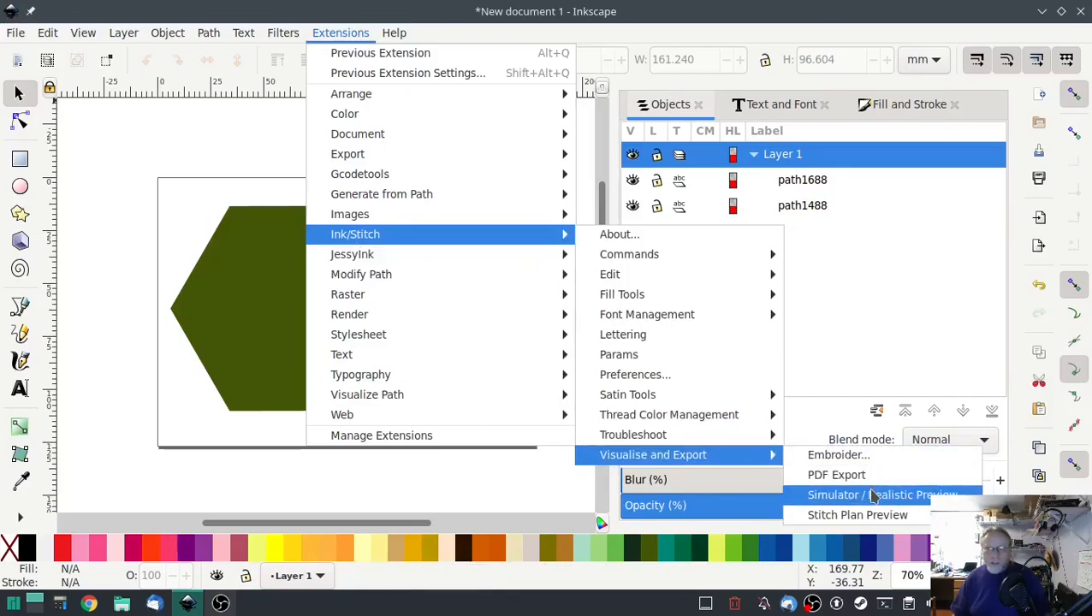
click(883, 494)
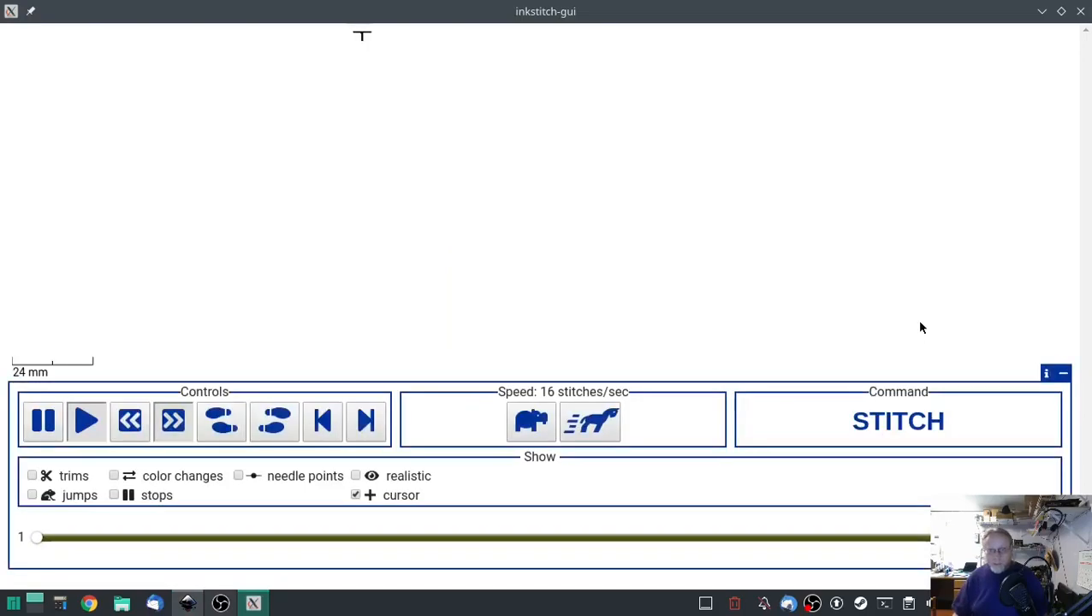
click(588, 420)
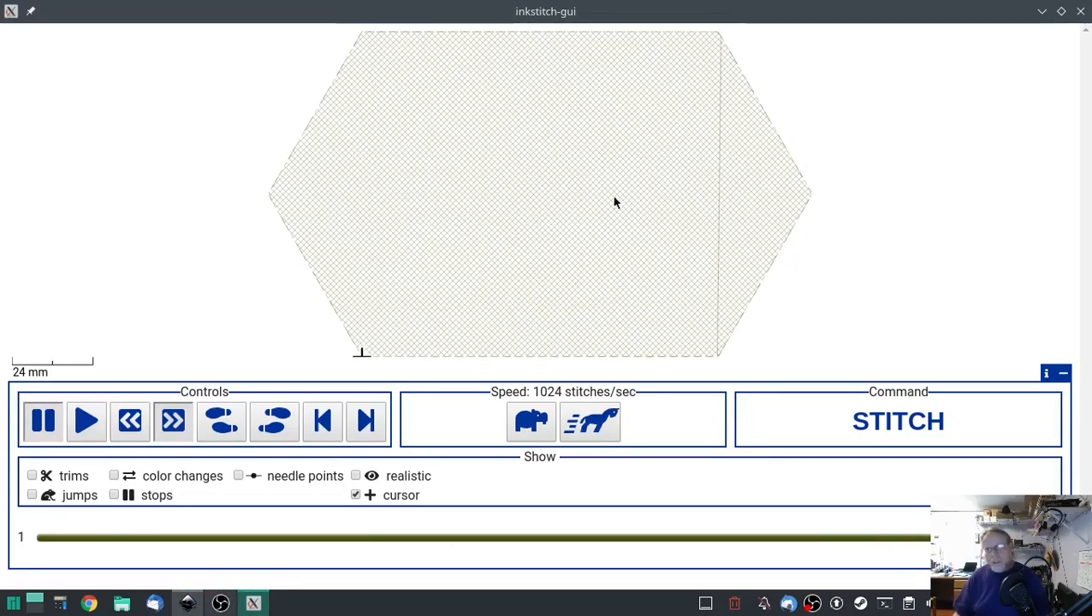
mouse_move(907, 201)
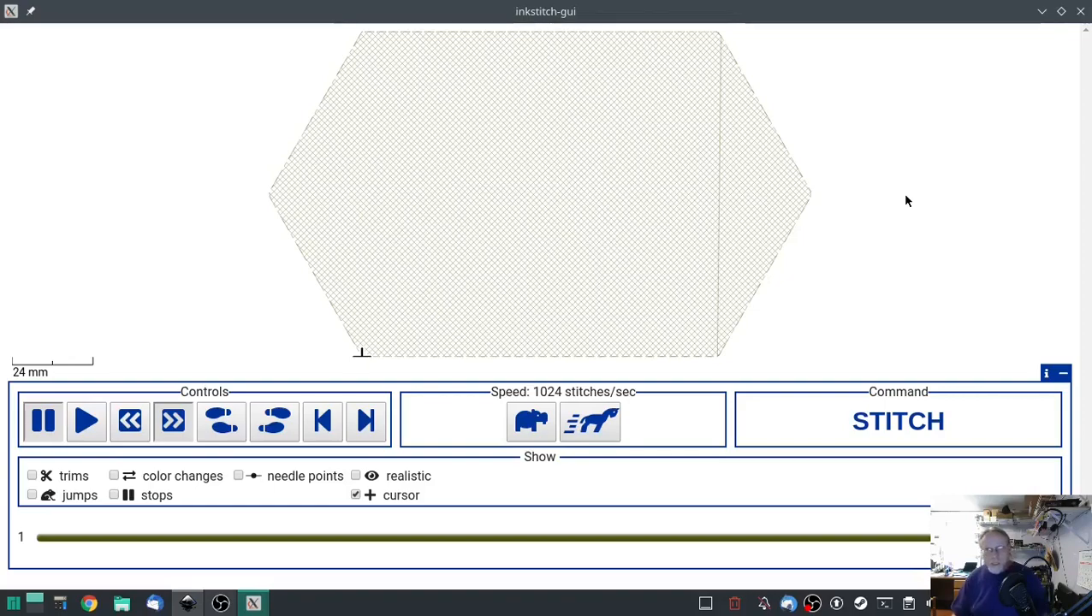
mouse_move(914, 193)
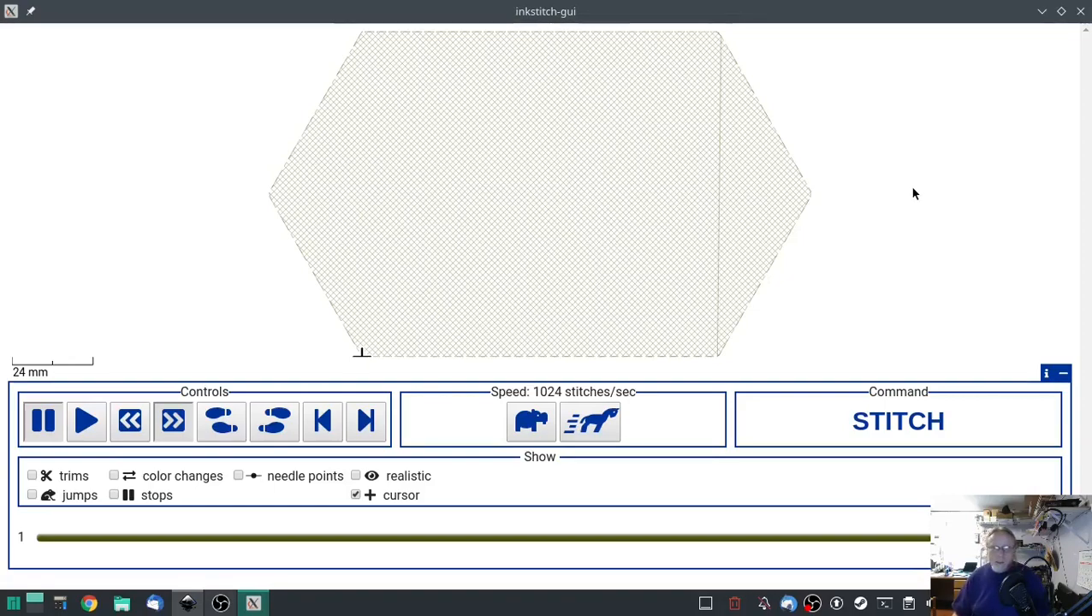
mouse_move(589, 106)
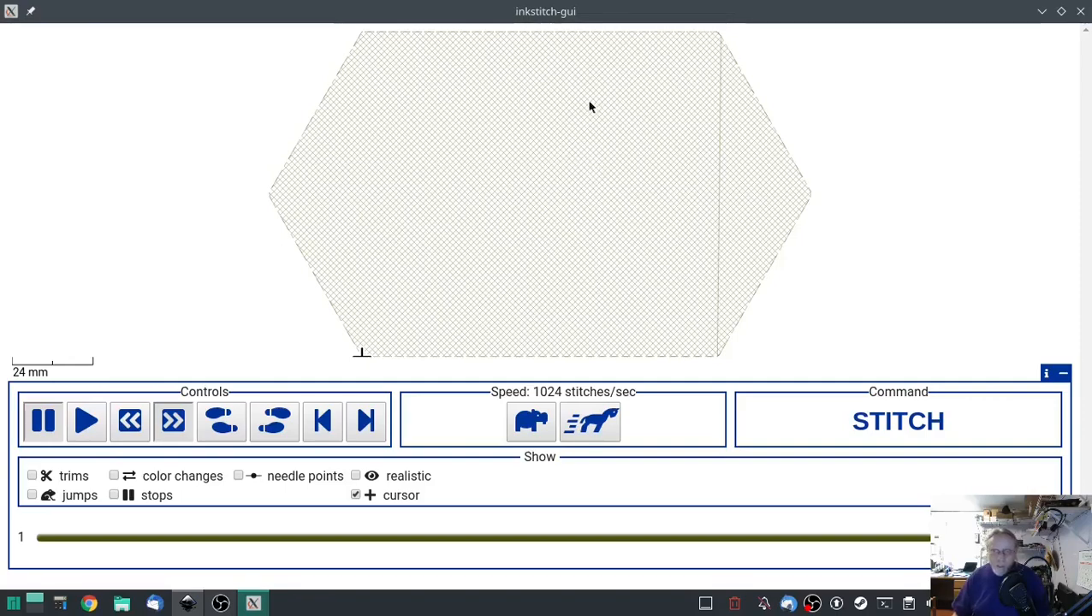
mouse_move(499, 86)
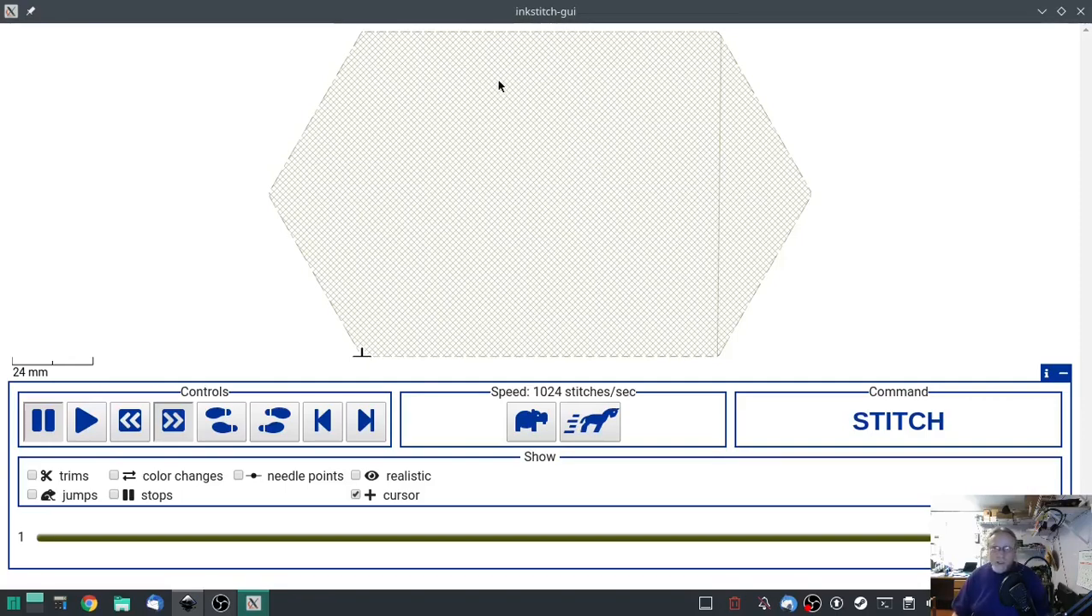
mouse_move(956, 201)
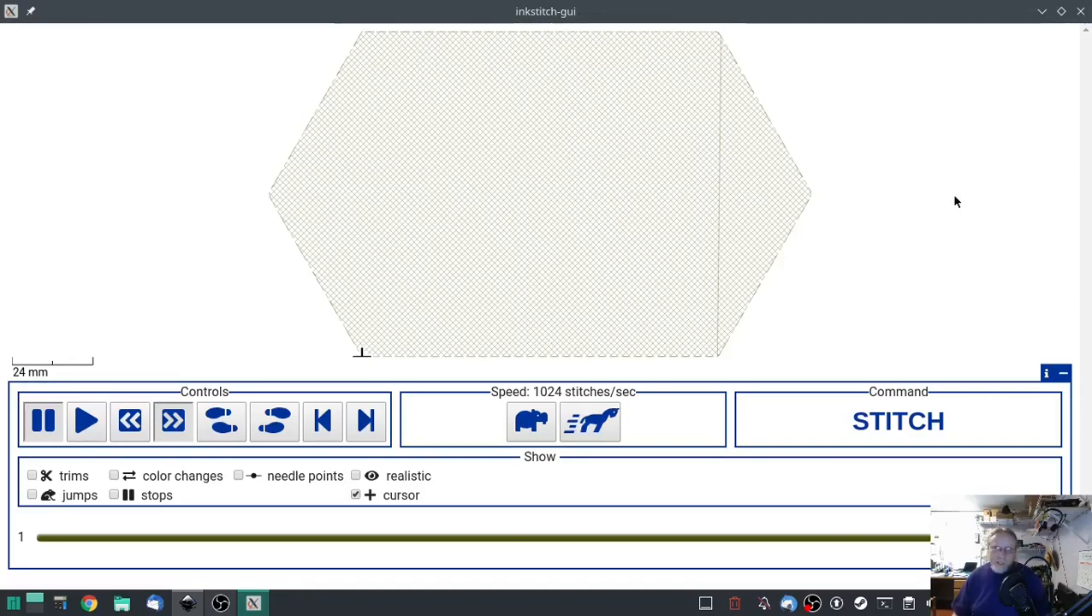
mouse_move(951, 239)
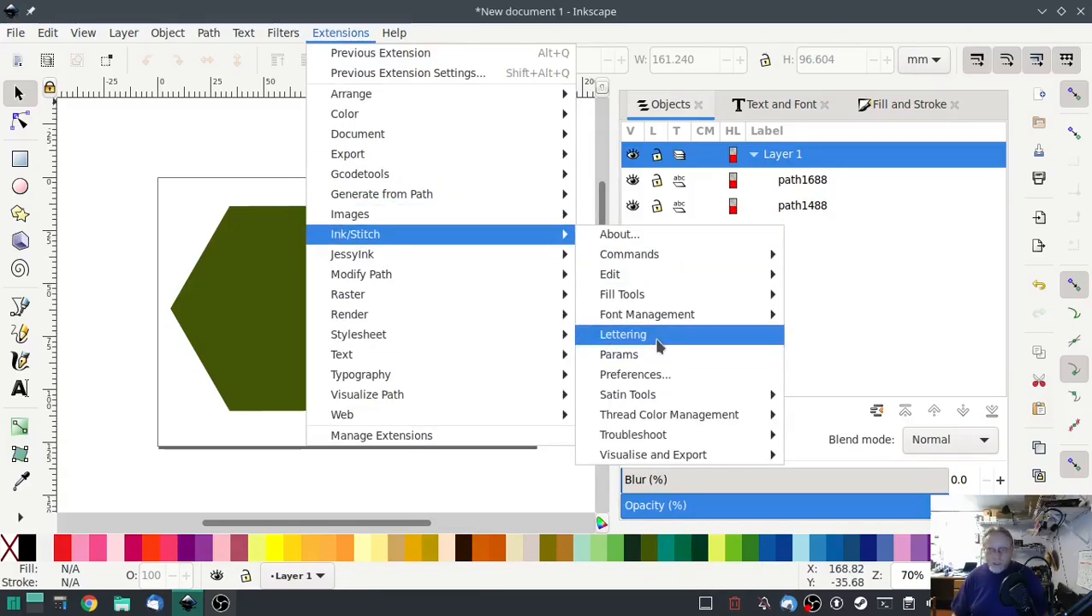
Create Ink/Stitch lettering reading 'Hers' in the Romanaugusa font
click(623, 334)
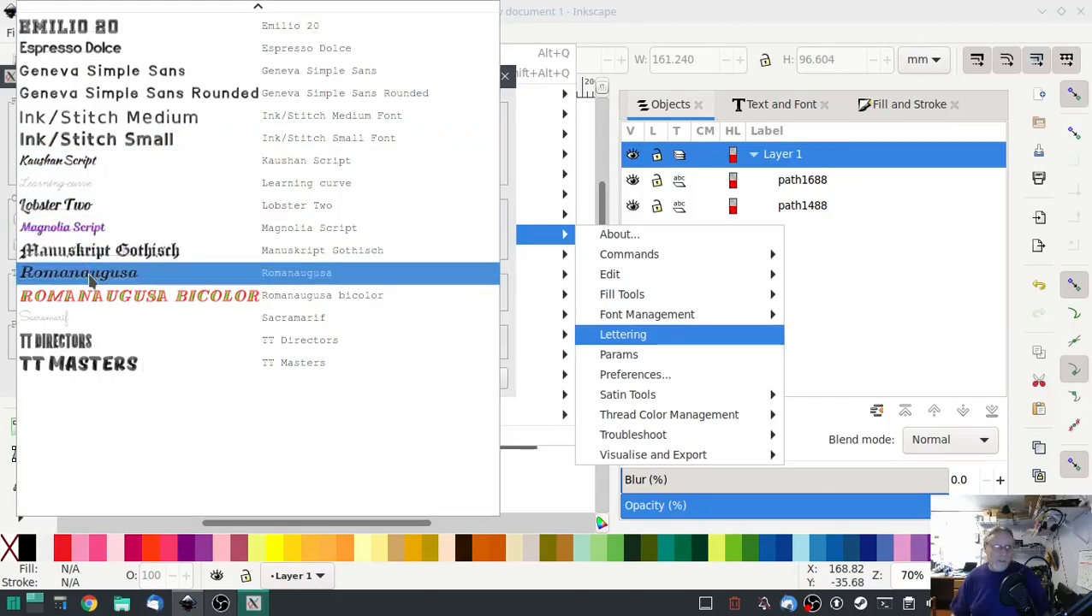
click(78, 272)
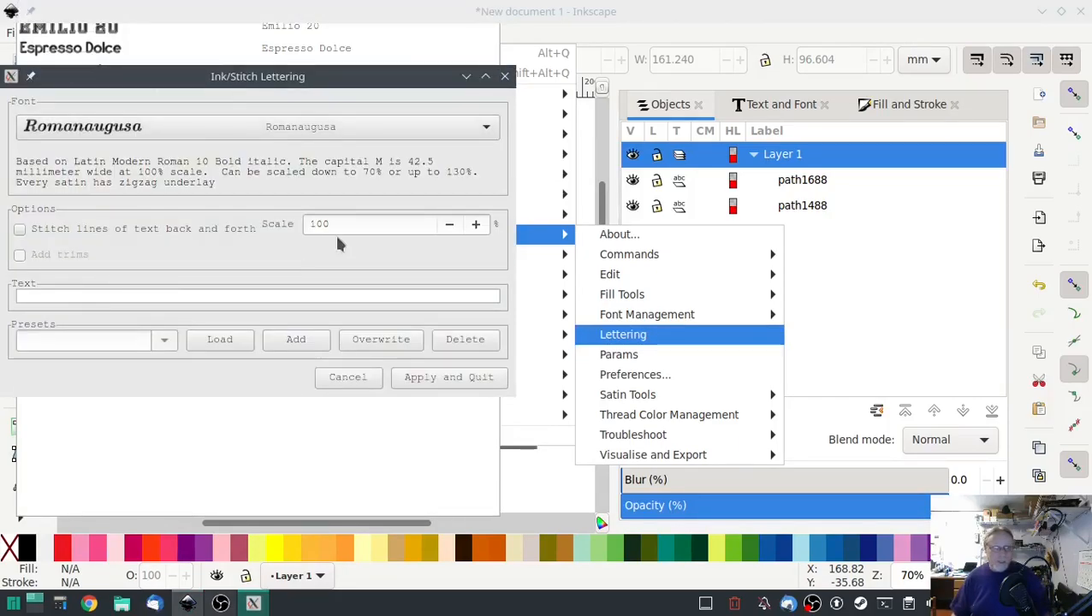
click(257, 294)
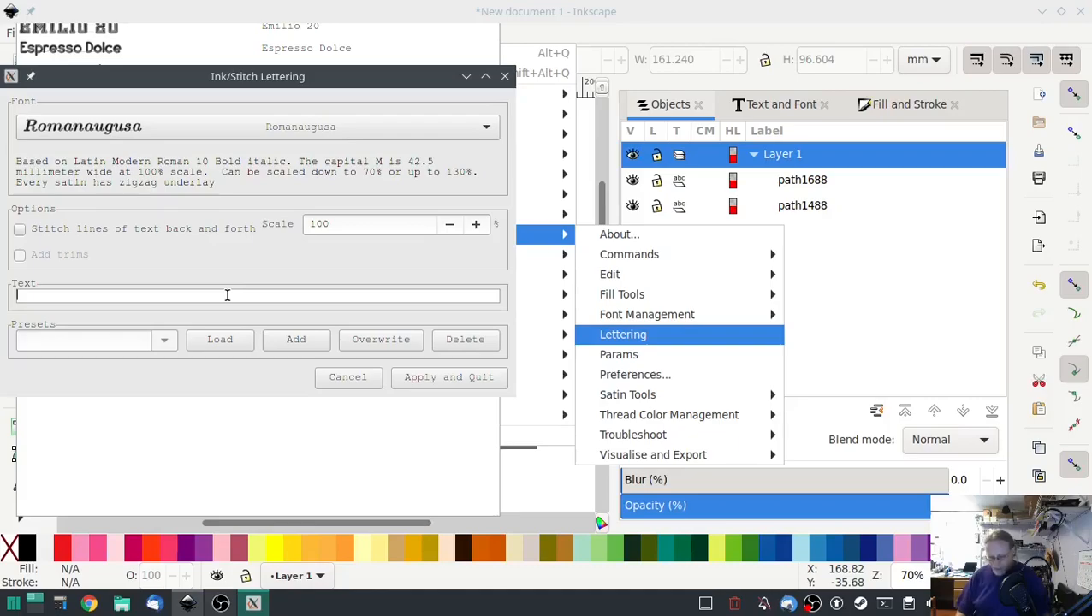
text(Hi)
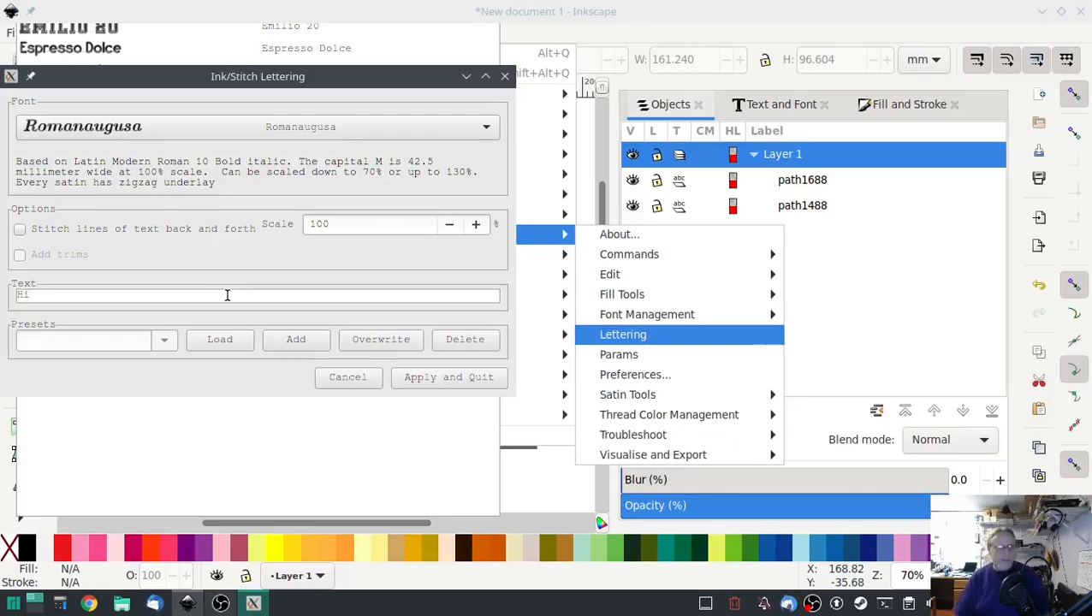
text(ez)
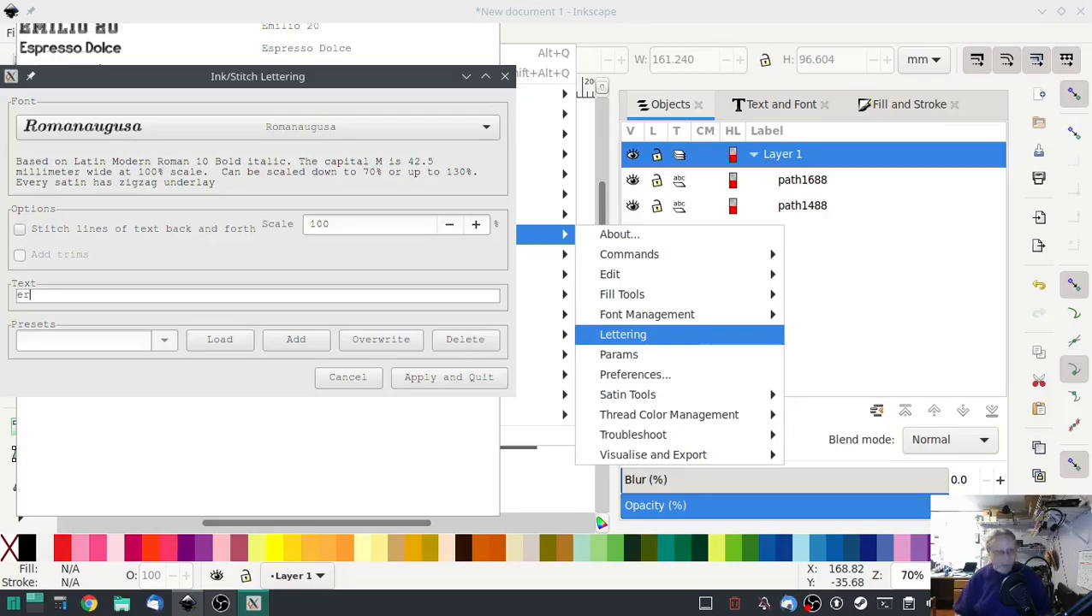
text(Hers)
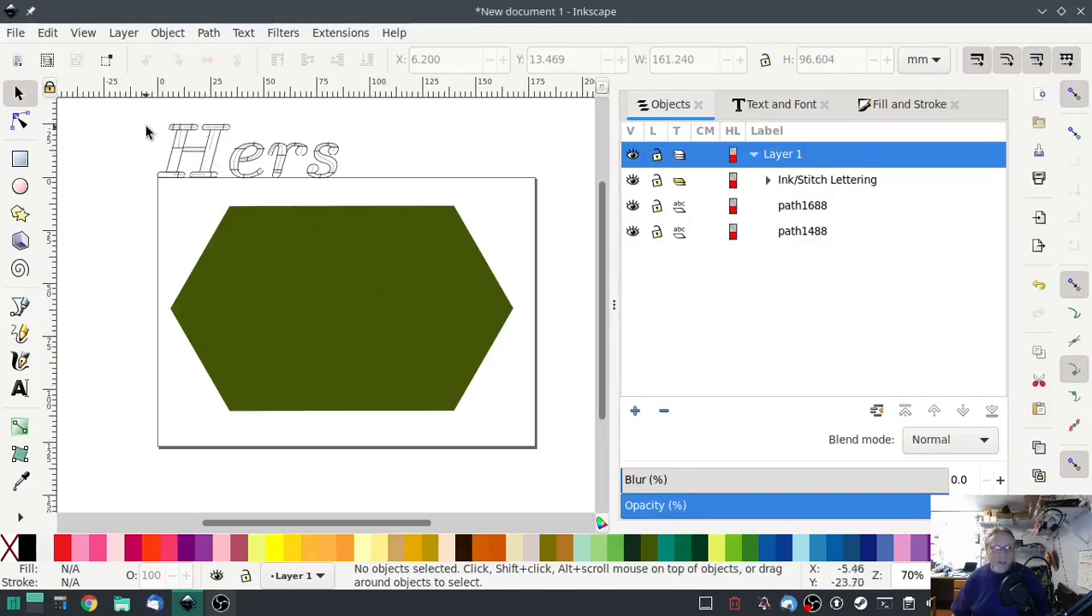
Move the Hers lettering onto the hexagon, enlarge it across the centre, and select the group
drag(248, 154, 313, 283)
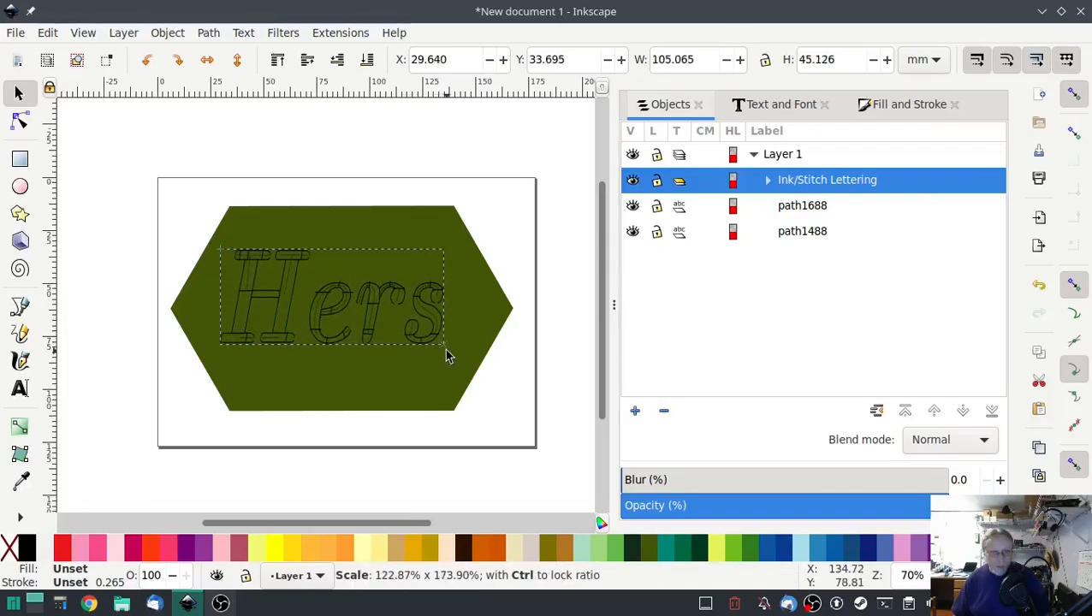
drag(444, 346, 469, 359)
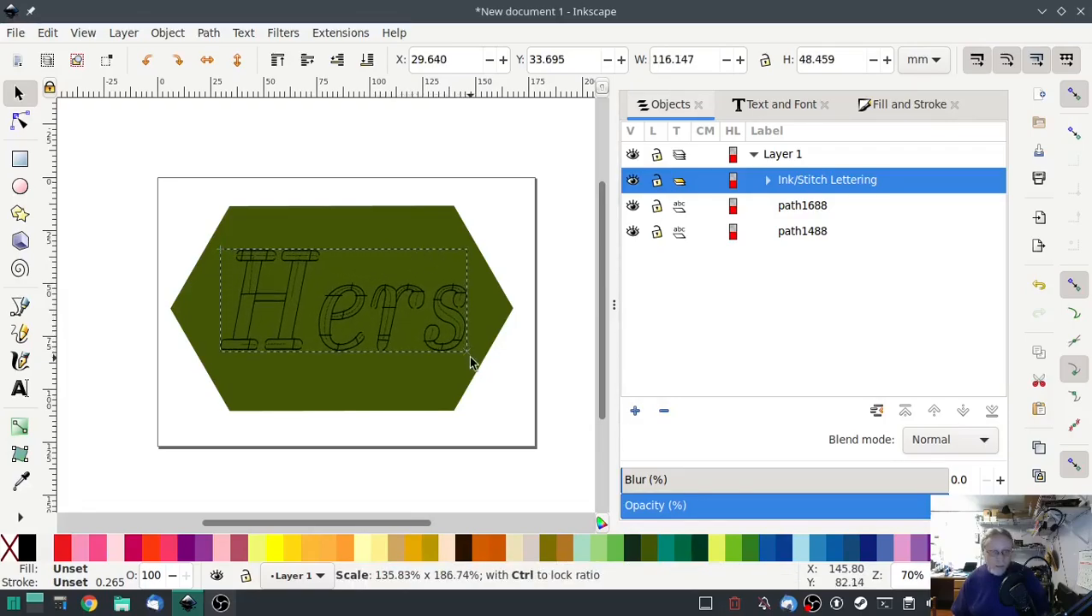
click(471, 359)
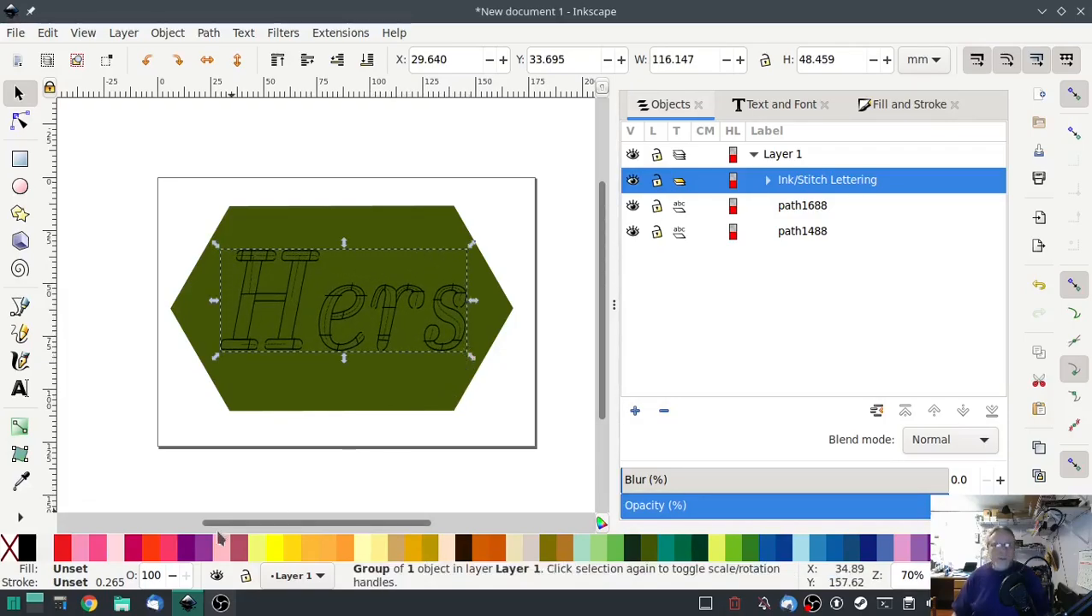
mouse_move(99, 386)
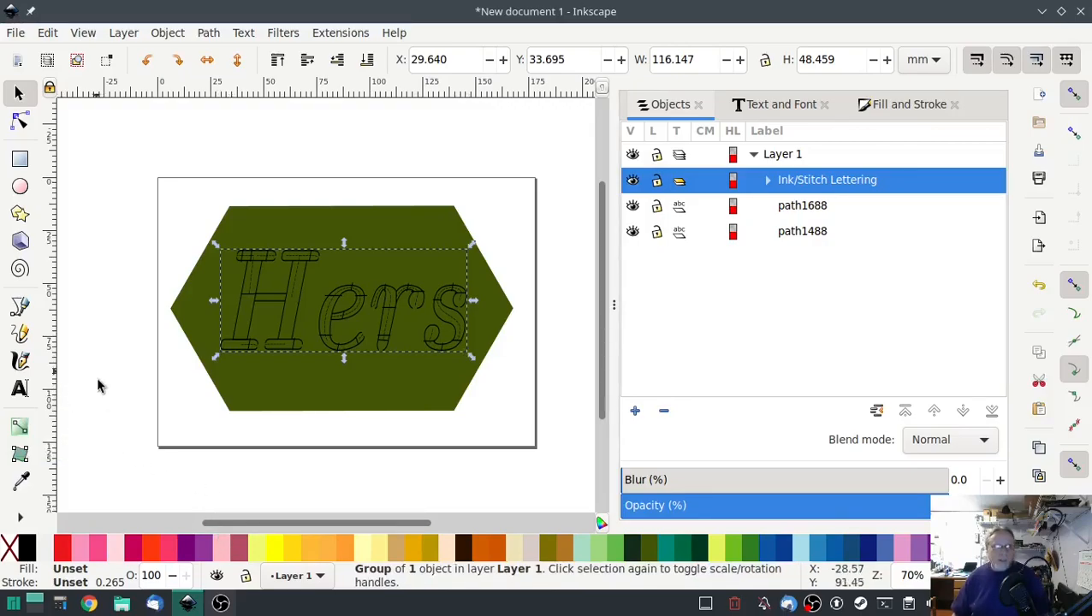
mouse_move(106, 407)
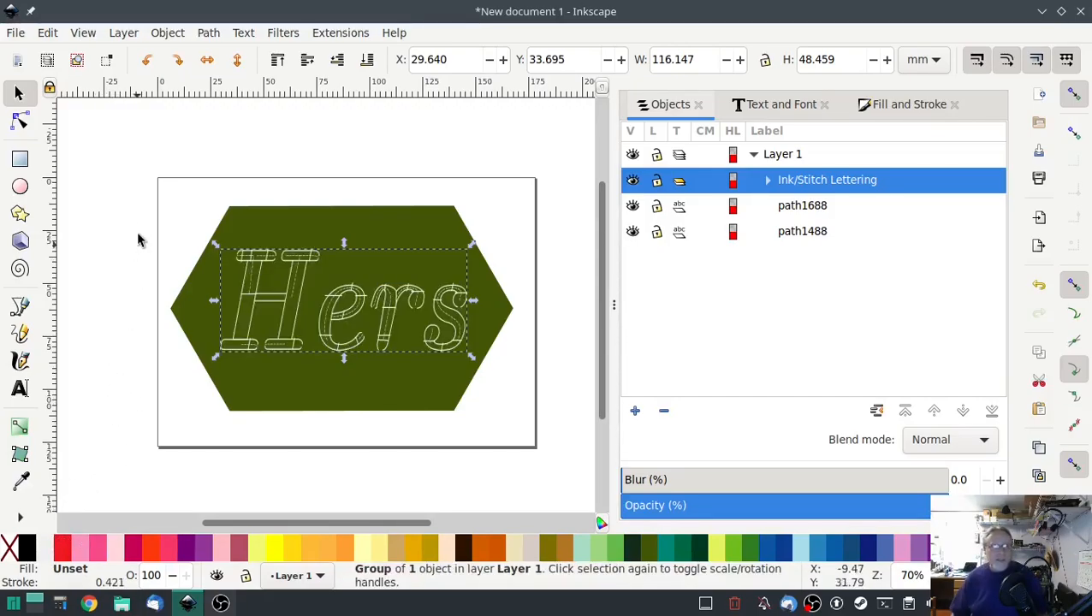
mouse_move(128, 202)
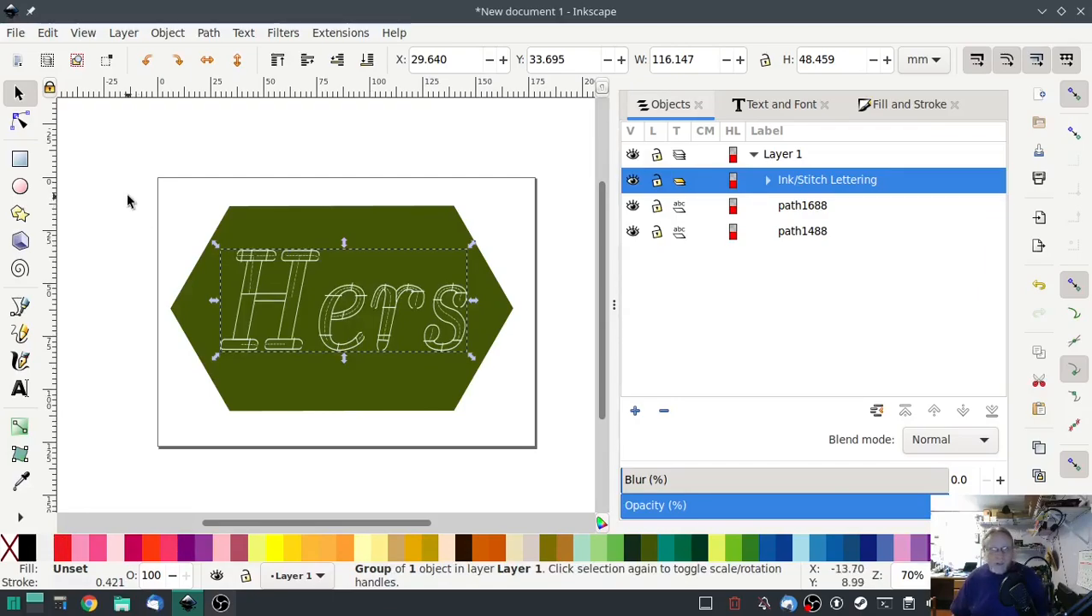
mouse_move(414, 140)
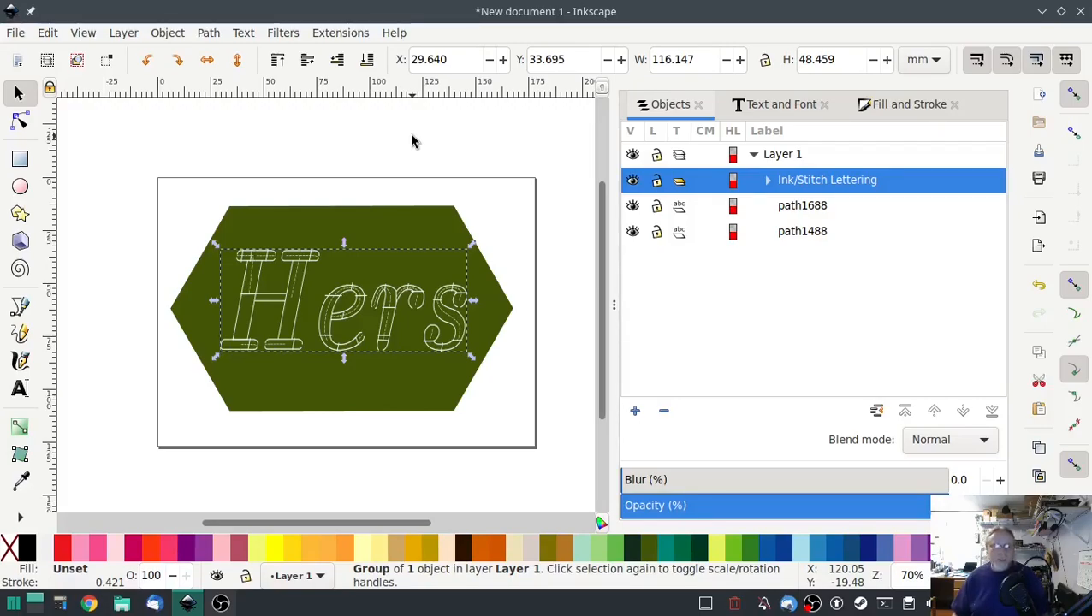
mouse_move(407, 135)
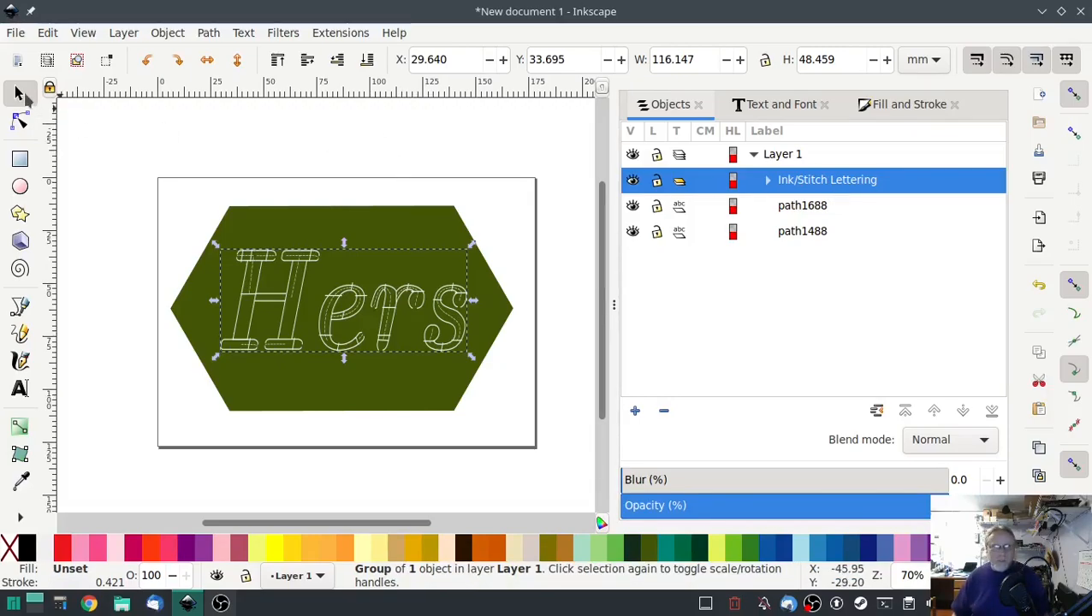
click(339, 32)
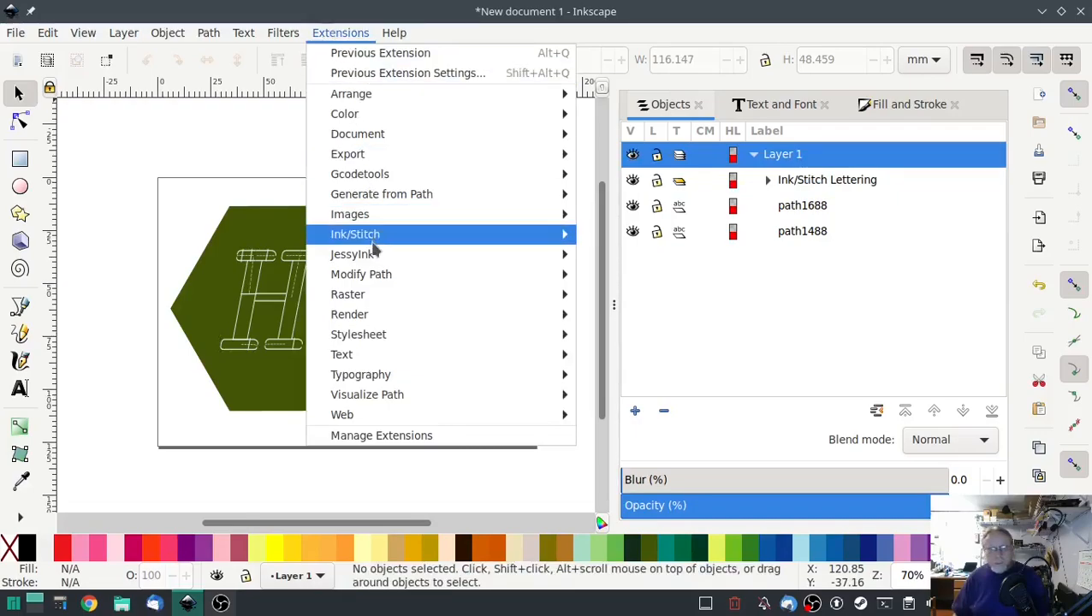
click(355, 232)
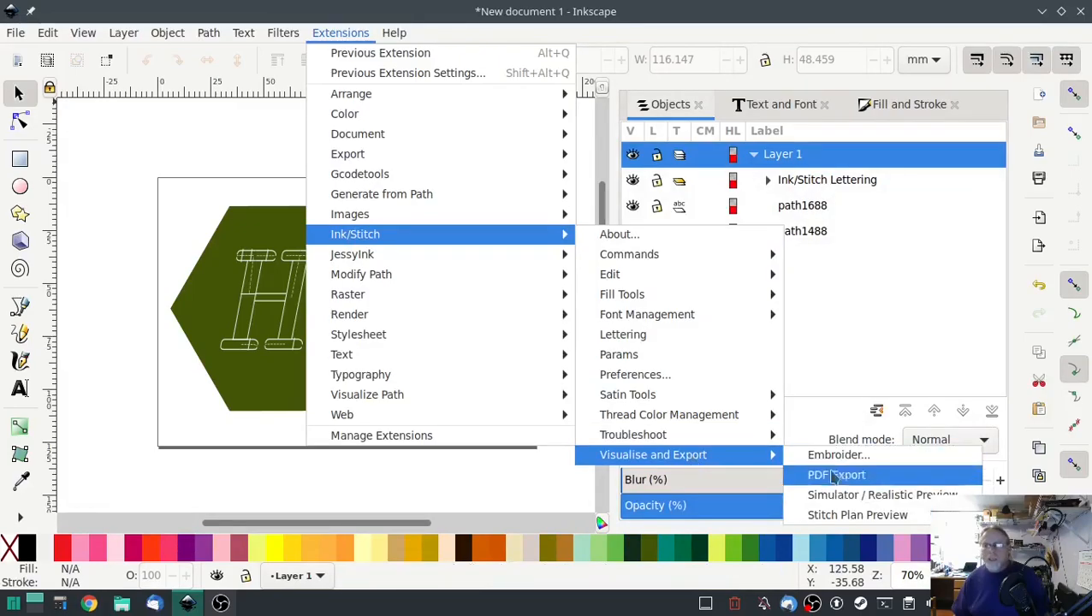
mouse_move(881, 495)
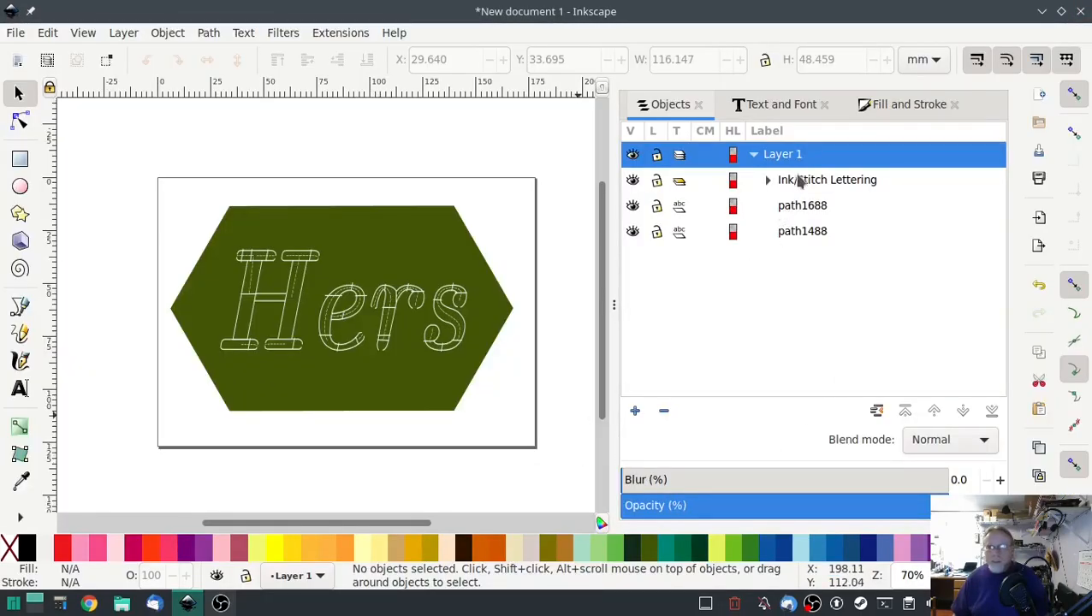
Run the Ink/Stitch realistic stitch simulation preview on the selected Hers lettering
click(826, 179)
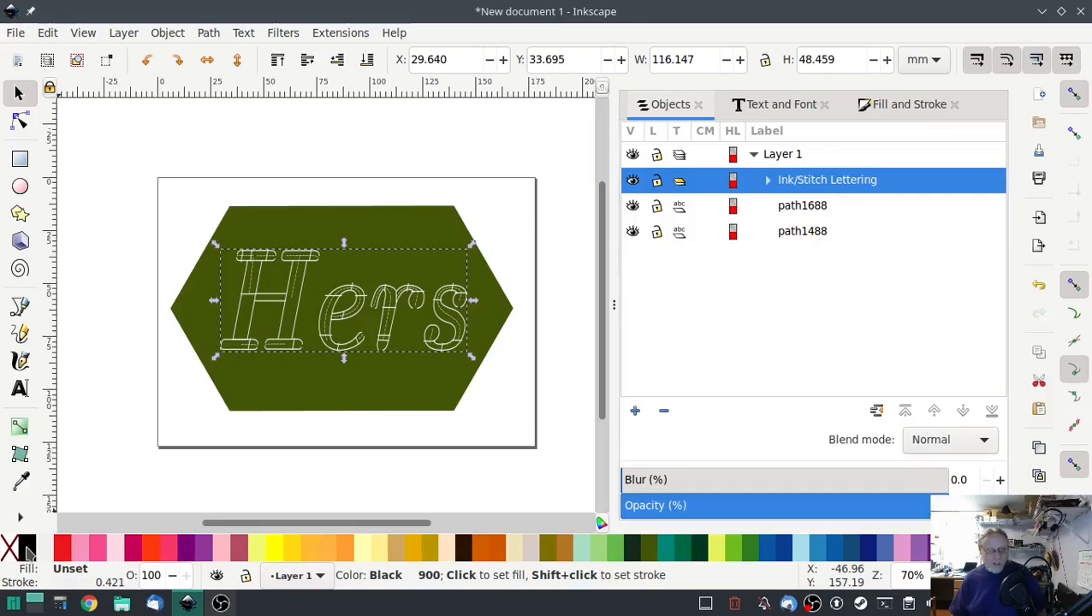
click(340, 32)
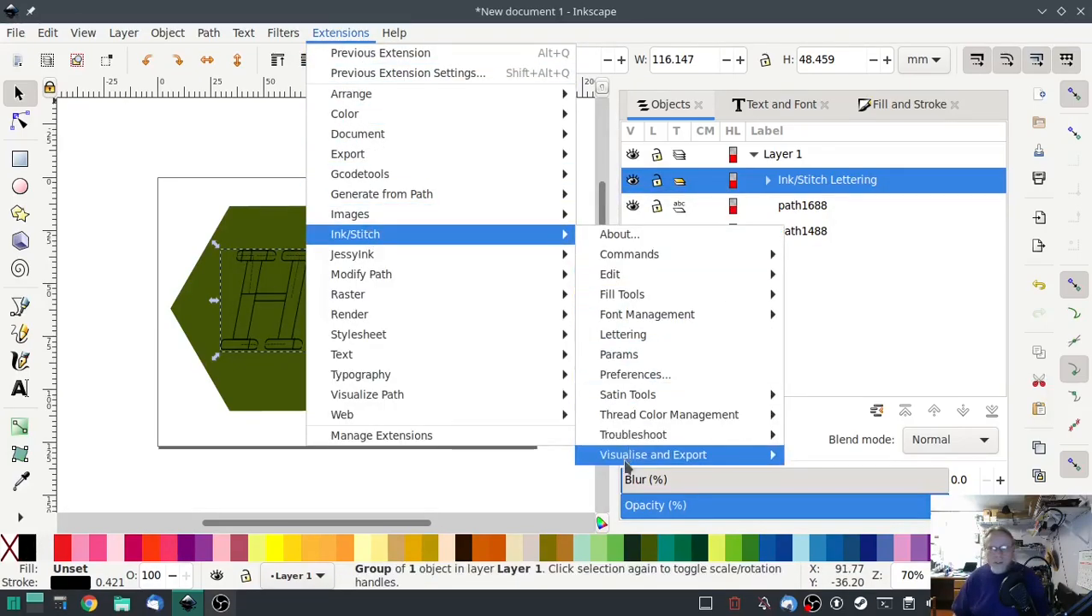
mouse_move(653, 455)
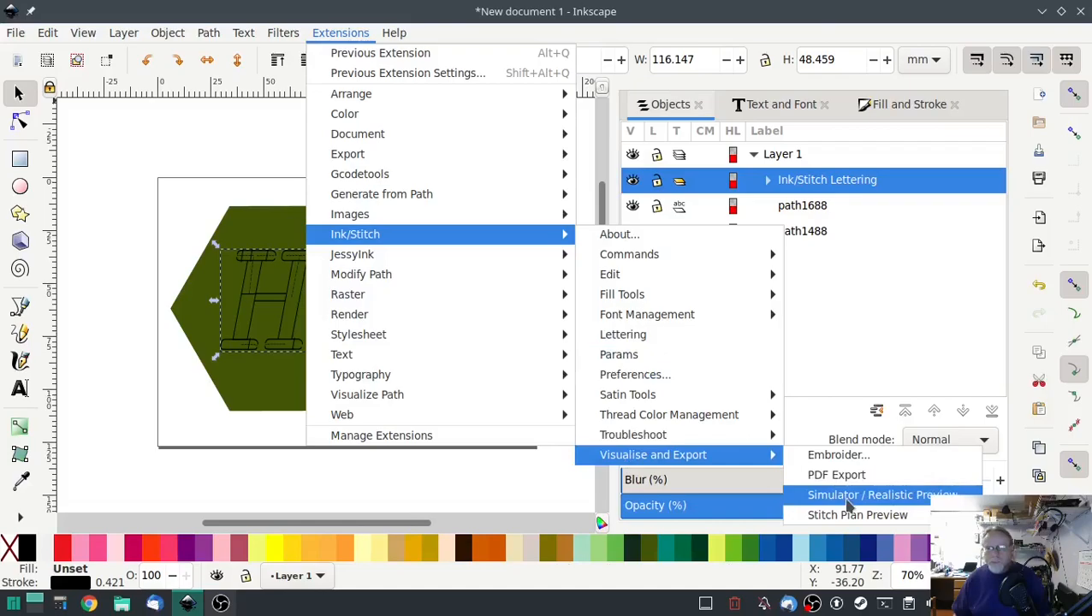
click(881, 495)
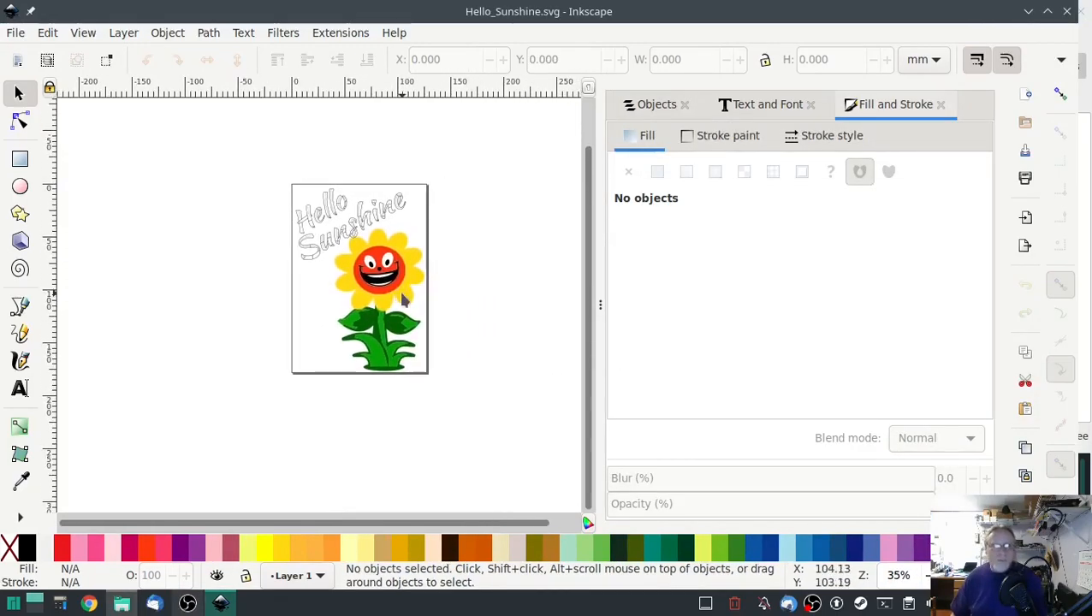
mouse_move(466, 383)
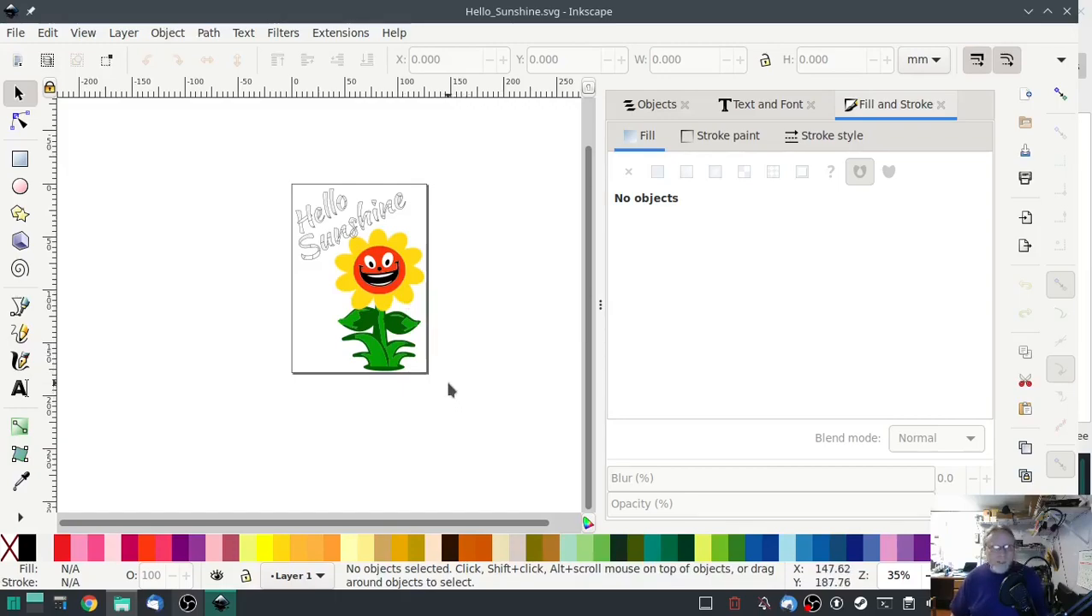
mouse_move(329, 207)
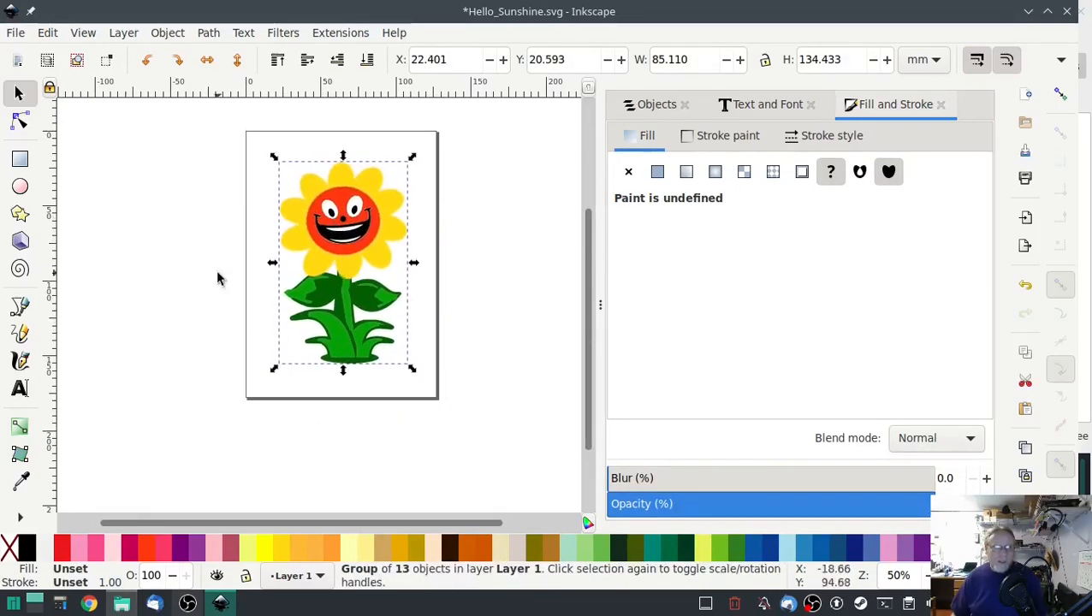
Pick the Bezier pen tool in the Hello Sunshine drawing
click(656, 104)
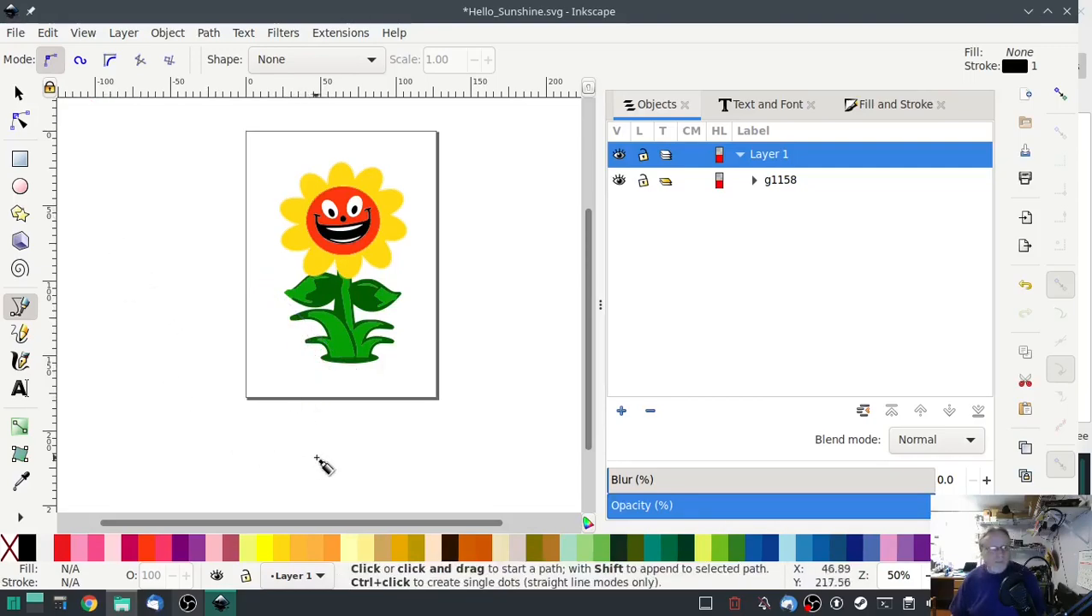
Place the first outline points below the sunflower's base, left of the leaves and beside the flower head
click(297, 378)
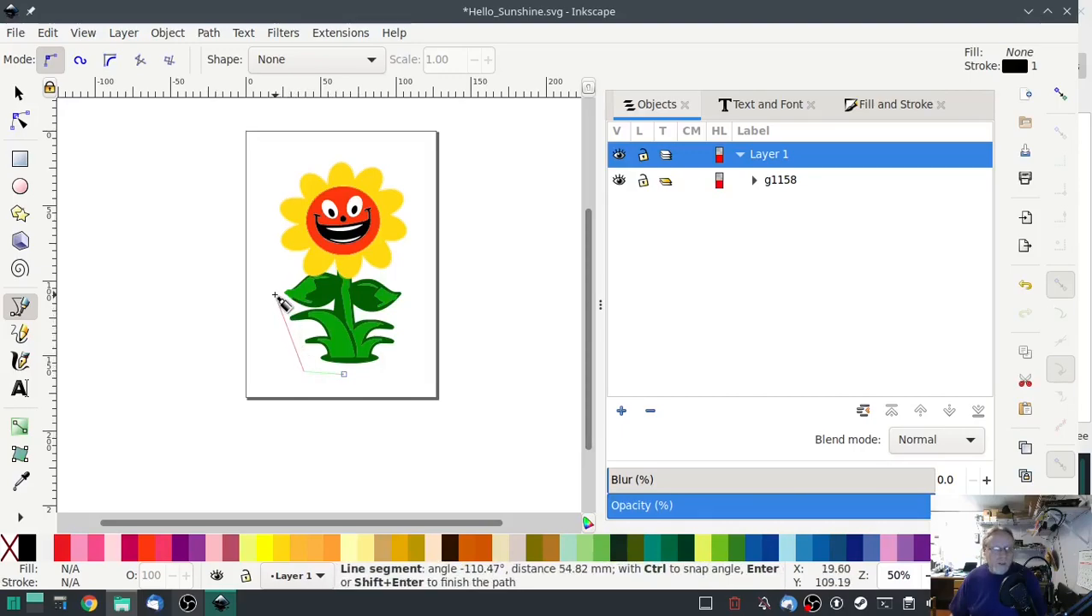
click(270, 249)
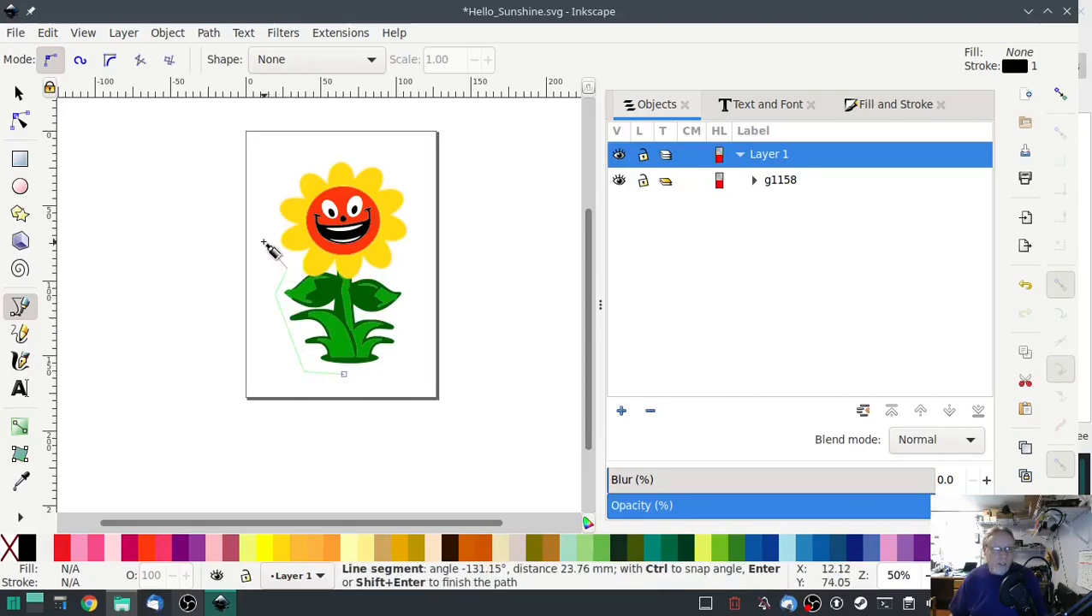
click(322, 162)
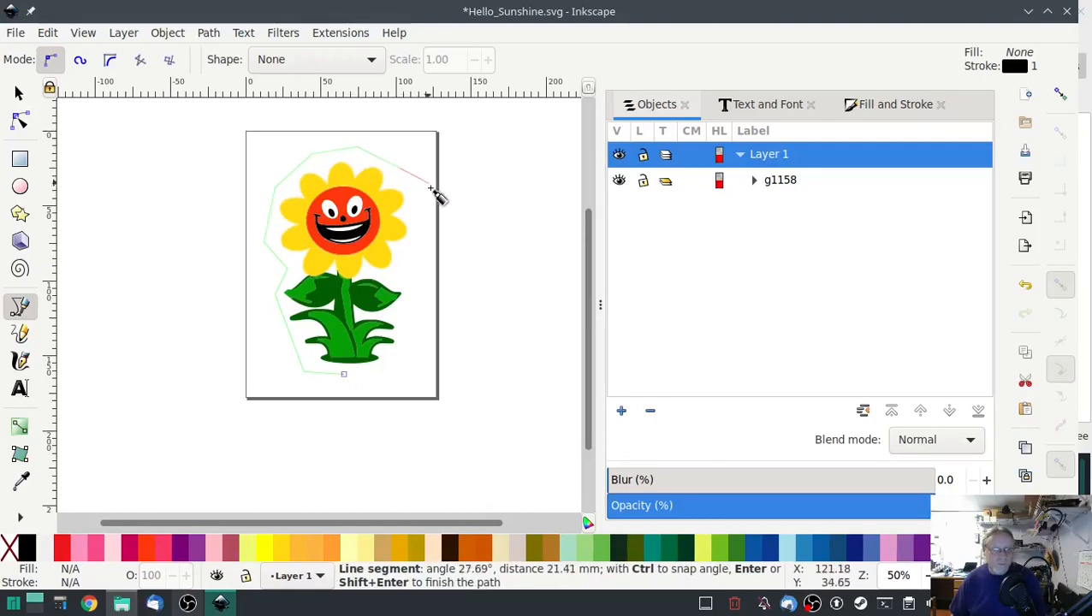
mouse_move(402, 282)
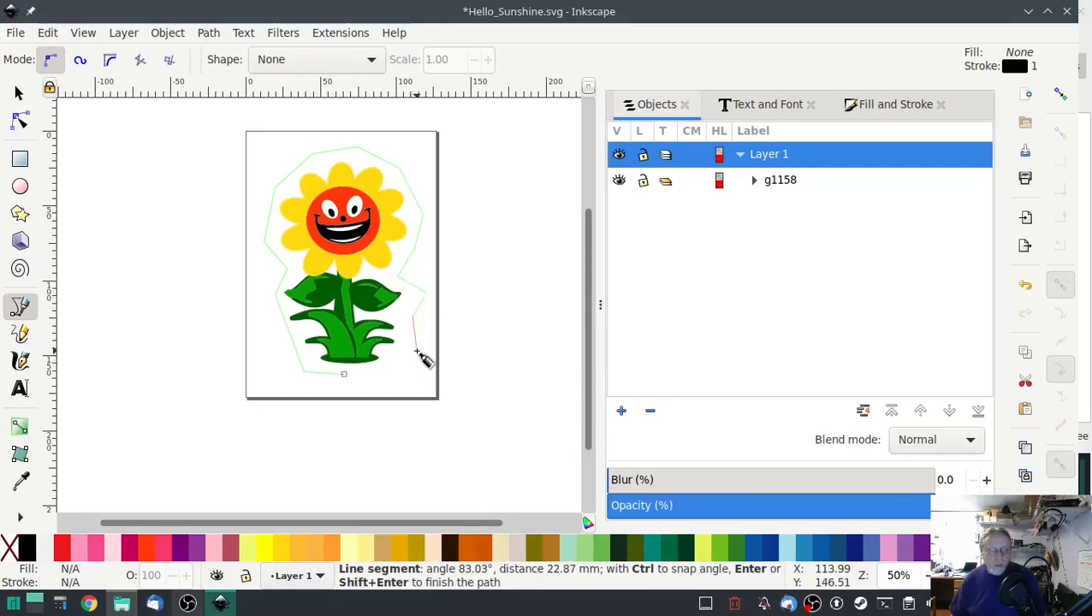
mouse_move(363, 379)
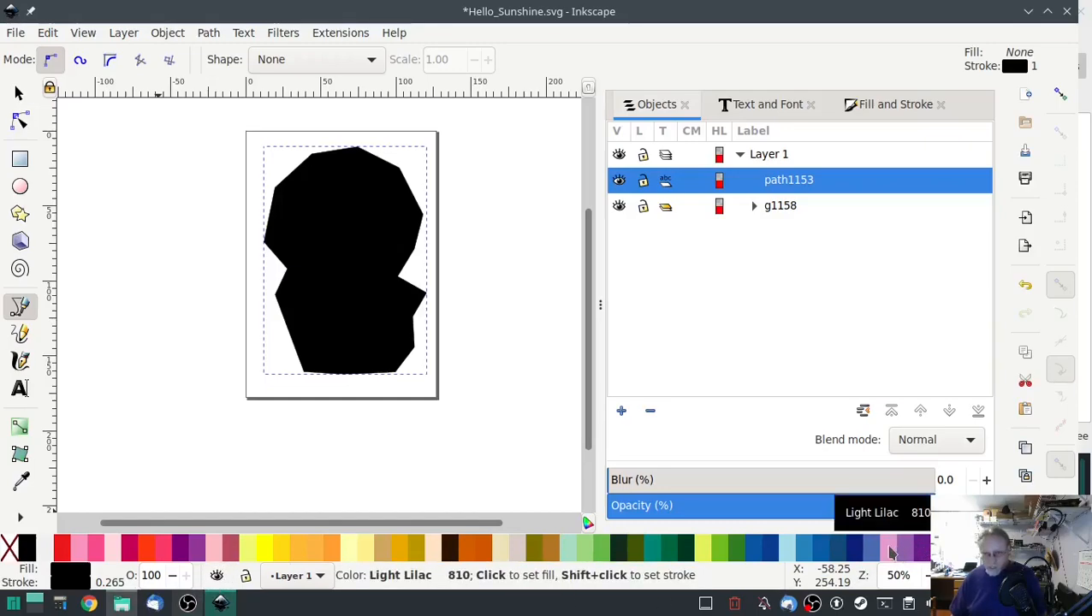
Fill the traced shape light lilac and make all its nodes smooth symmetric curves
click(72, 549)
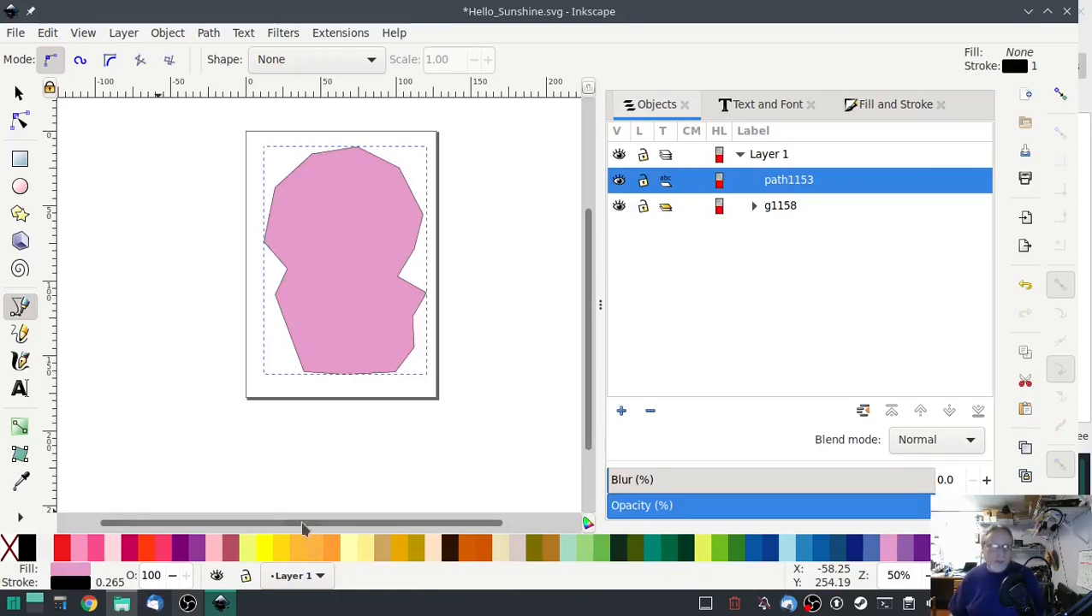
mouse_move(514, 349)
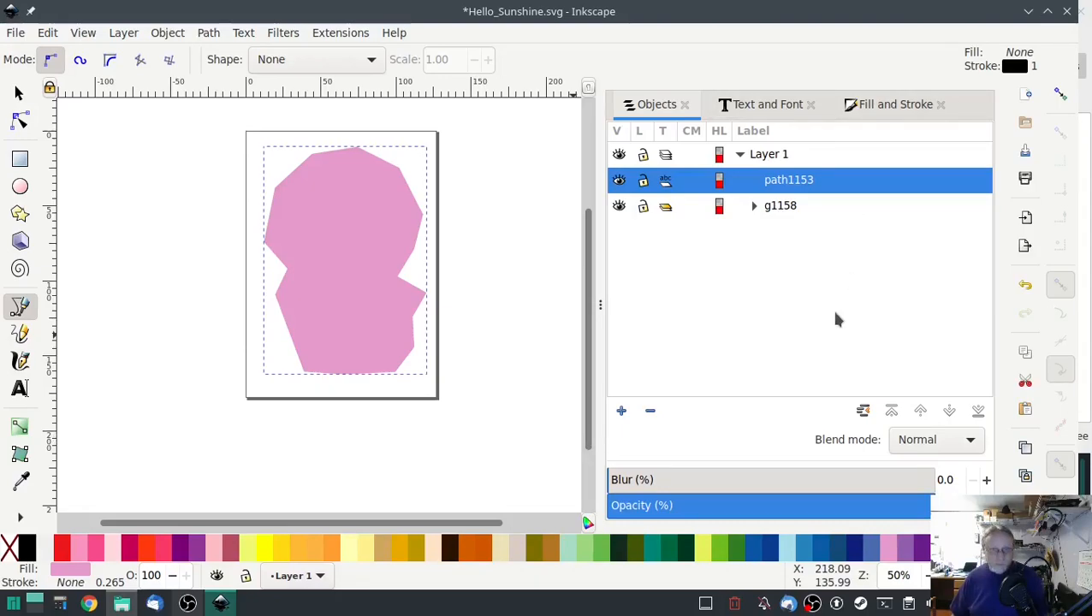
mouse_move(783, 281)
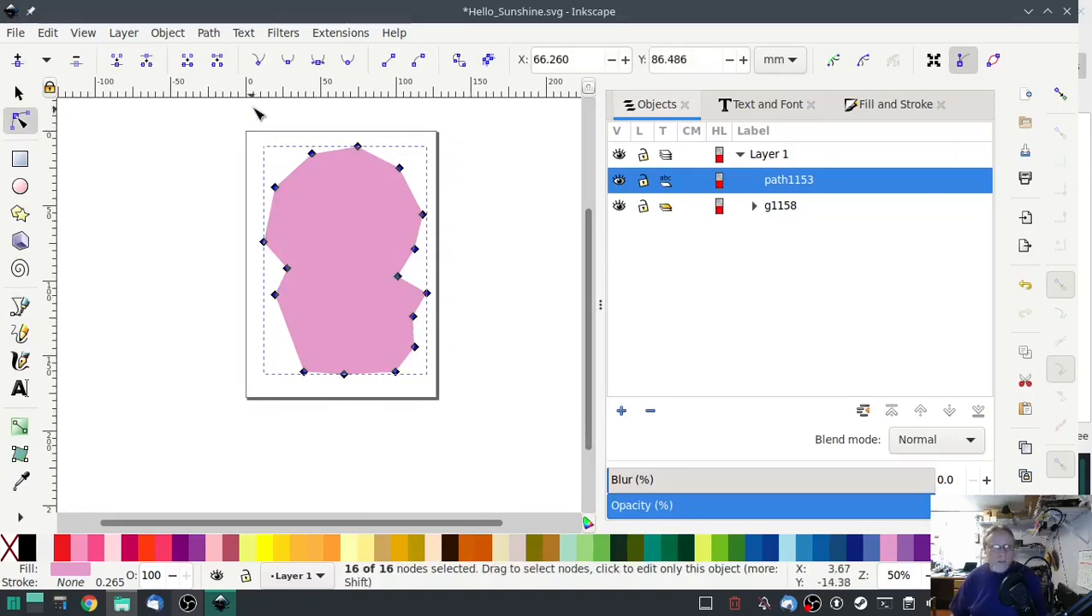
click(318, 60)
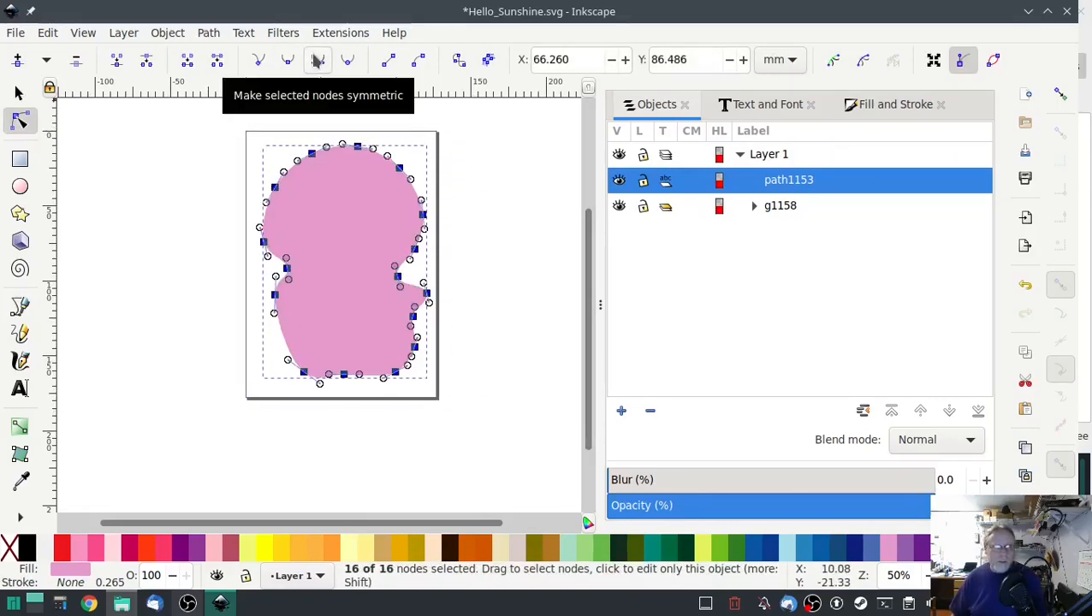
click(318, 58)
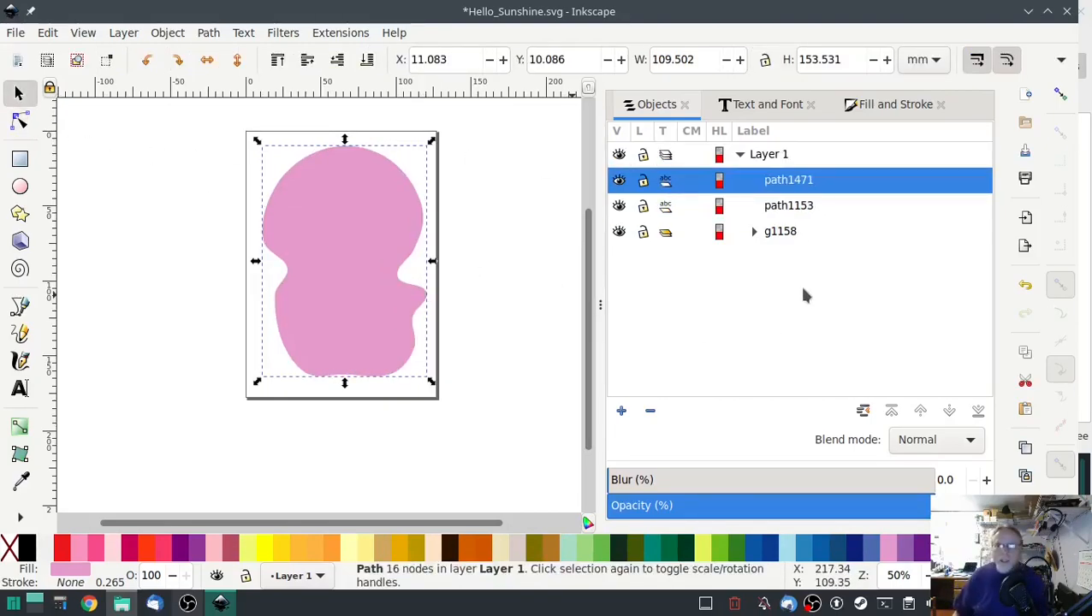
Raise the sunflower group above the lilac shape, then select backing shape path1153
click(780, 230)
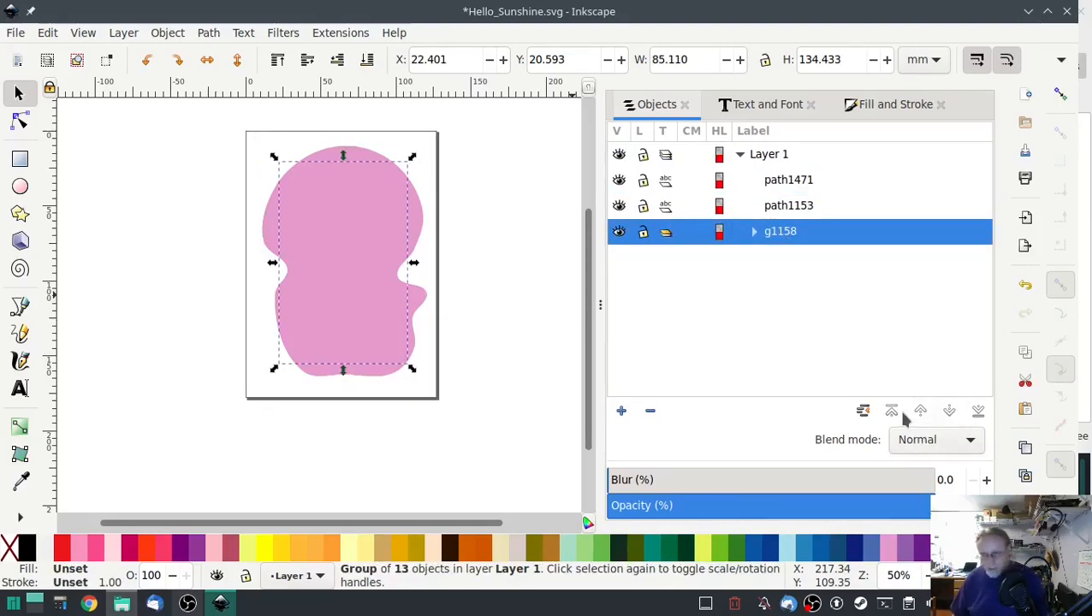
click(890, 411)
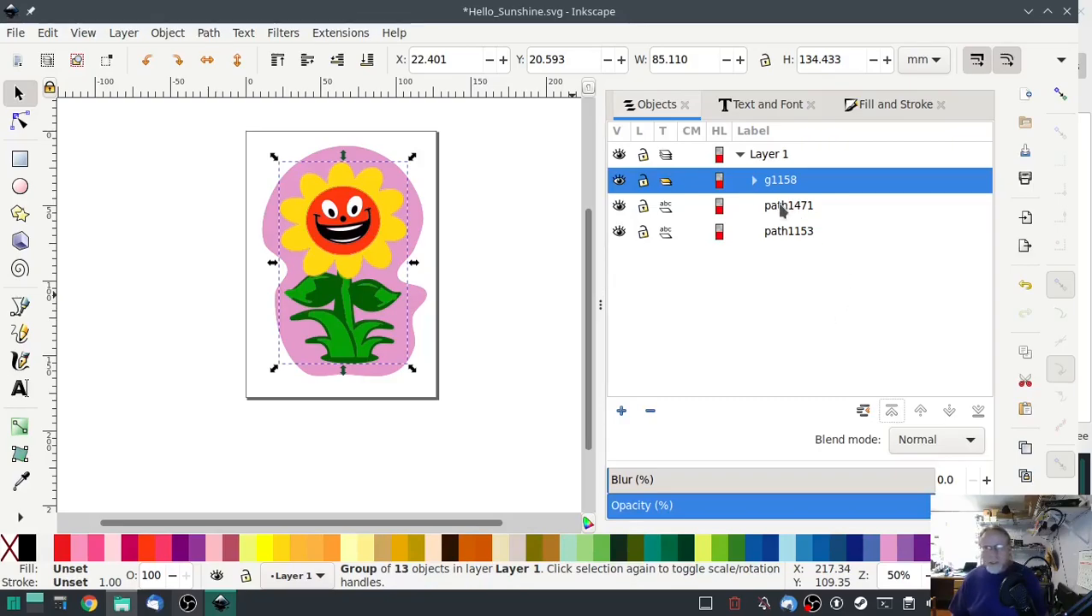
click(787, 231)
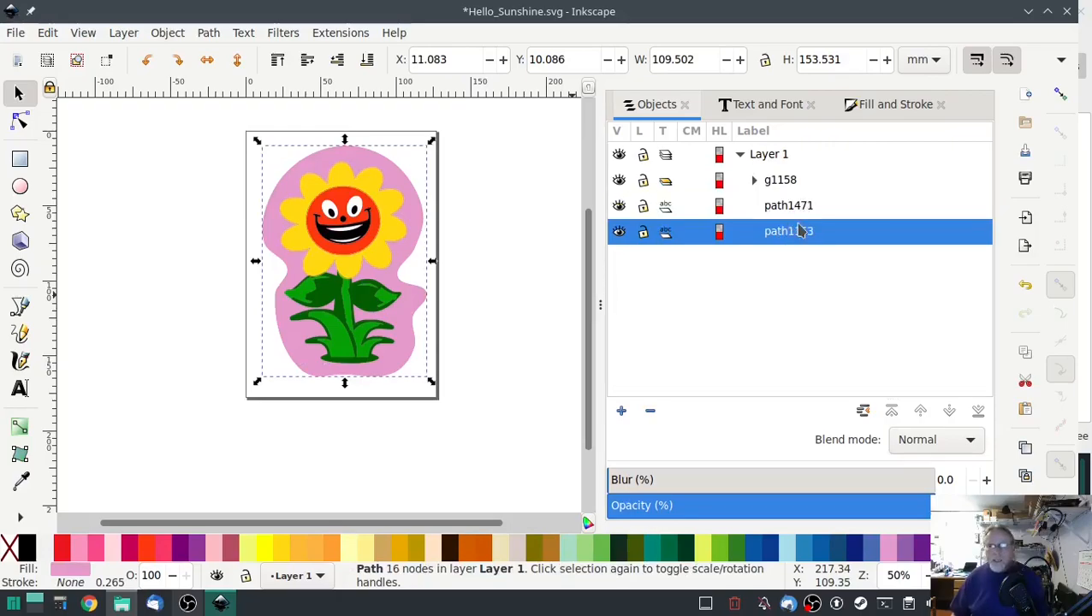
click(340, 33)
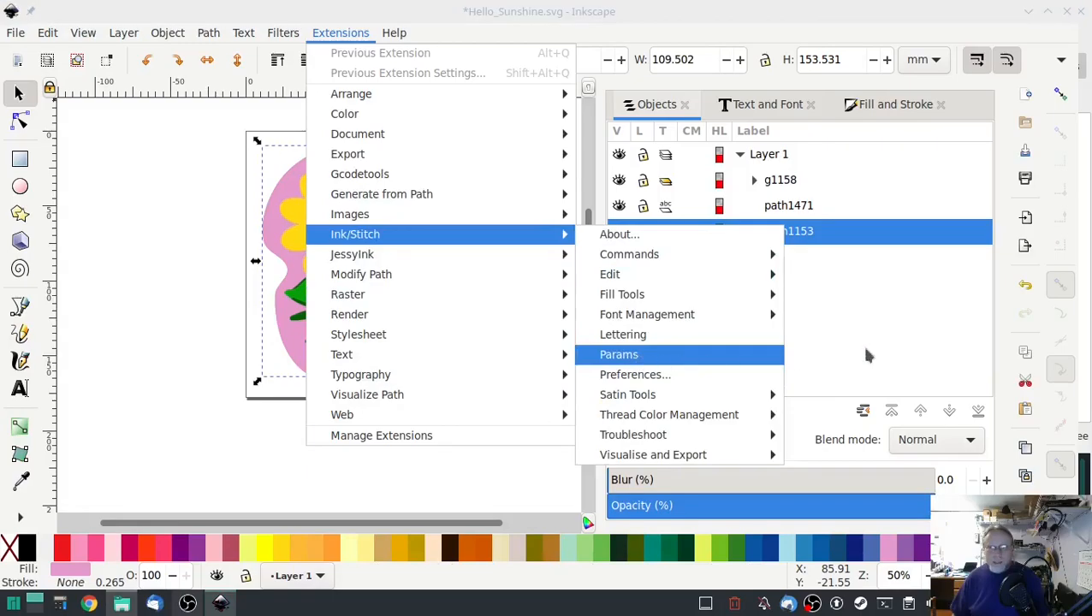
Set path1153's Ink/Stitch params to manual fill at 45°, 2 mm max stitch length, 1.25 mm spacing
click(620, 354)
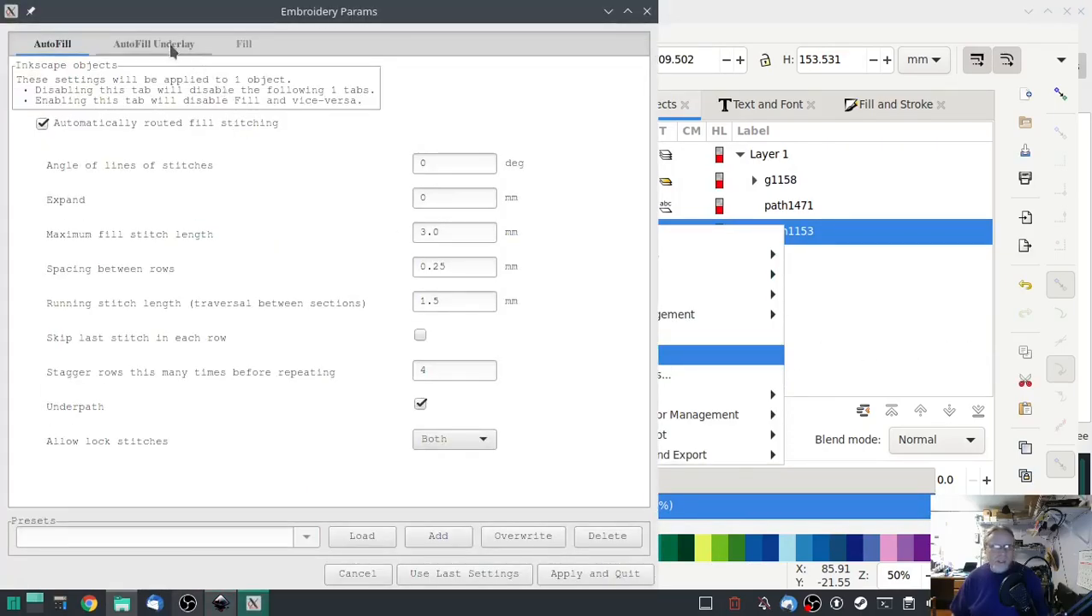
click(43, 123)
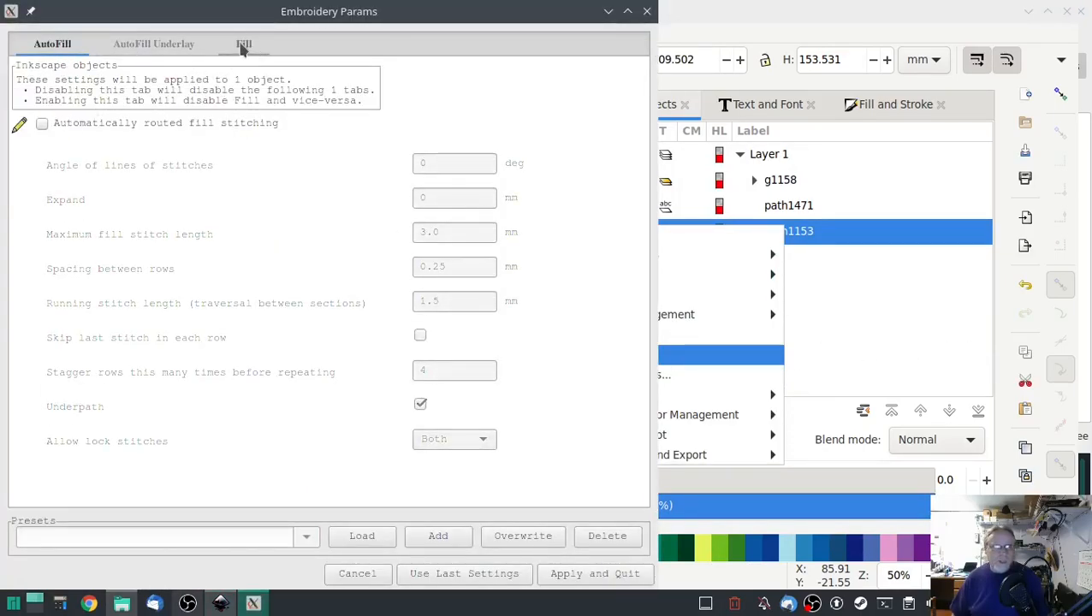
click(243, 45)
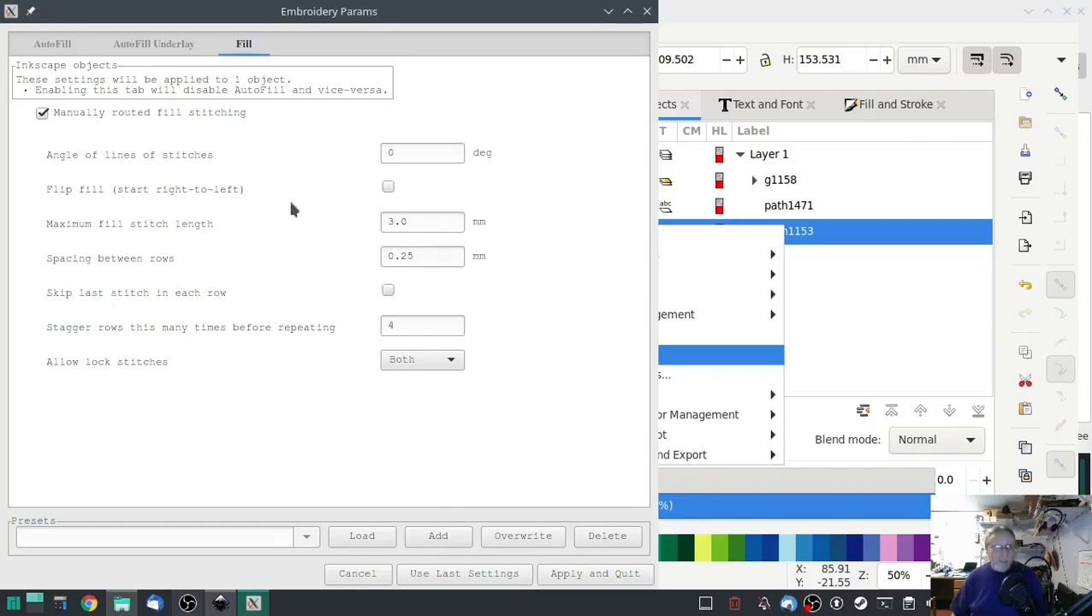
click(421, 152)
text(45)
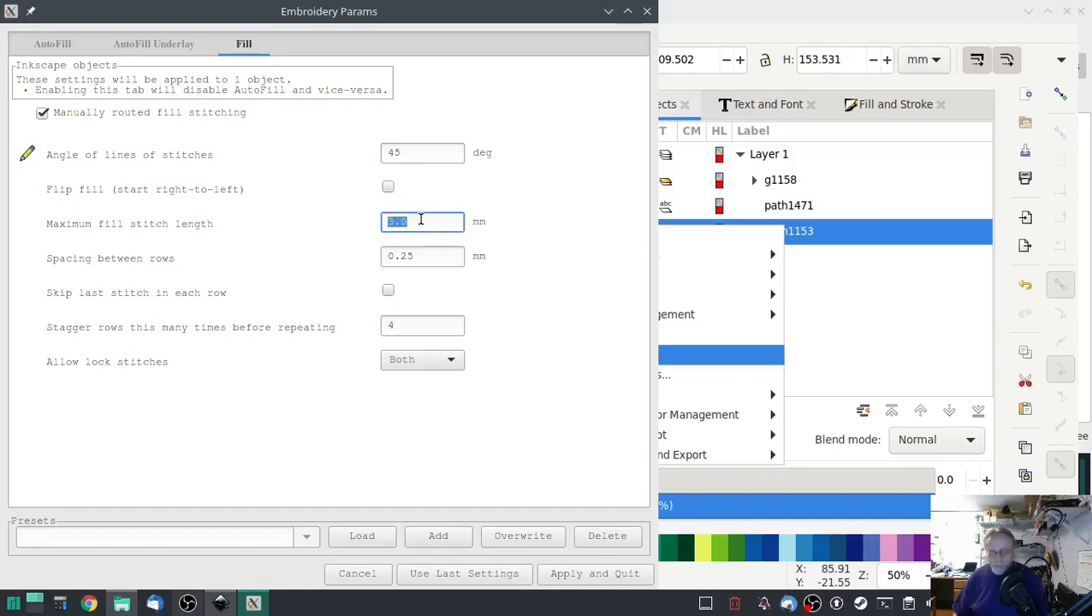
text(2)
click(423, 256)
text(1.25)
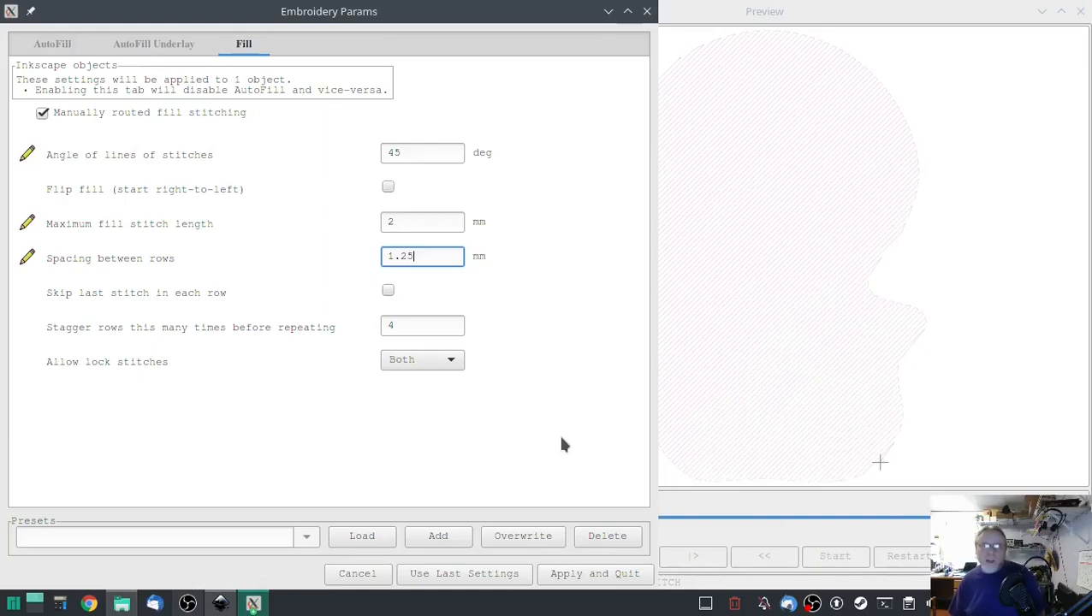
mouse_move(549, 453)
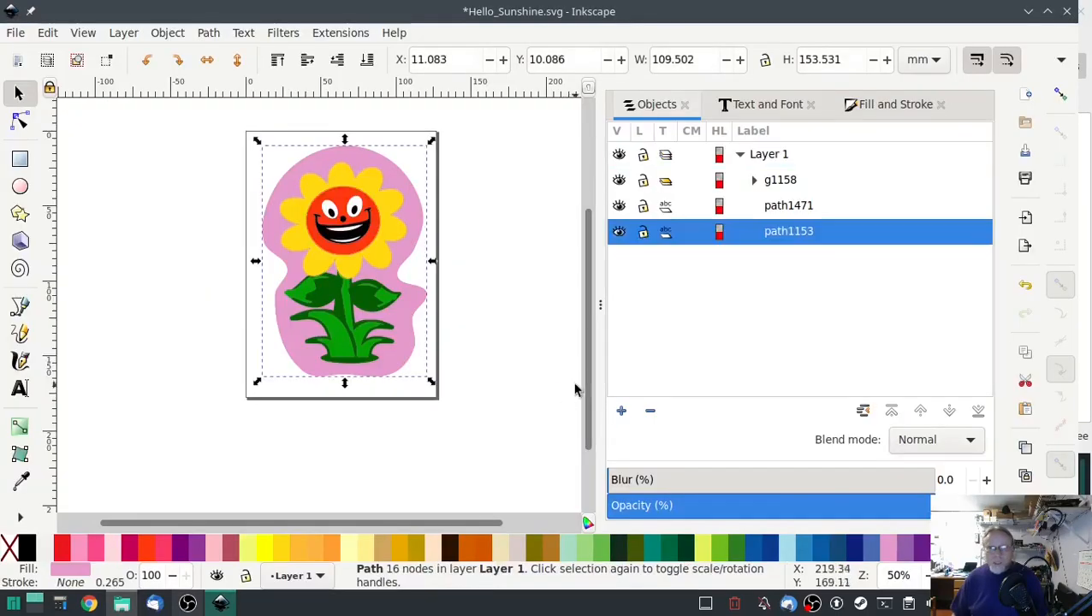
Set path1471's Ink/Stitch params to manual fill at -45°, 2 mm length, 1.25 mm spacing and apply
click(339, 32)
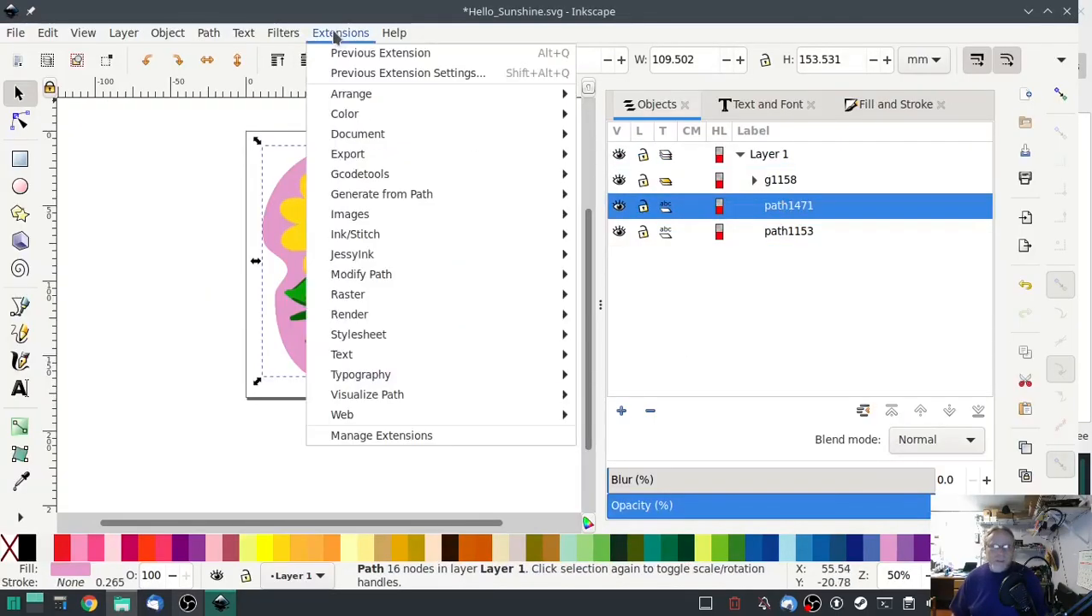
mouse_move(354, 233)
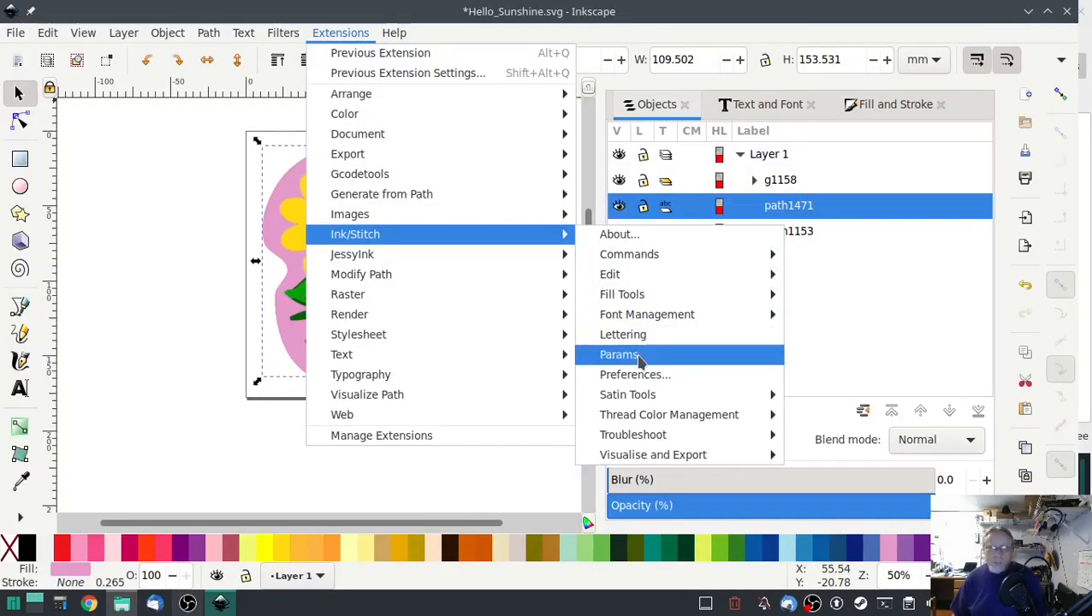
click(619, 354)
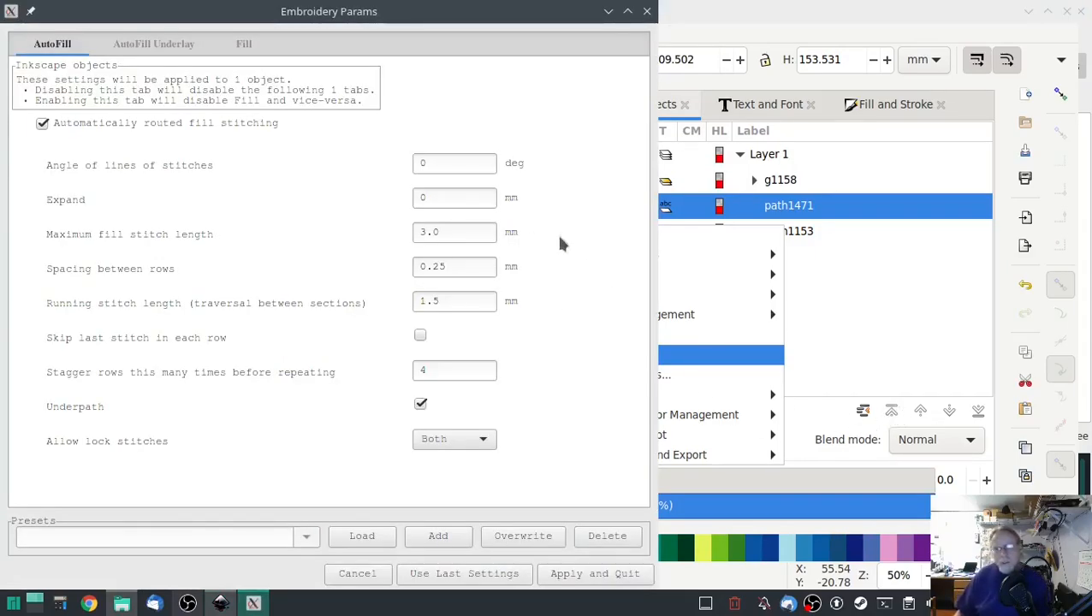
click(43, 123)
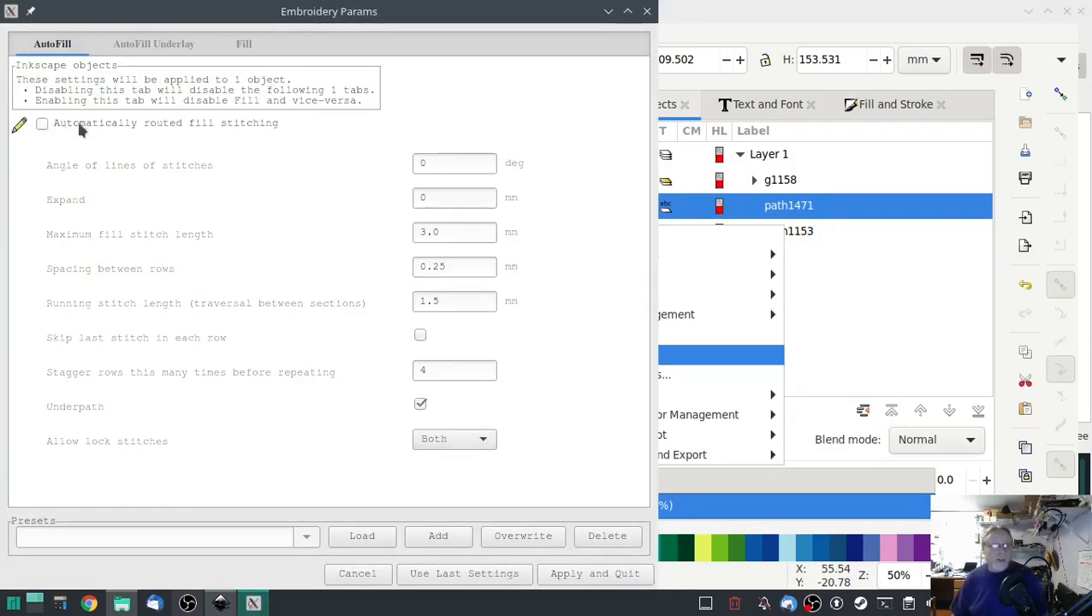
click(243, 44)
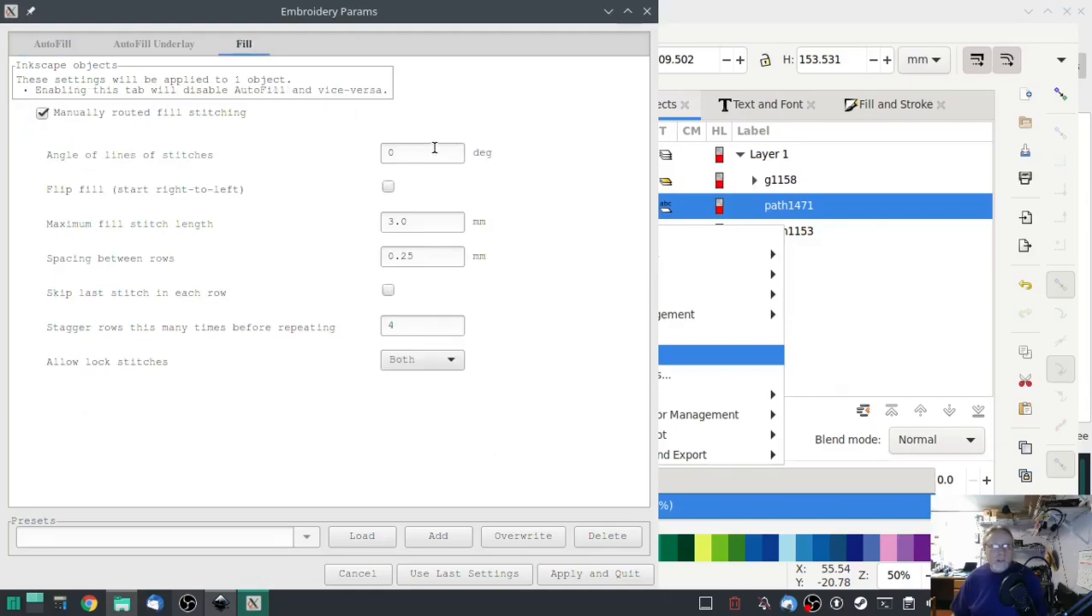
text(-45)
text(2)
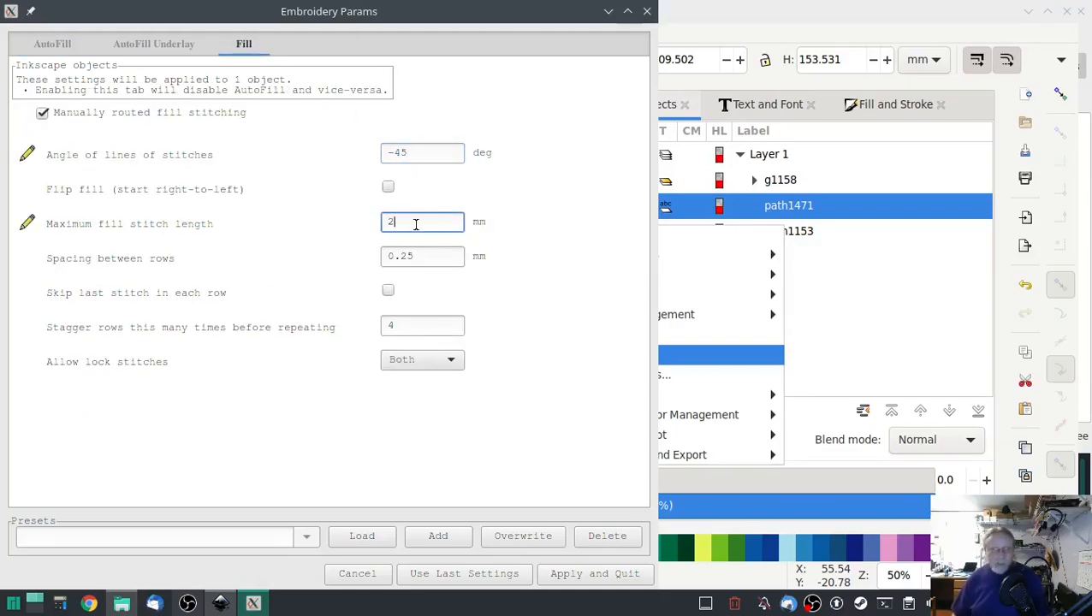
click(421, 256)
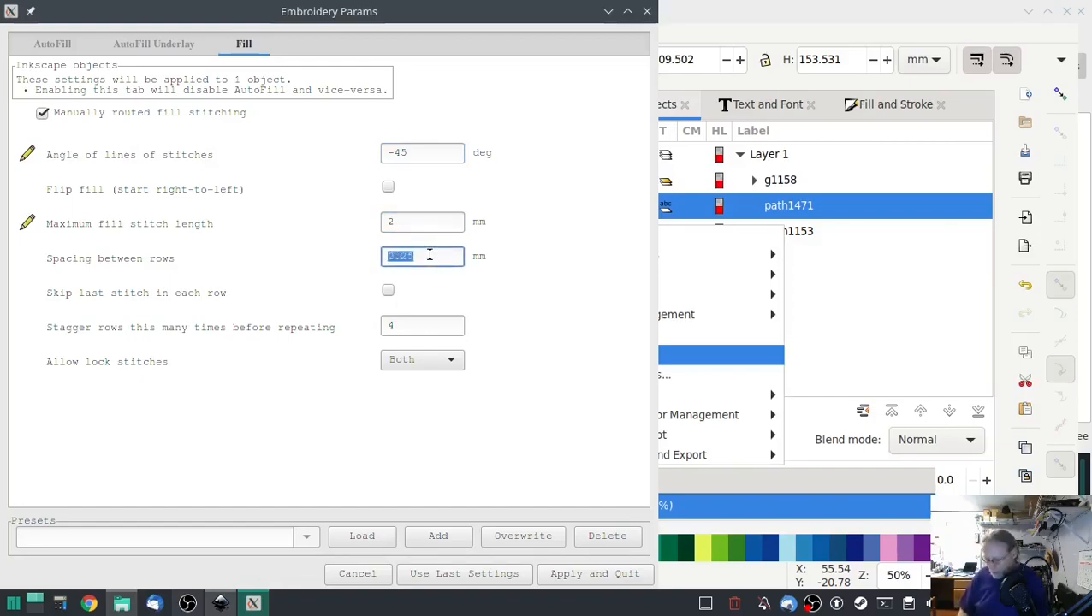
text(1.25)
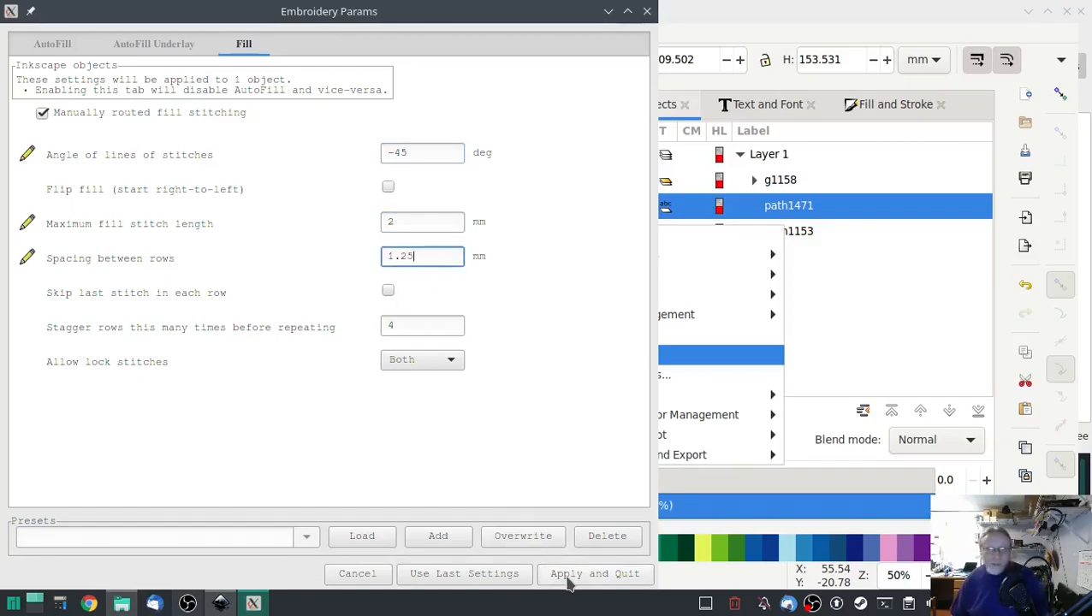
click(596, 574)
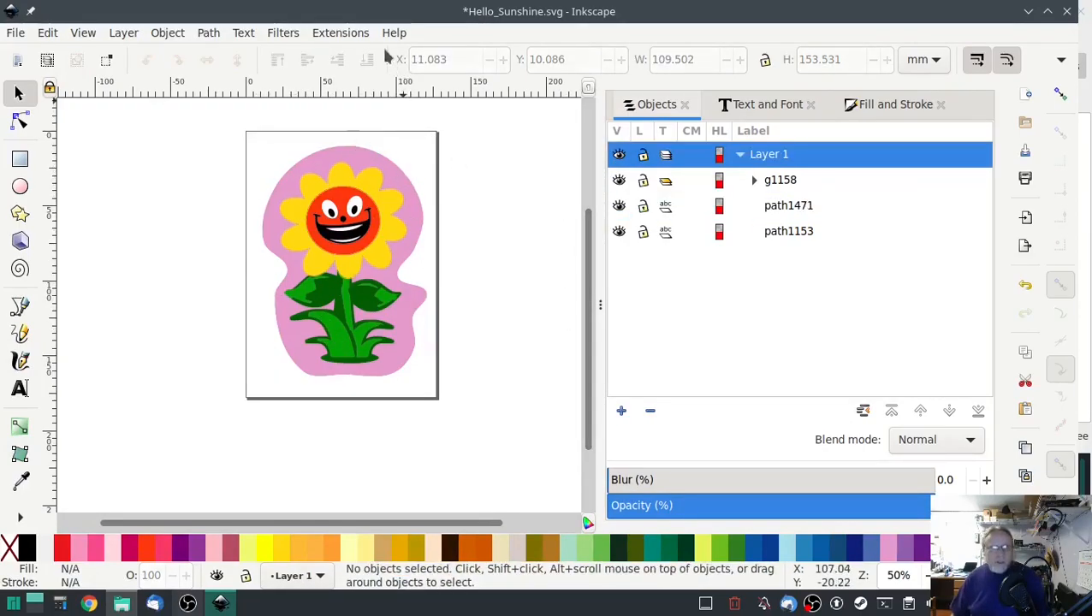
Run the Ink/Stitch realistic simulator on the flower design and speed playback up twice
click(339, 32)
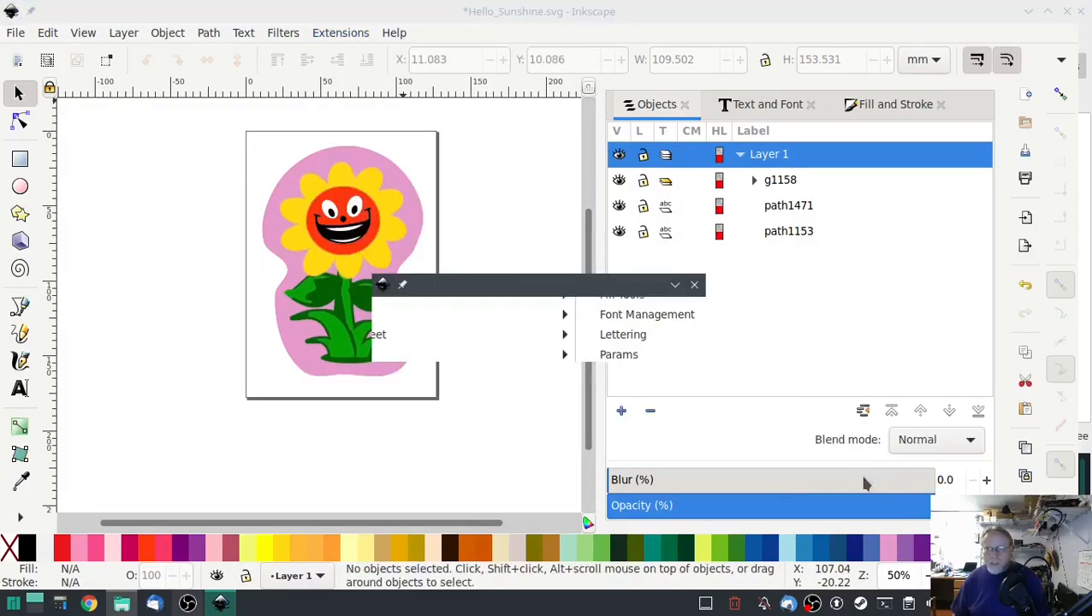
mouse_move(527, 448)
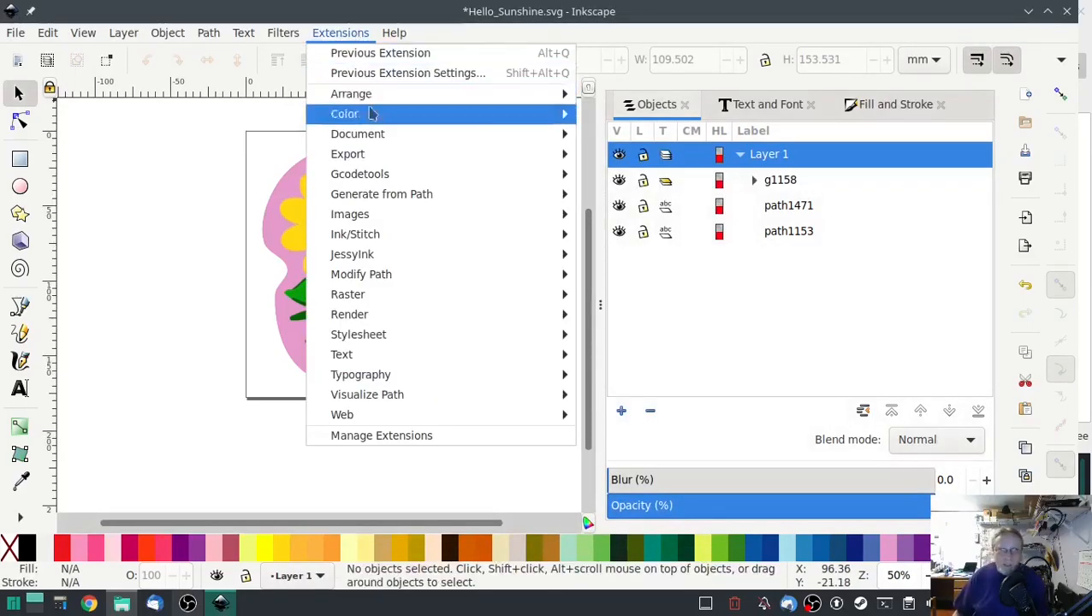
mouse_move(356, 233)
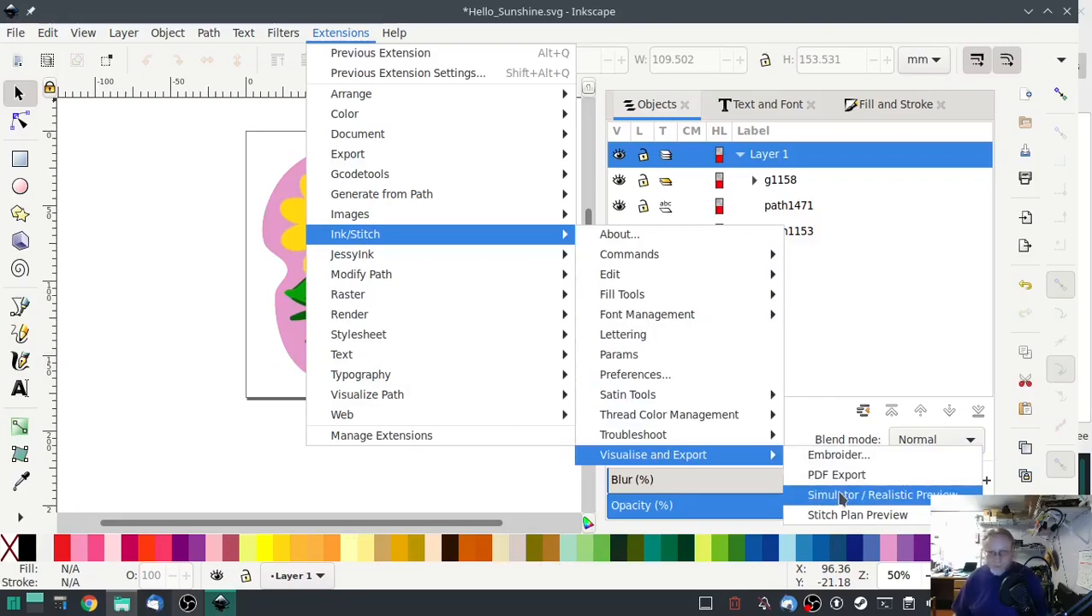
click(883, 495)
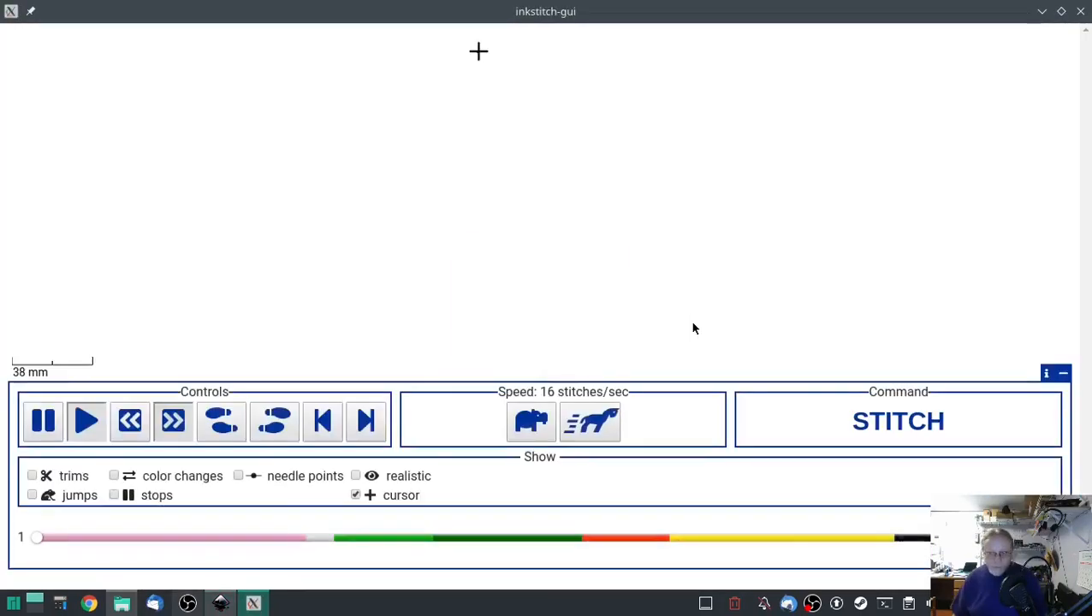
click(589, 421)
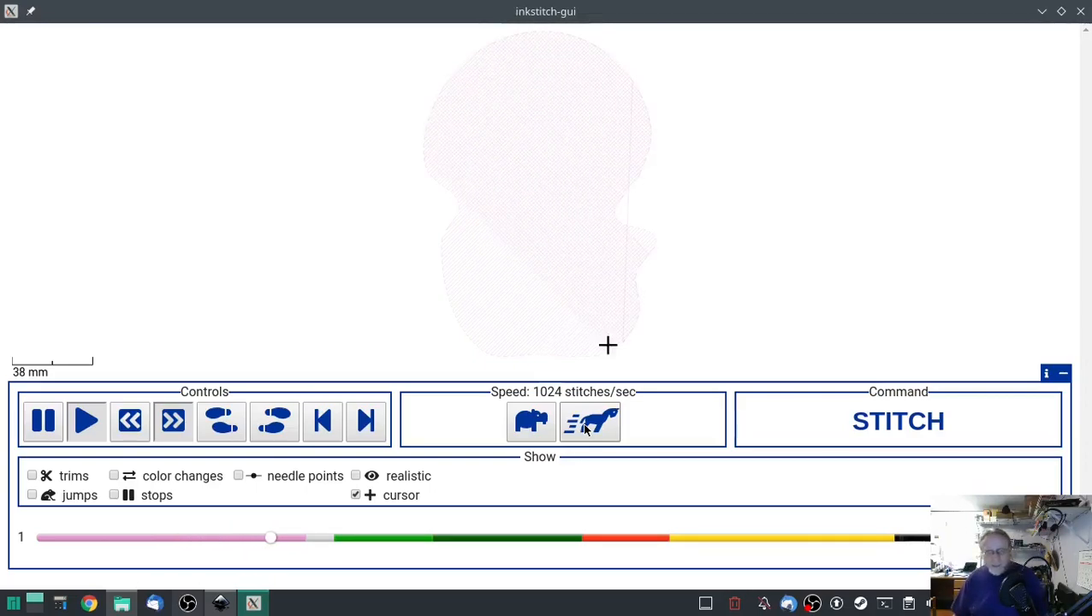
click(86, 421)
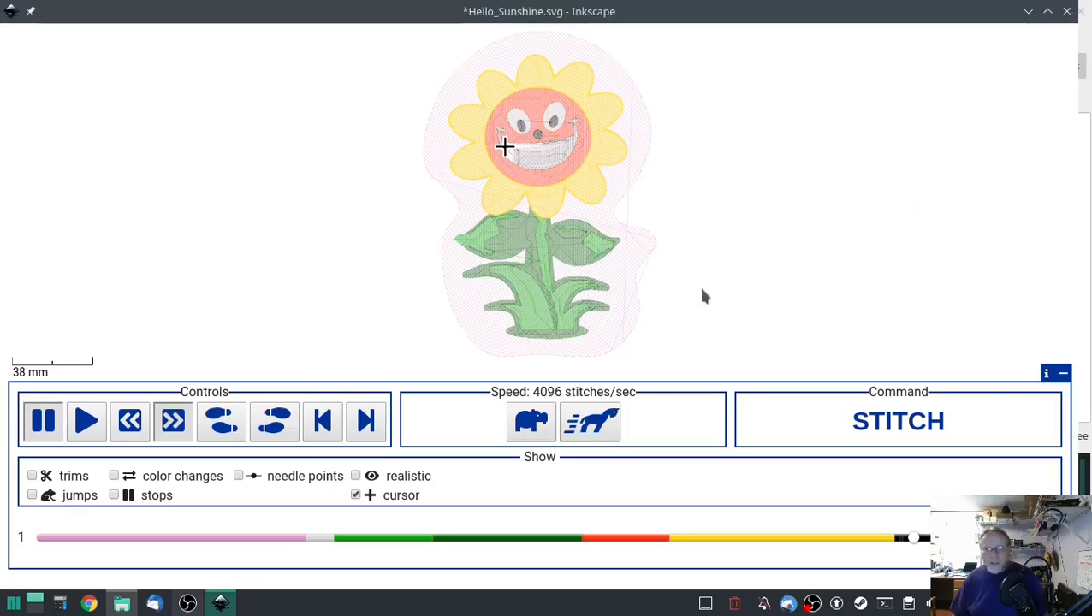
In Document Properties set a custom page size of 4 × 4 inches
click(14, 32)
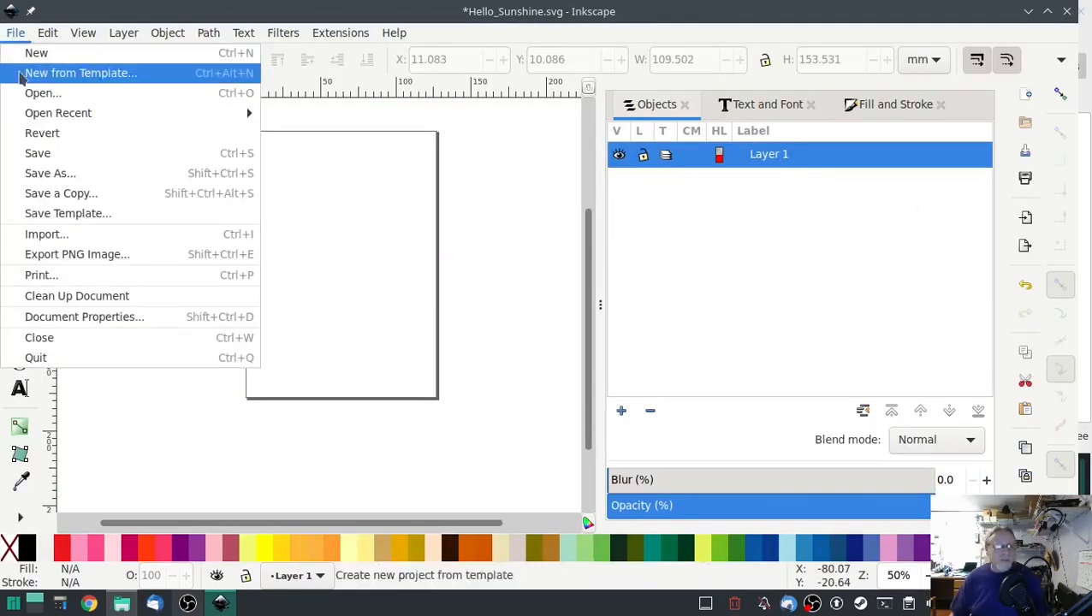
mouse_move(83, 316)
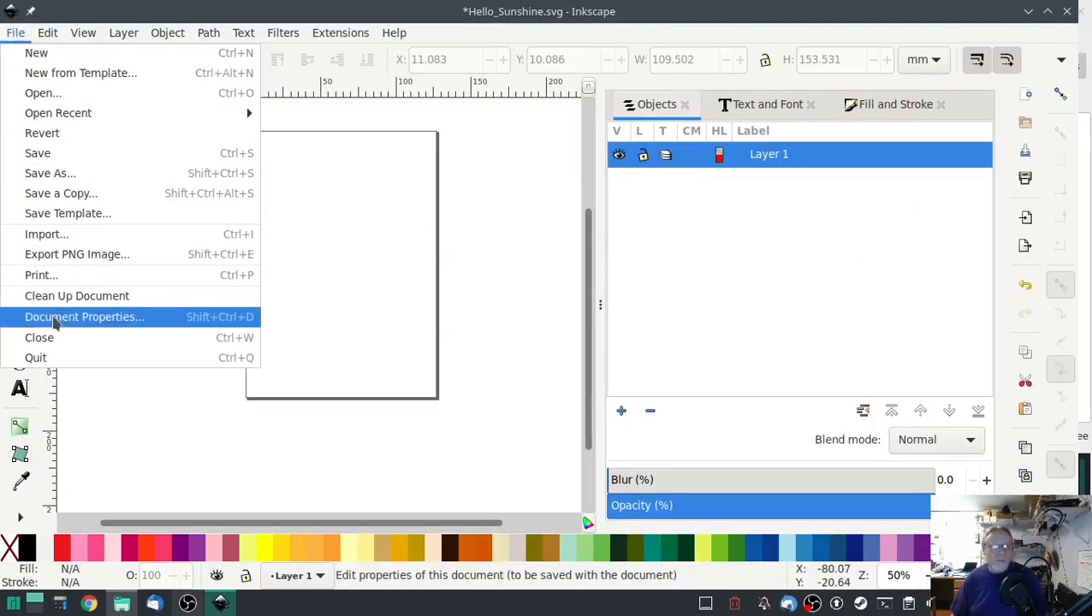
click(84, 317)
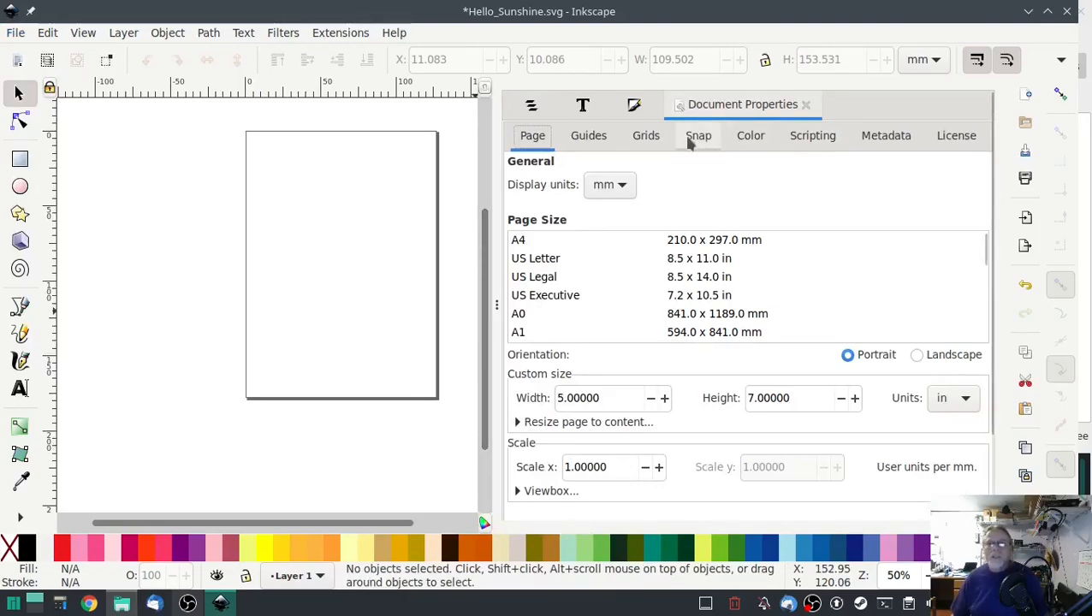
click(633, 104)
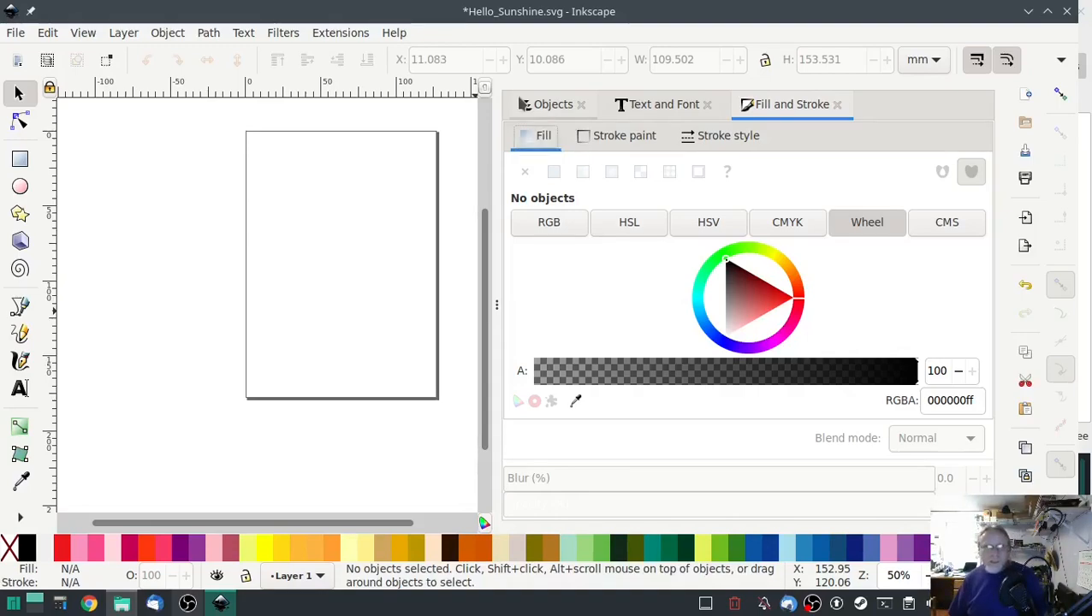
mouse_move(226, 212)
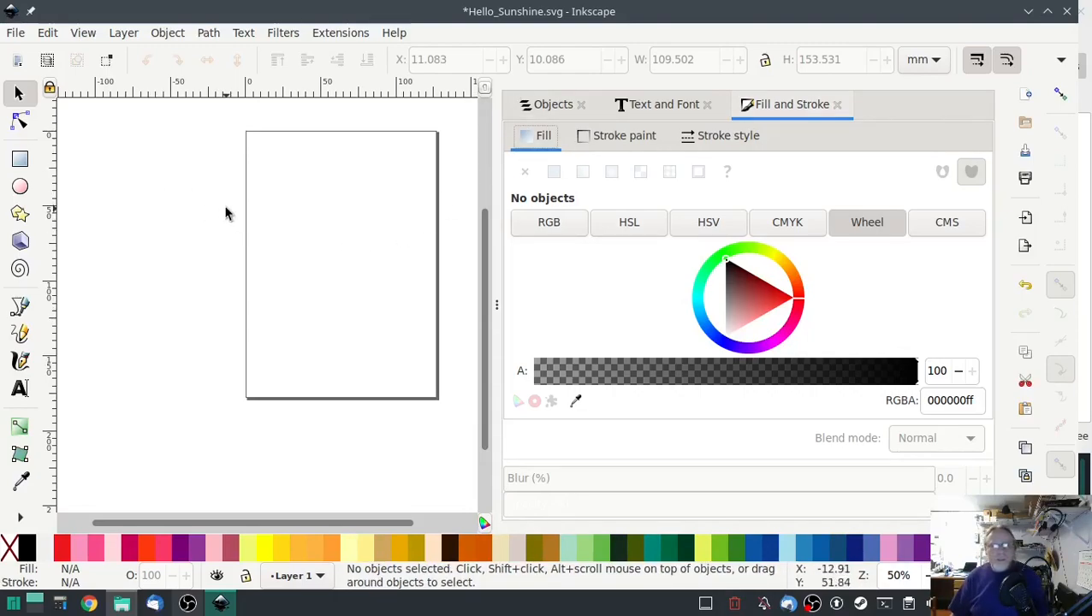
mouse_move(212, 202)
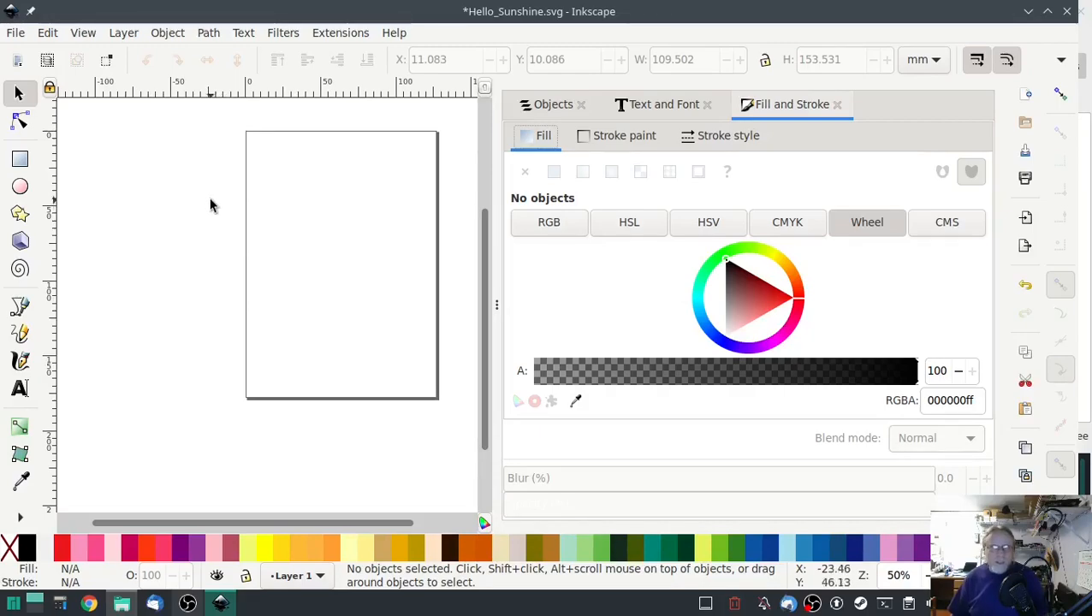
click(14, 33)
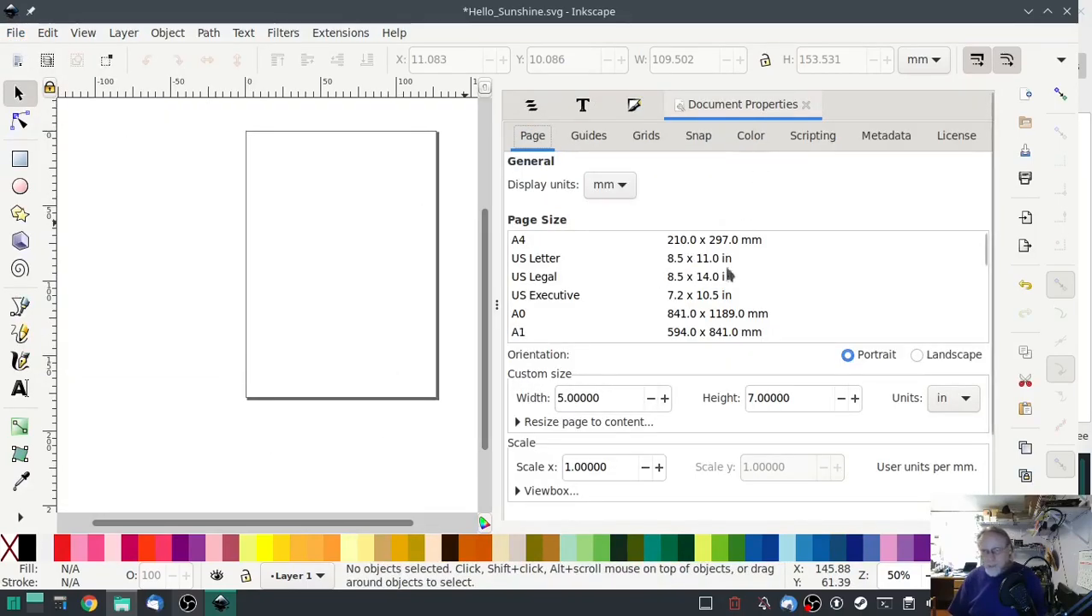
text(4)
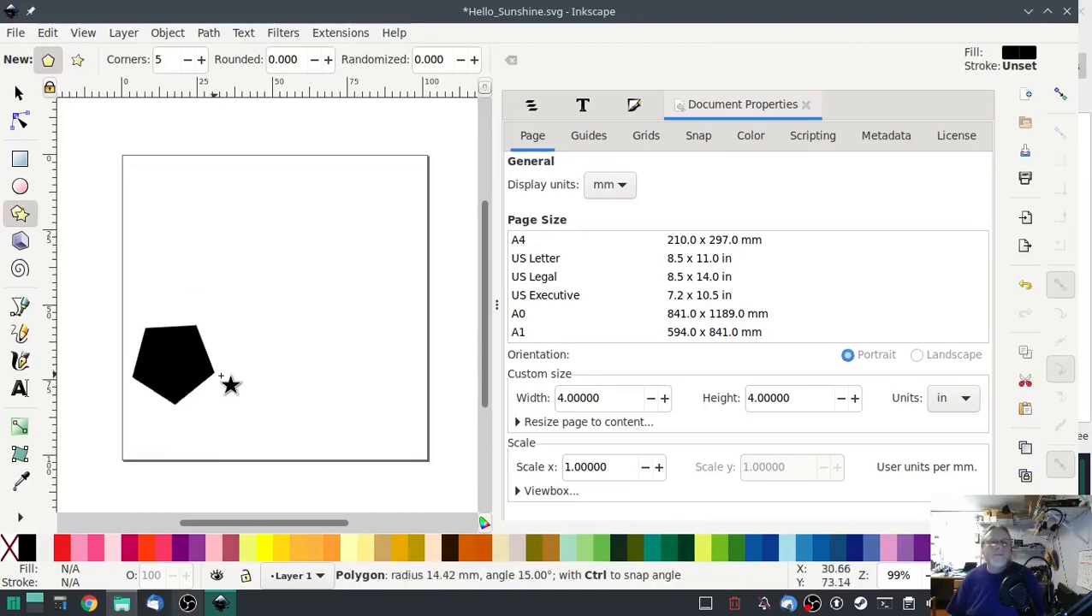
Drag out a black five-sided polygon and size it to fit the 4 × 4 inch page
drag(221, 378, 255, 470)
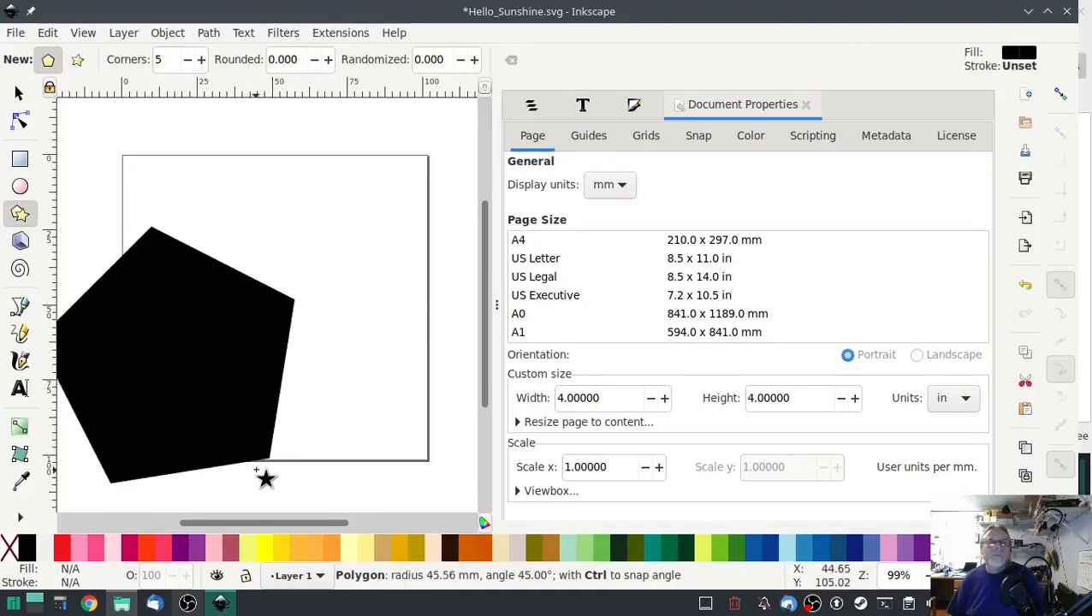
drag(265, 475, 332, 366)
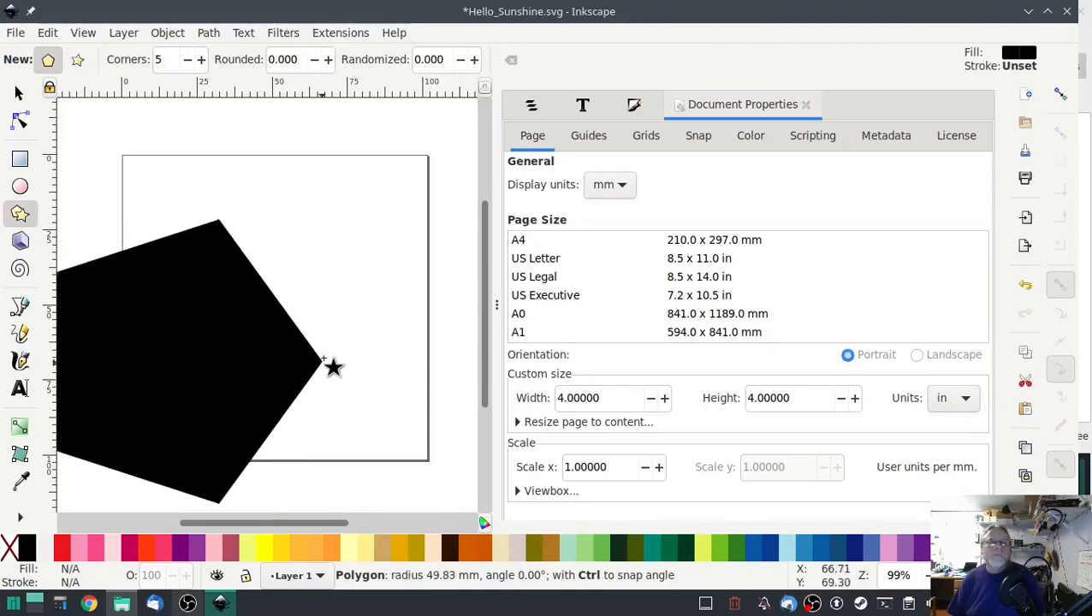
drag(333, 363, 306, 267)
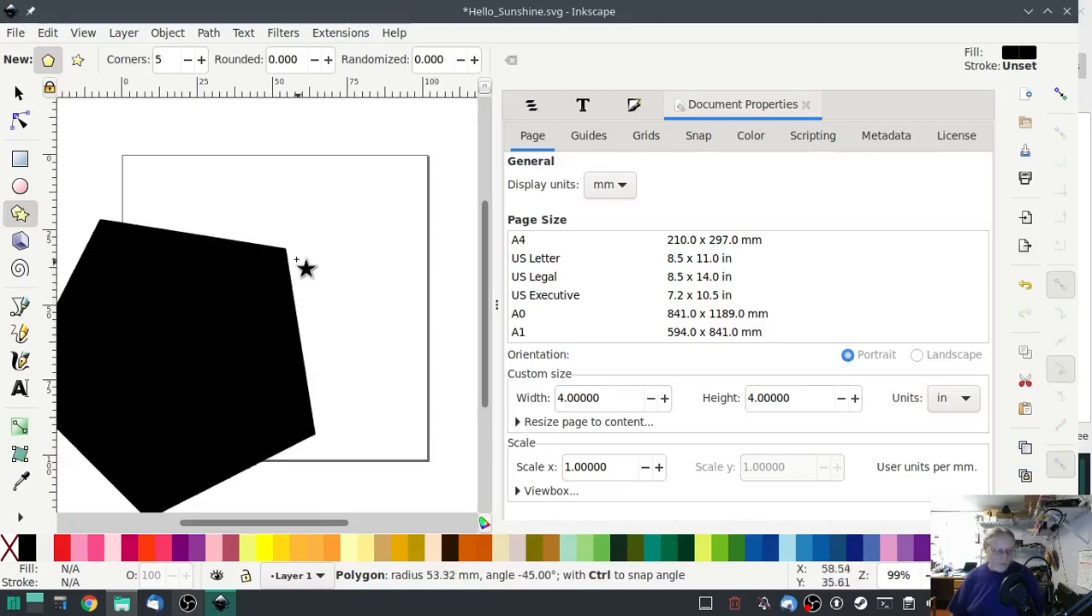
drag(298, 260, 181, 226)
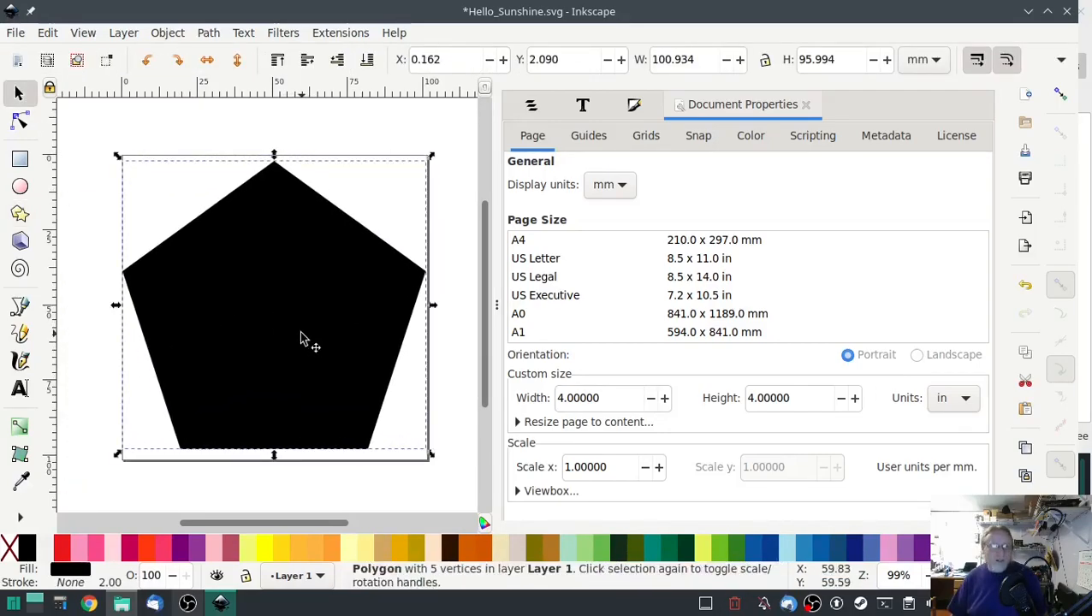
drag(431, 157, 424, 168)
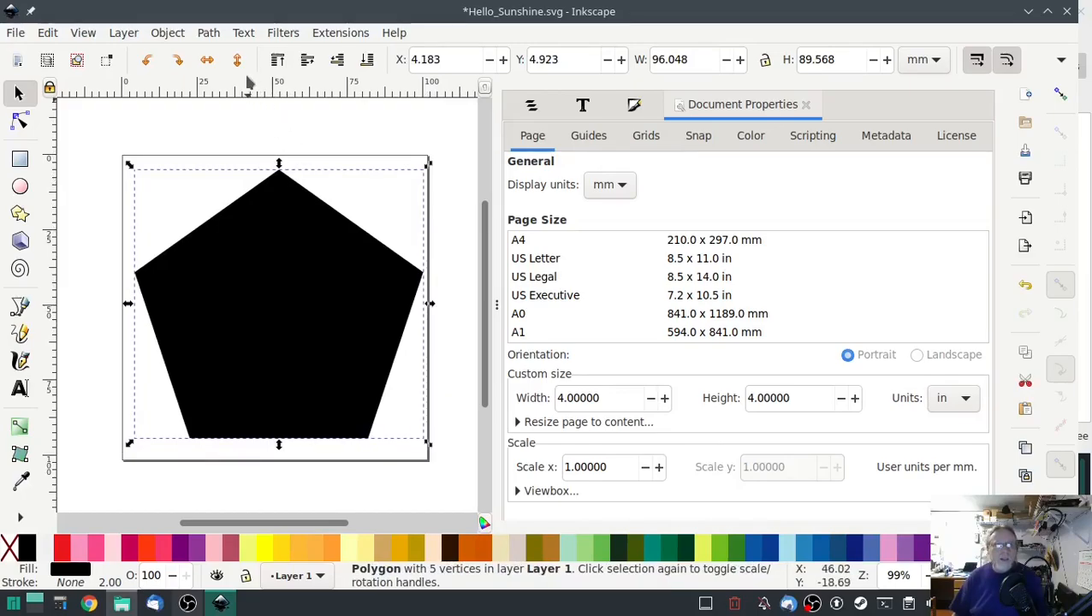
Convert the pentagon into a plain path via Object to Path
click(209, 33)
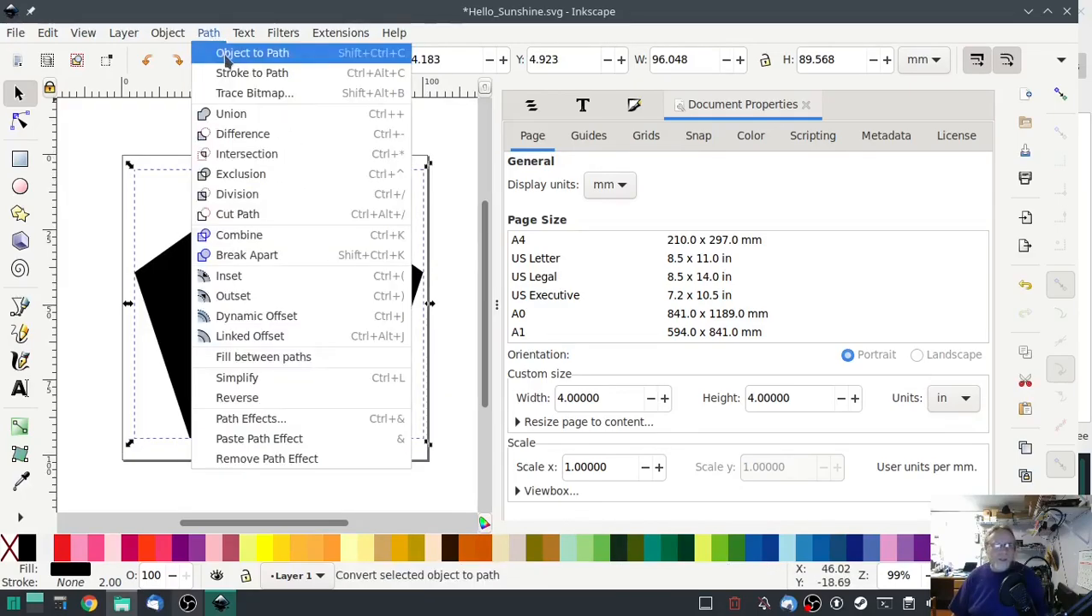
click(251, 52)
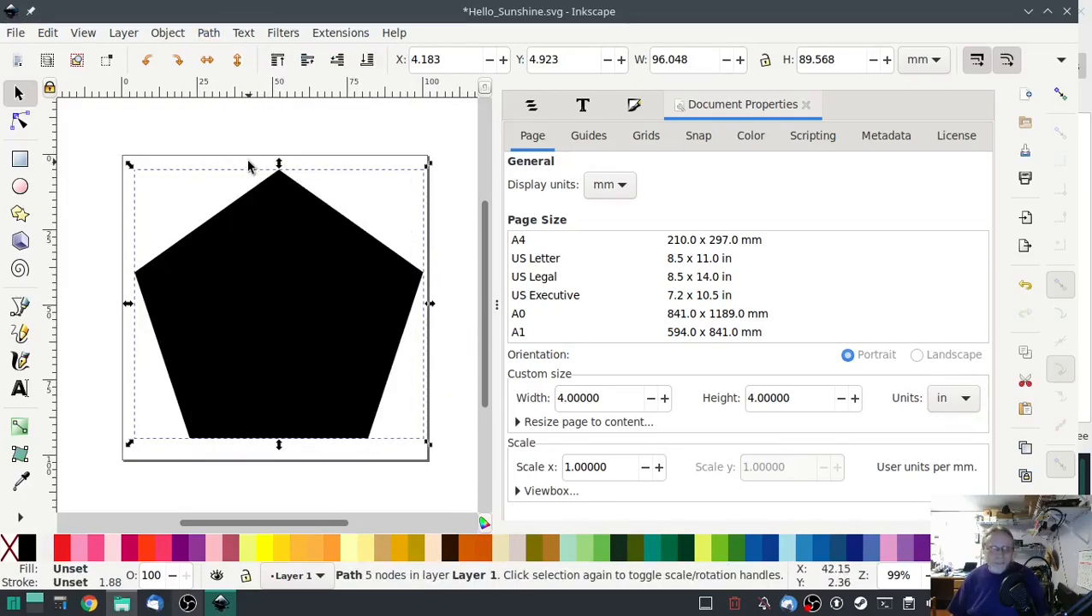
mouse_move(150, 127)
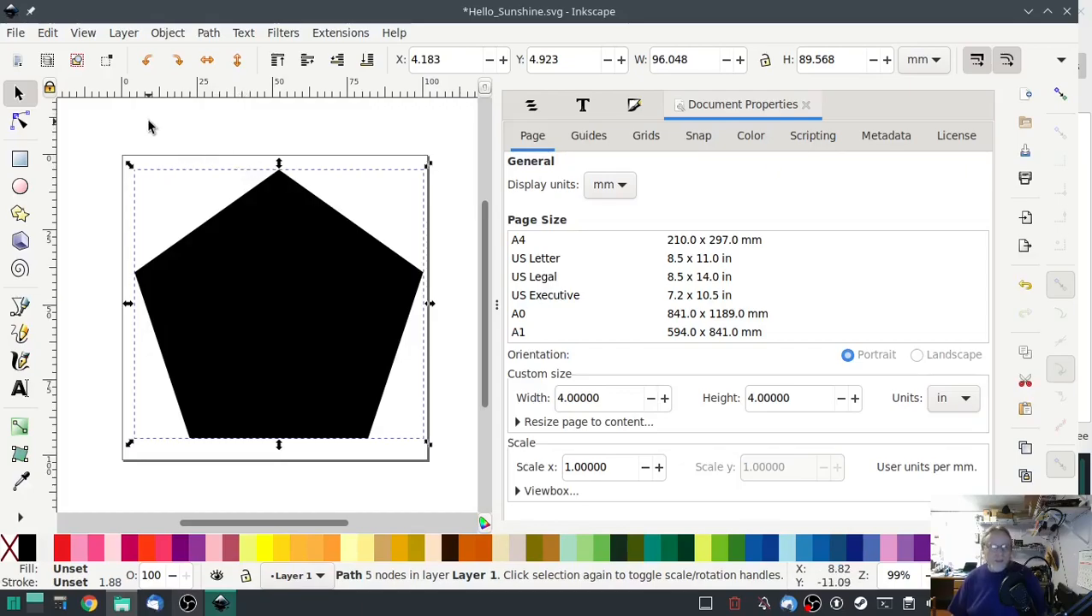
mouse_move(257, 338)
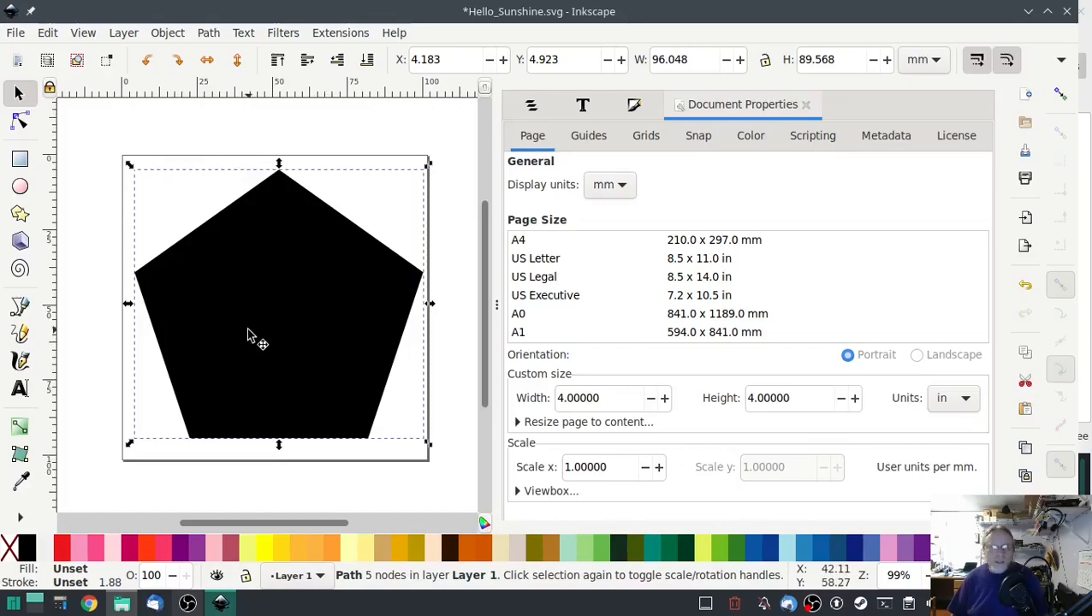
Duplicate the pentagon path with Ctrl+D and select the original, path2363
click(530, 104)
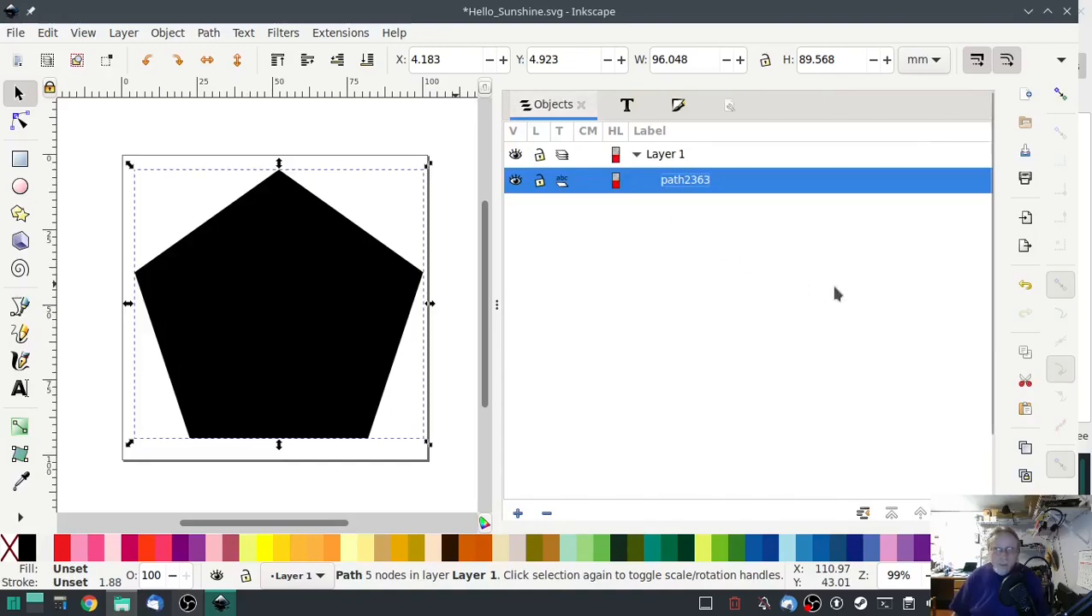
mouse_move(685, 238)
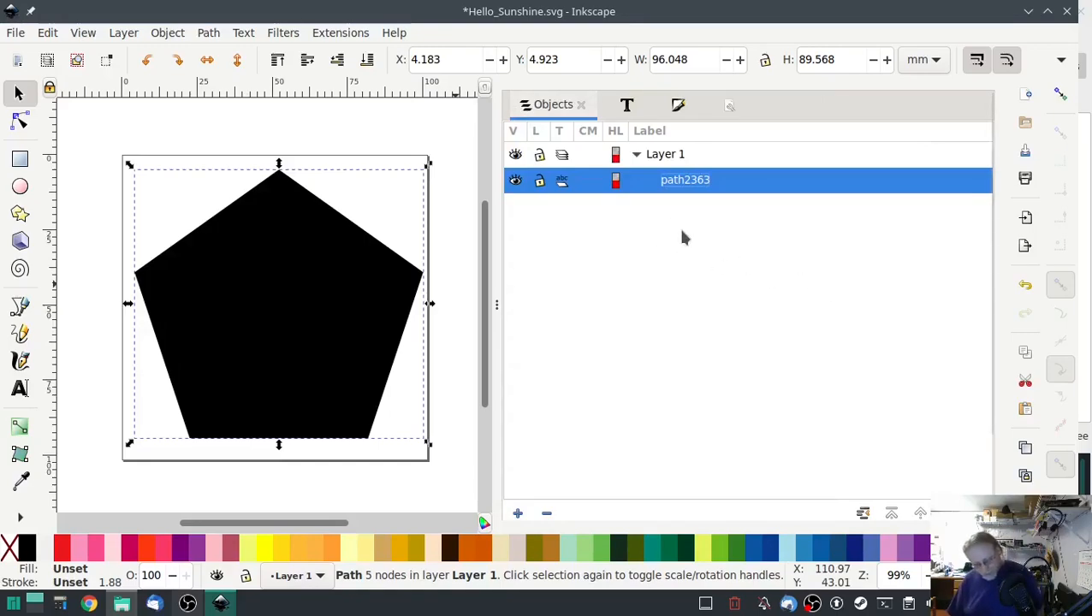
key(ctrl+d)
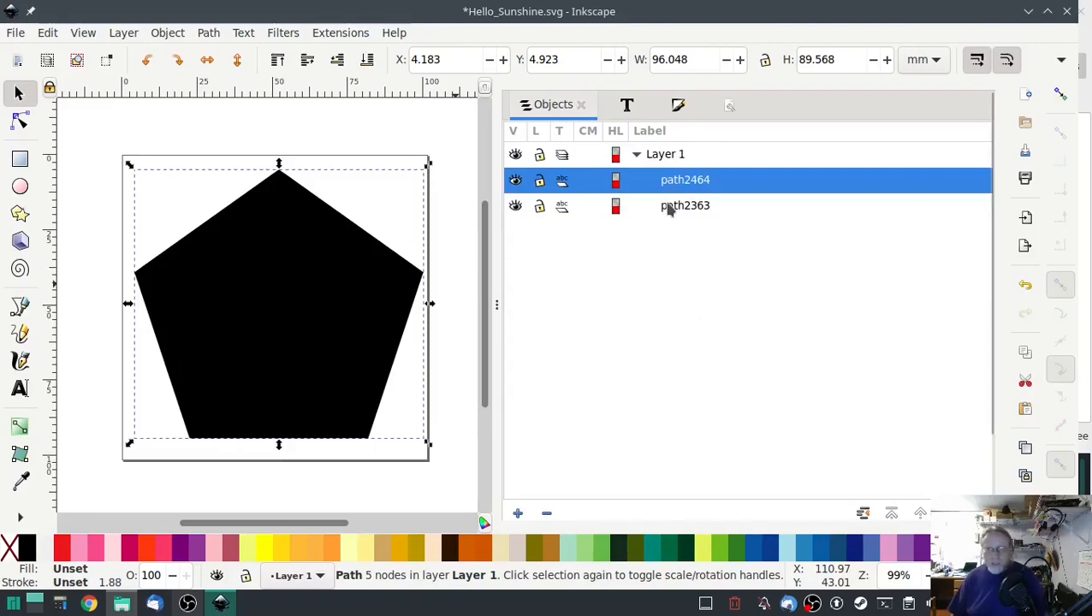
click(684, 206)
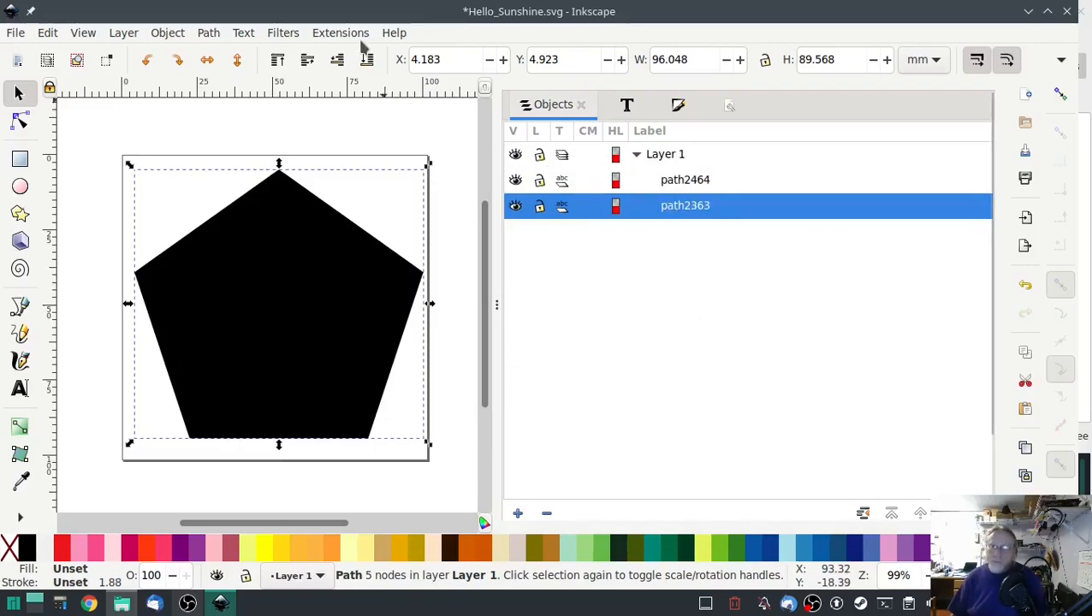
Set path2363's Ink/Stitch params to manual fill at 45°, 2 mm stitch length, 1.25 mm spacing and apply
click(341, 33)
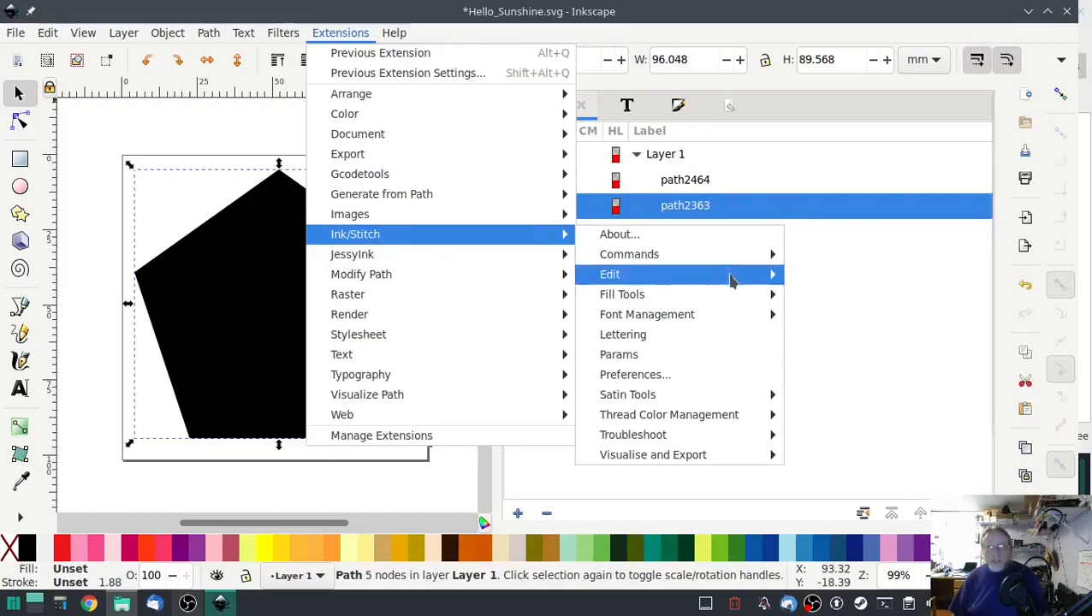
mouse_move(620, 354)
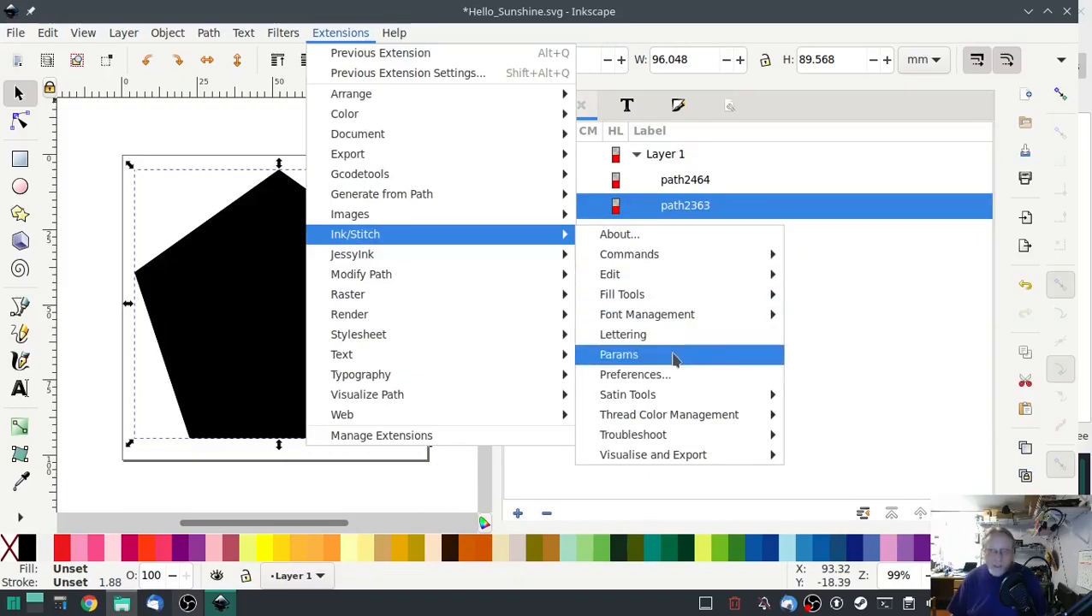
click(619, 354)
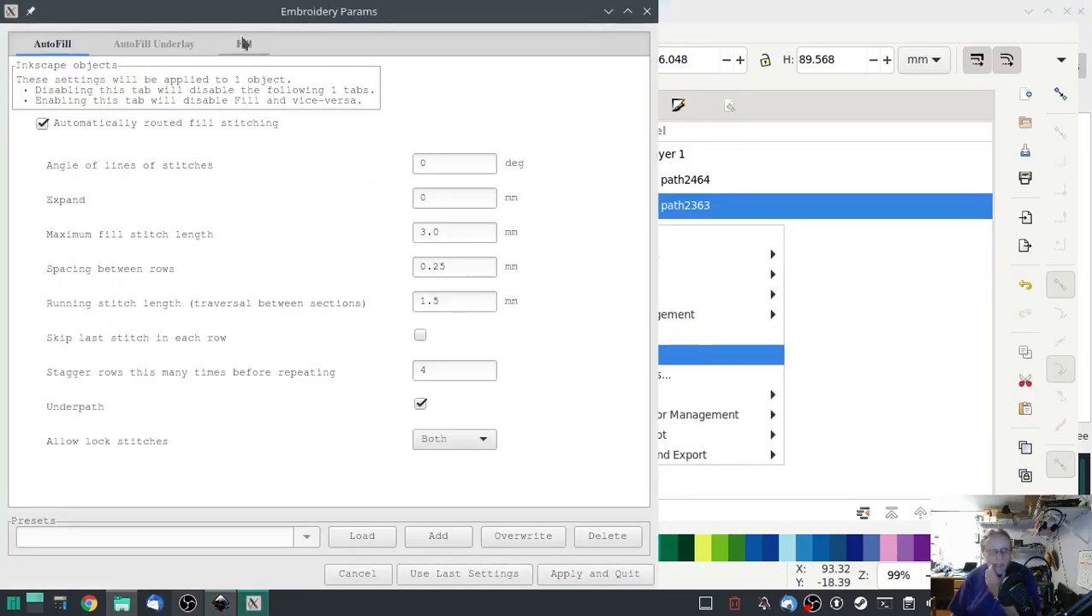
click(43, 123)
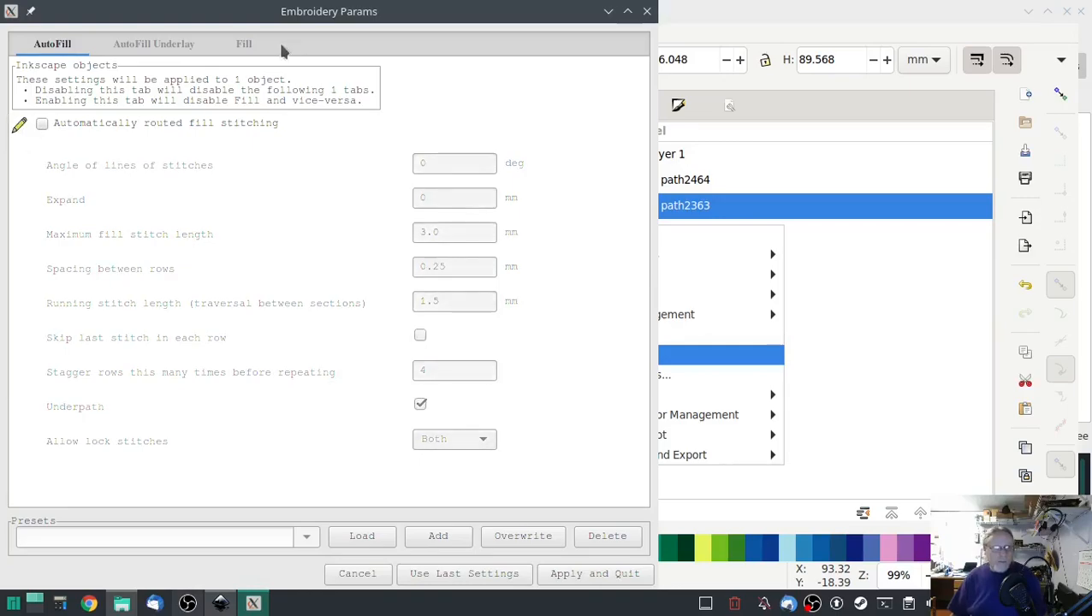
click(243, 45)
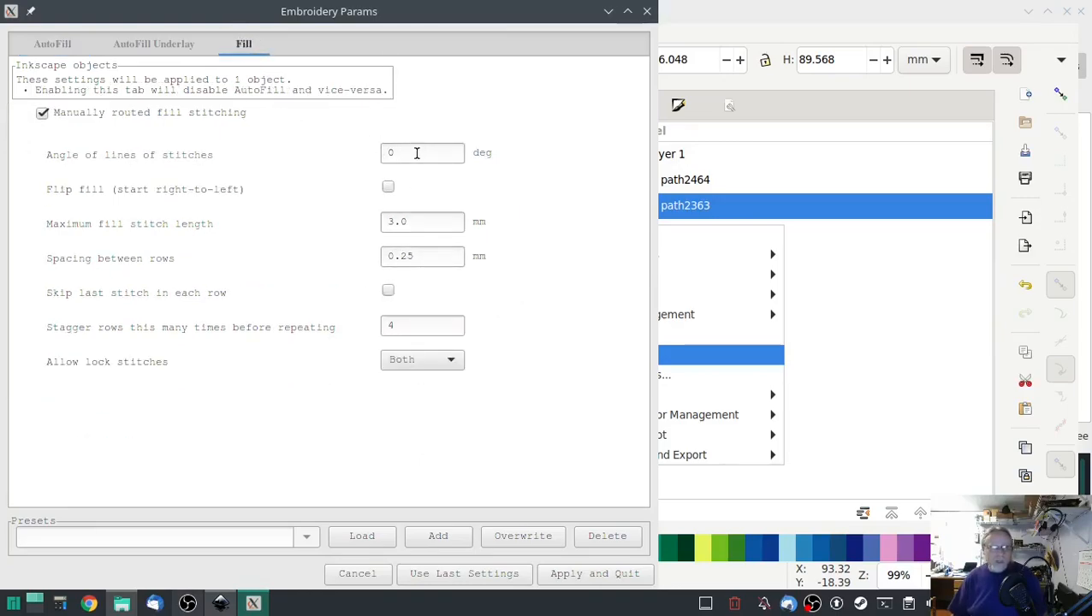
text(45)
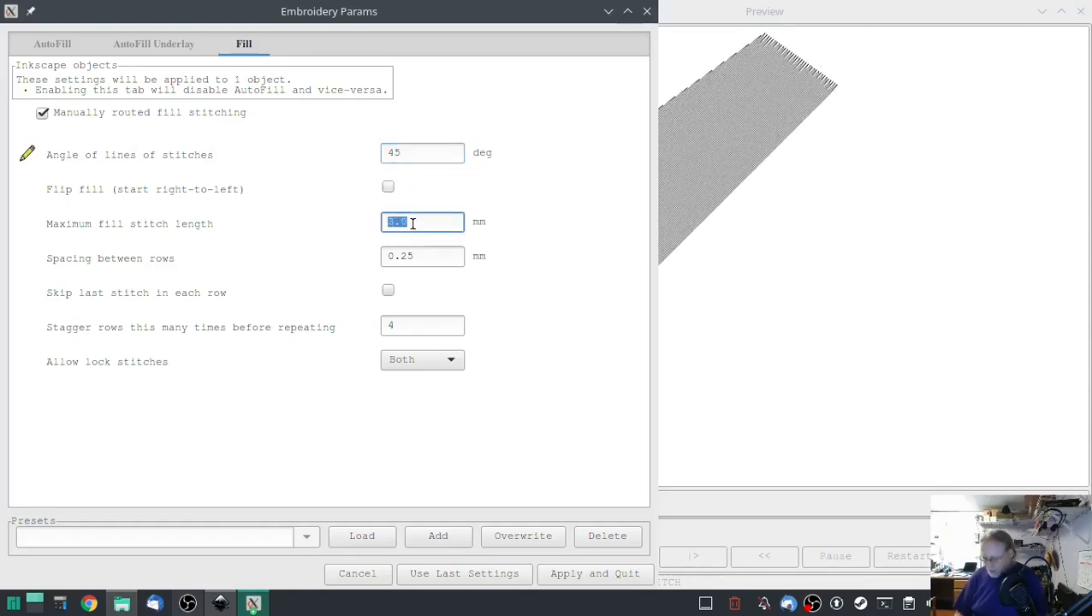
text(2)
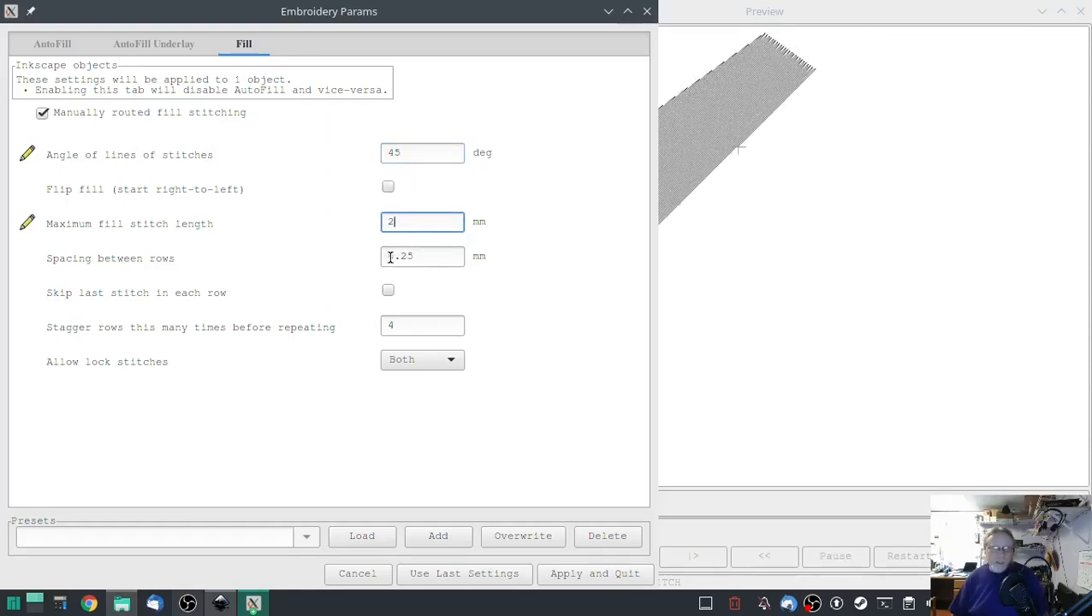
click(421, 256)
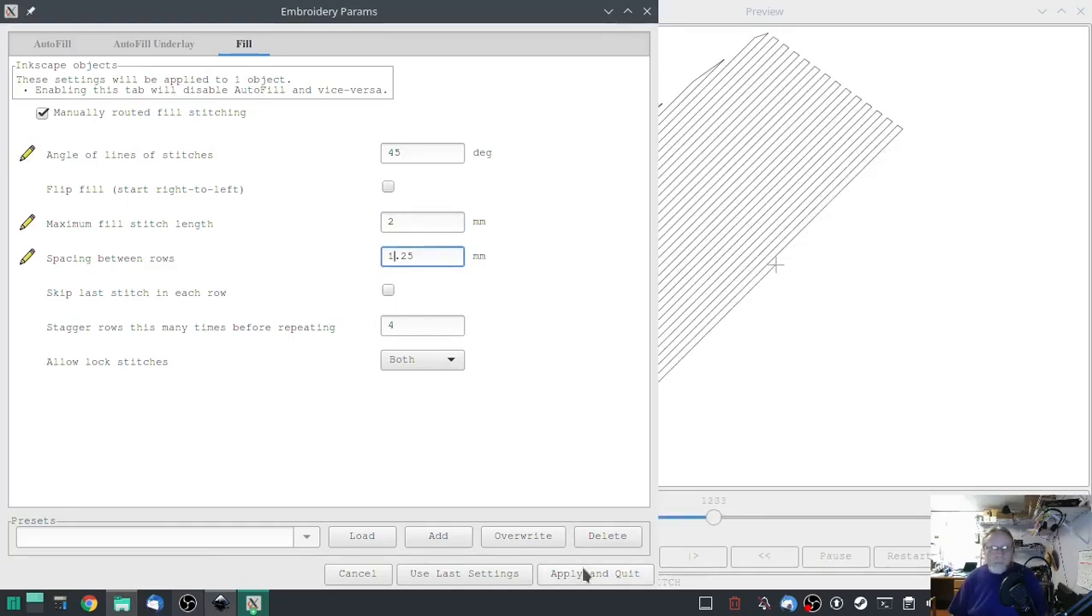
click(594, 573)
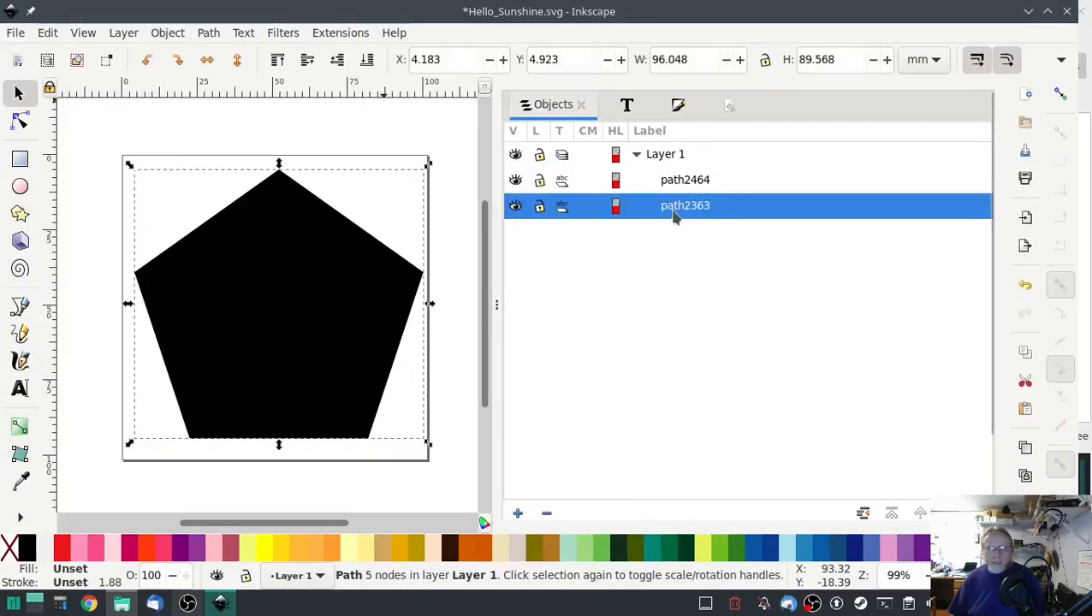
Set path2464's Ink/Stitch params to manual fill at -45°, 2 mm stitches, 1.25 mm spacing and apply
click(338, 33)
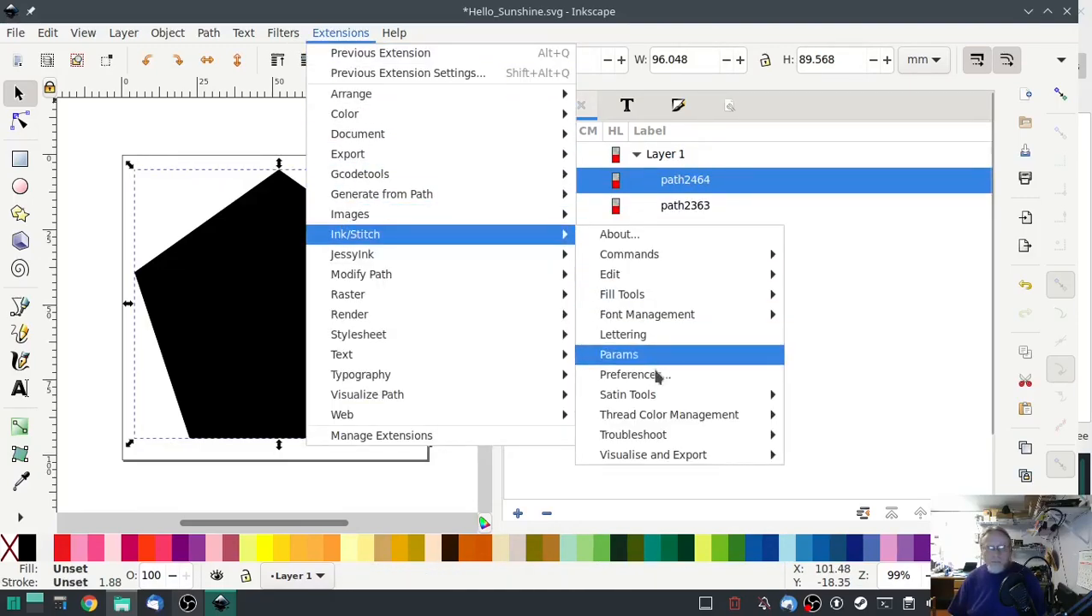
click(619, 353)
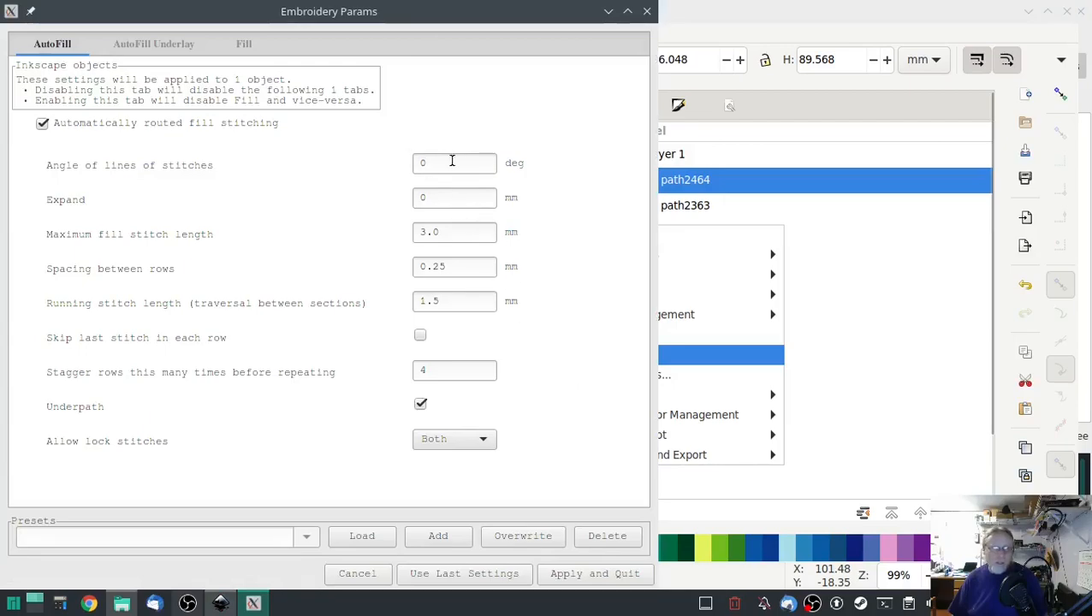
click(455, 162)
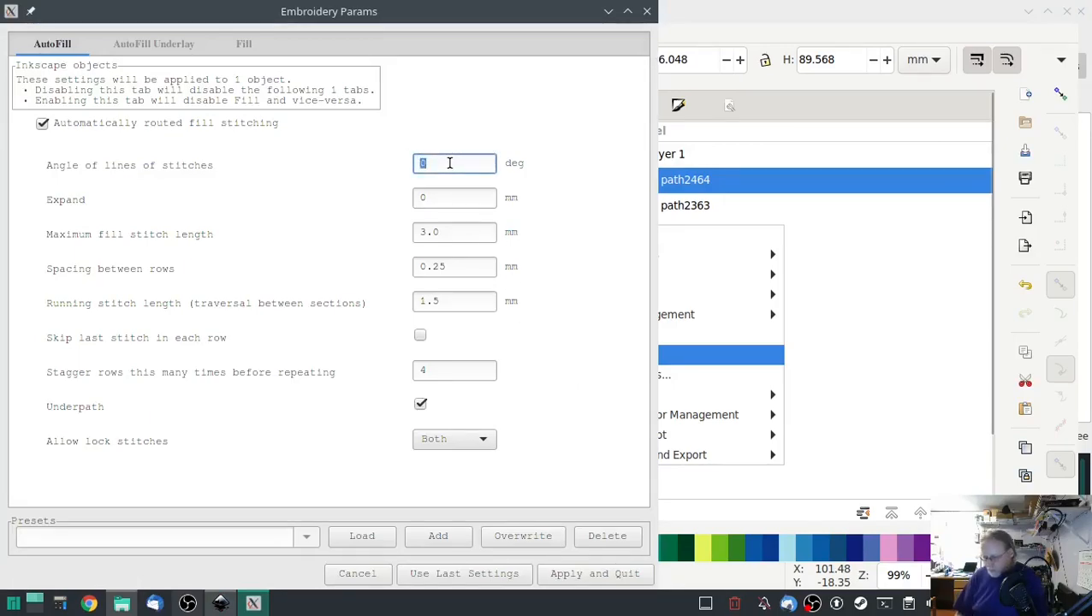
click(41, 123)
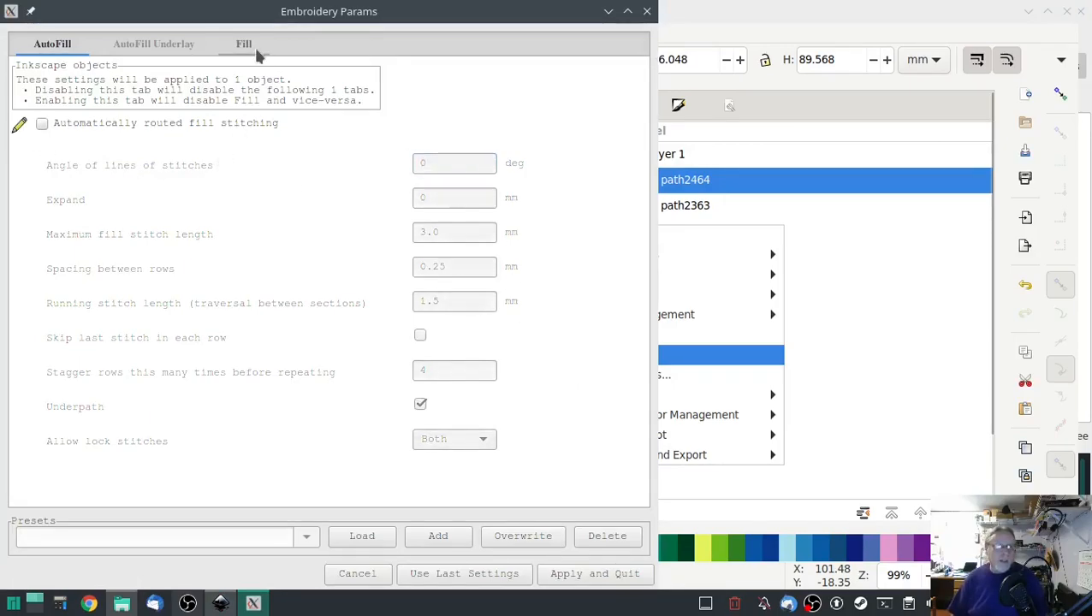
click(243, 45)
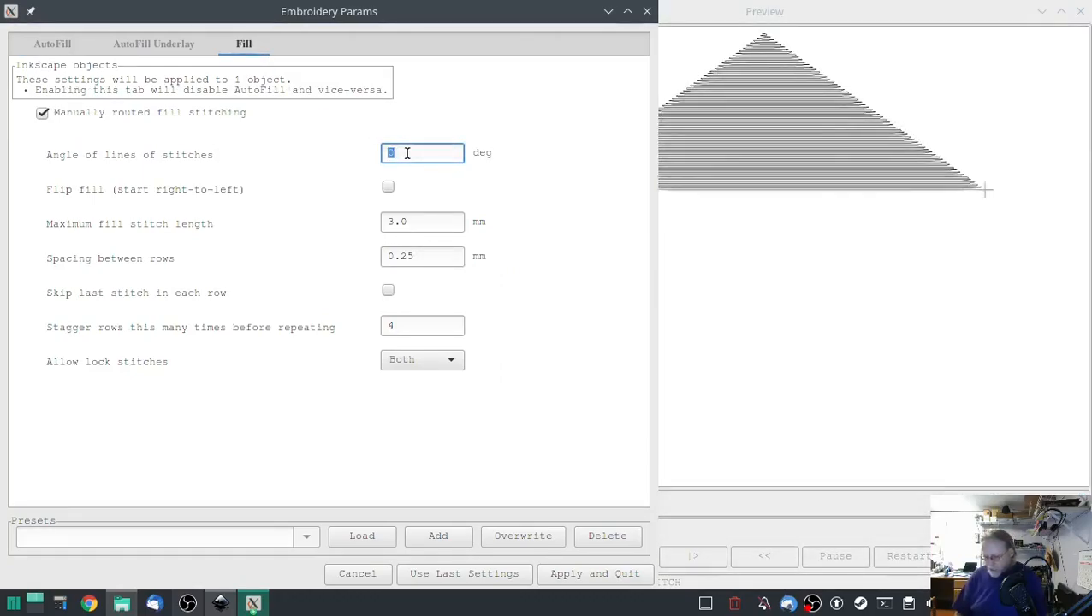
text(-45)
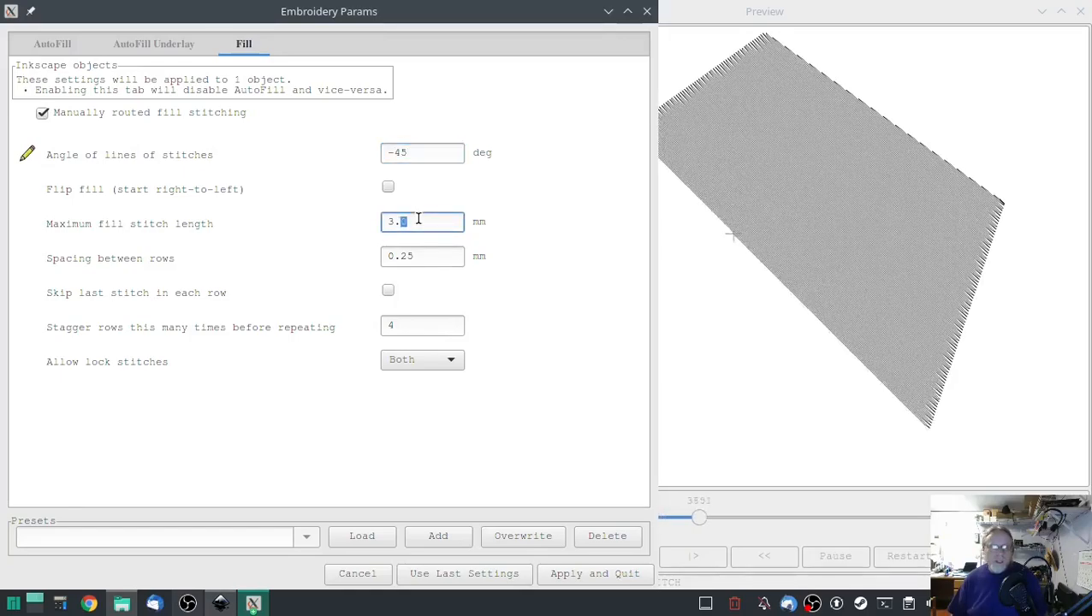
text(2)
click(423, 257)
text(1.25)
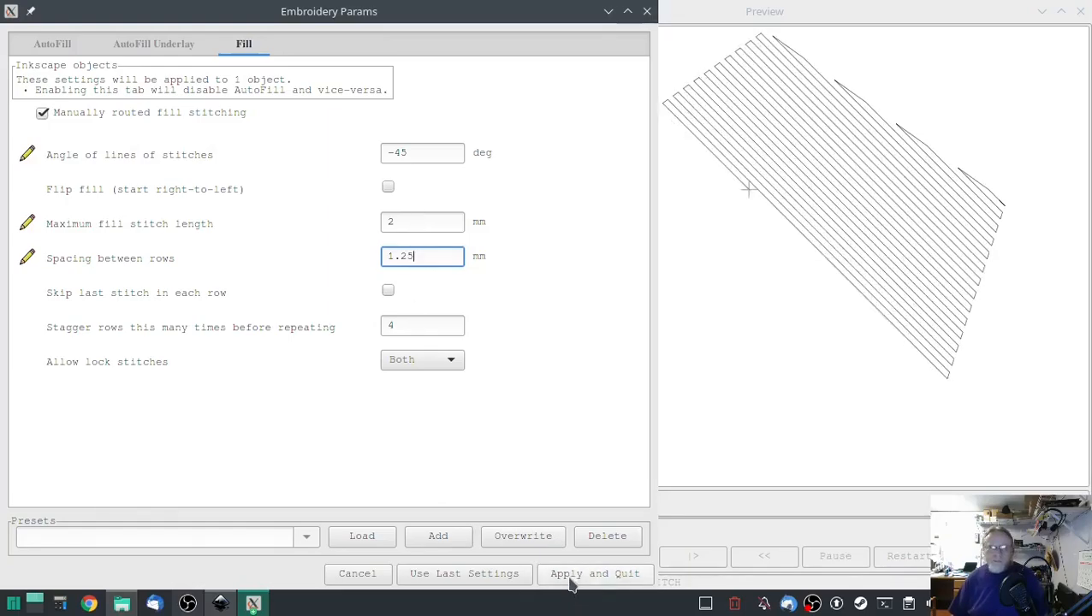
click(596, 573)
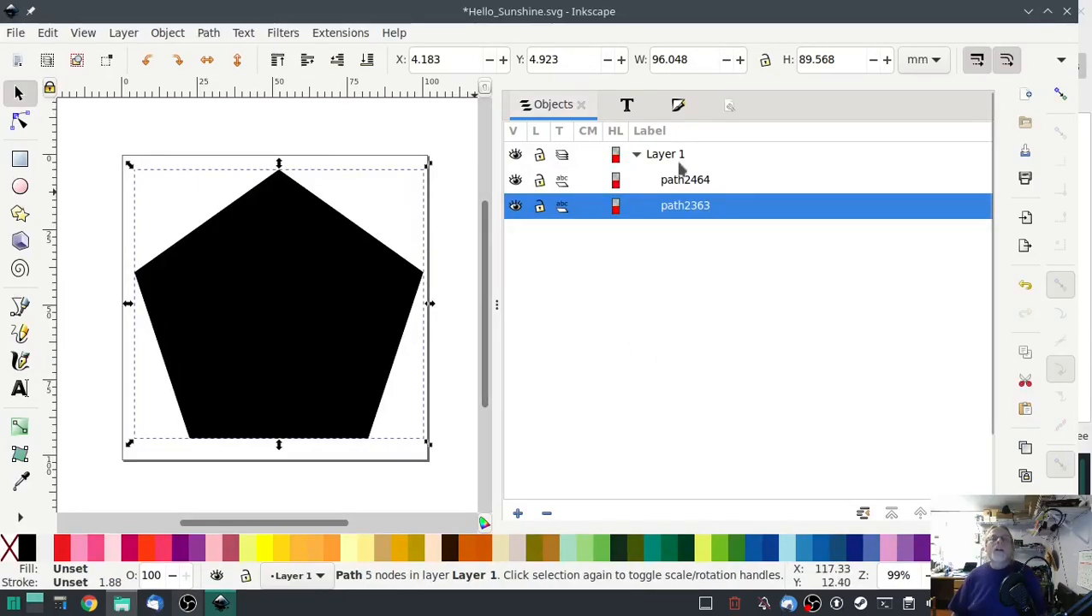
Launch the Ink/Stitch Lettering tool from the Extensions menu to insert the 'H'
click(340, 32)
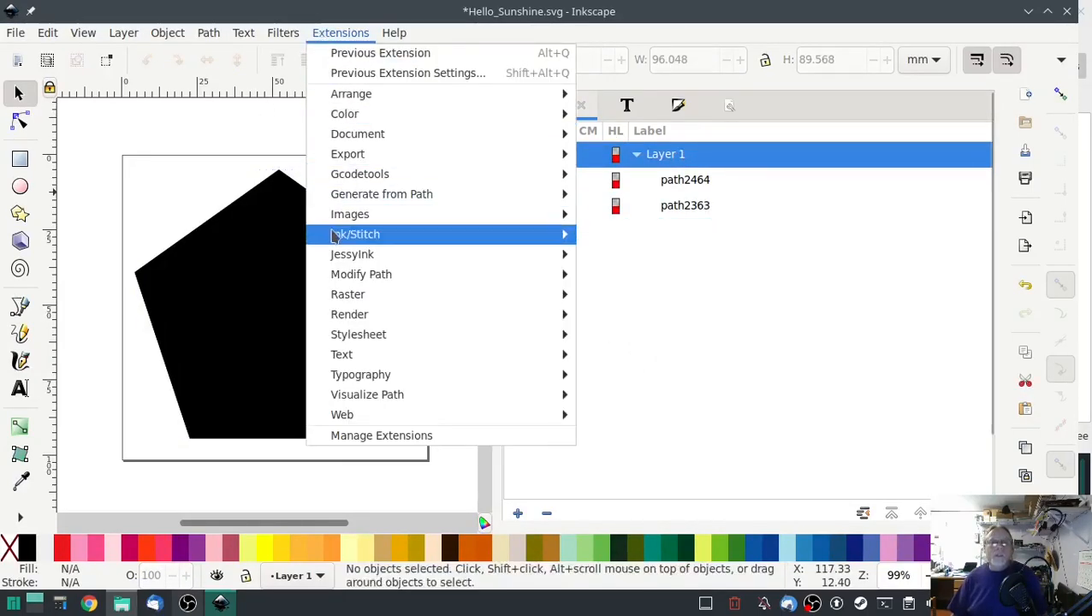
mouse_move(356, 232)
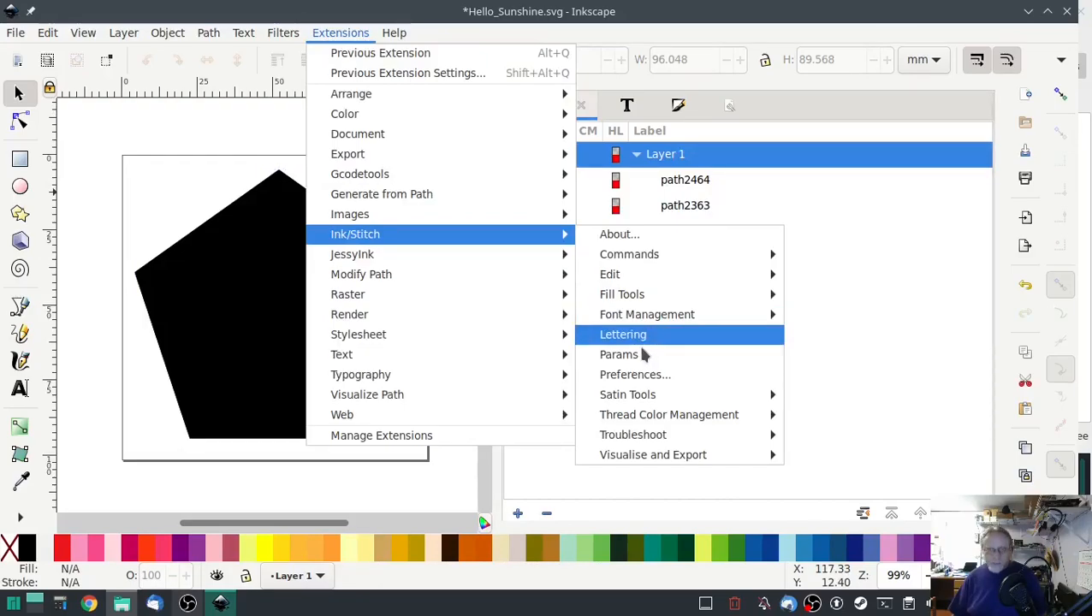
click(622, 334)
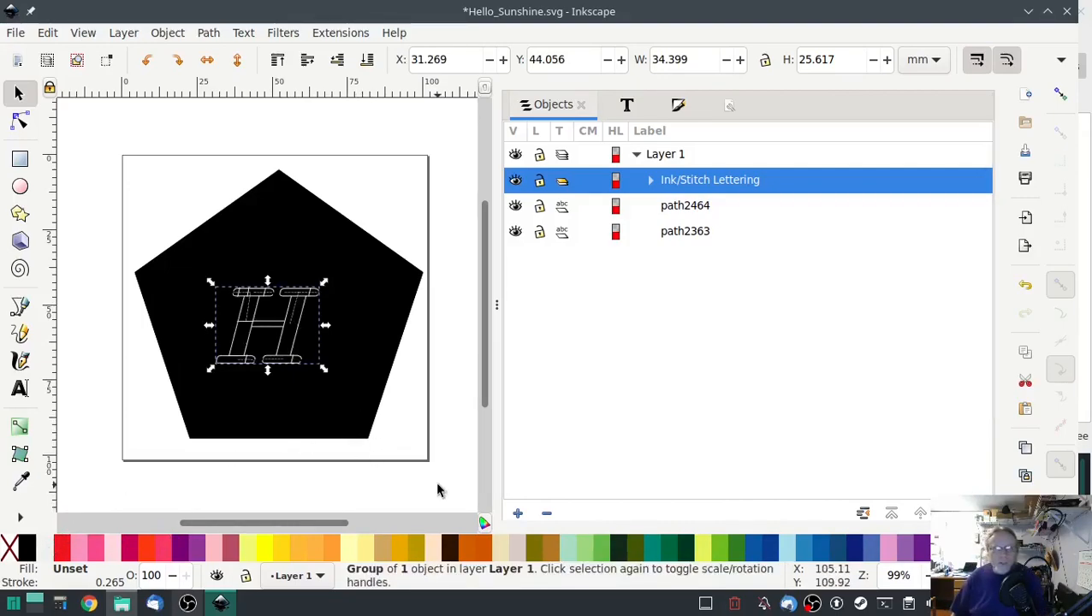
mouse_move(326, 284)
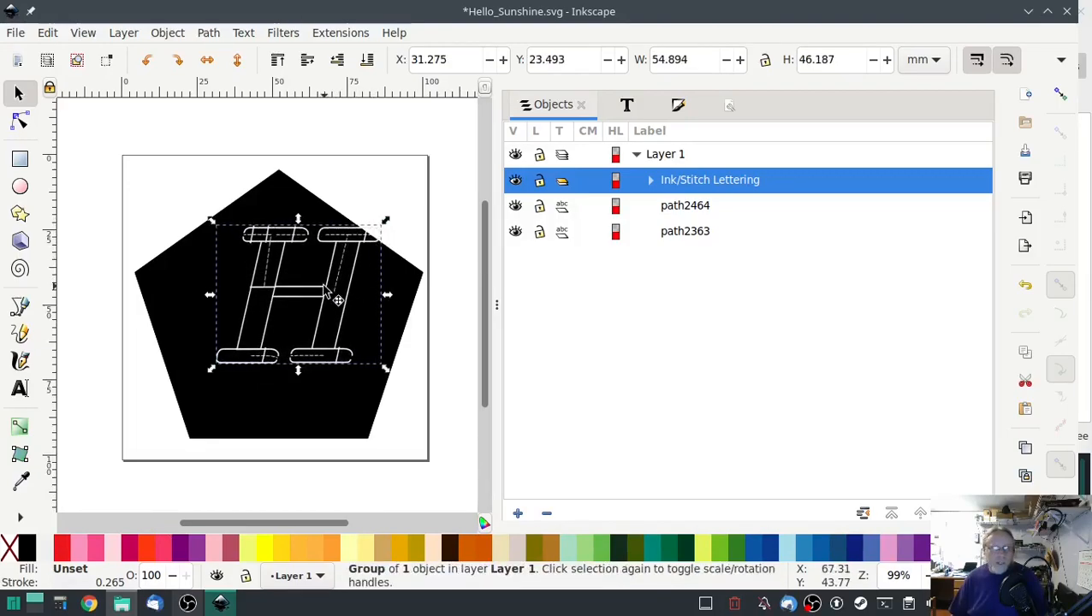
Scale the white 'H' up and drag it to sit centred, filling most of the black pentagon
drag(328, 291, 308, 329)
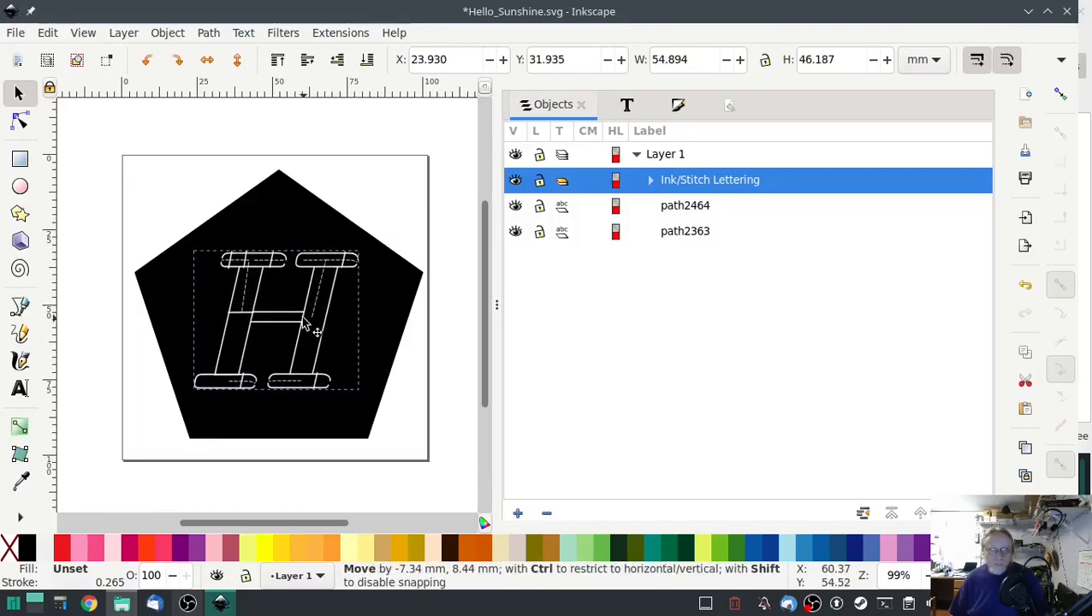
drag(308, 332, 313, 334)
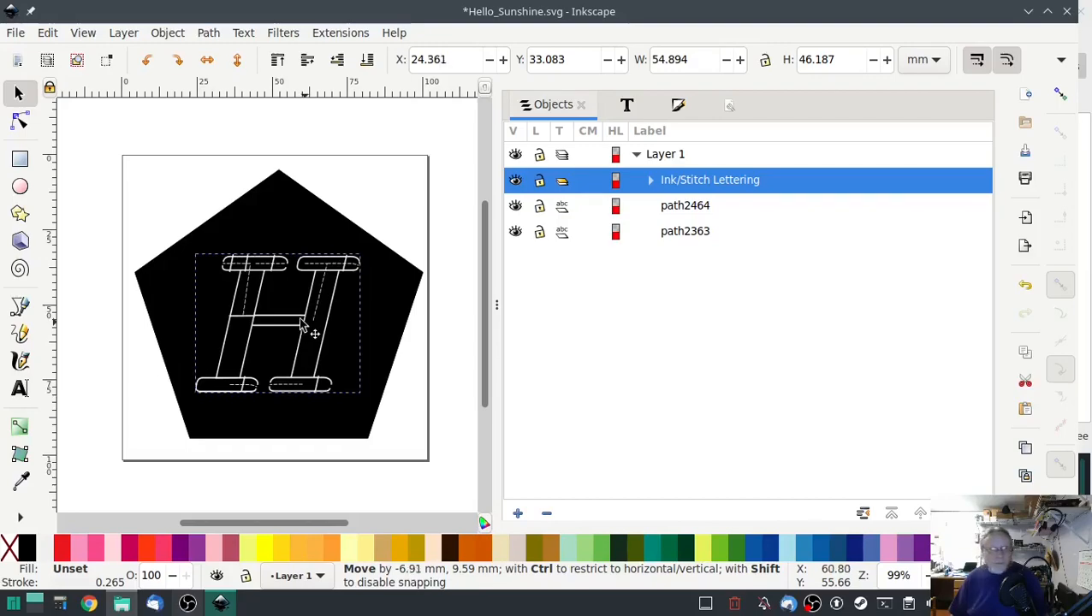
drag(305, 333, 291, 334)
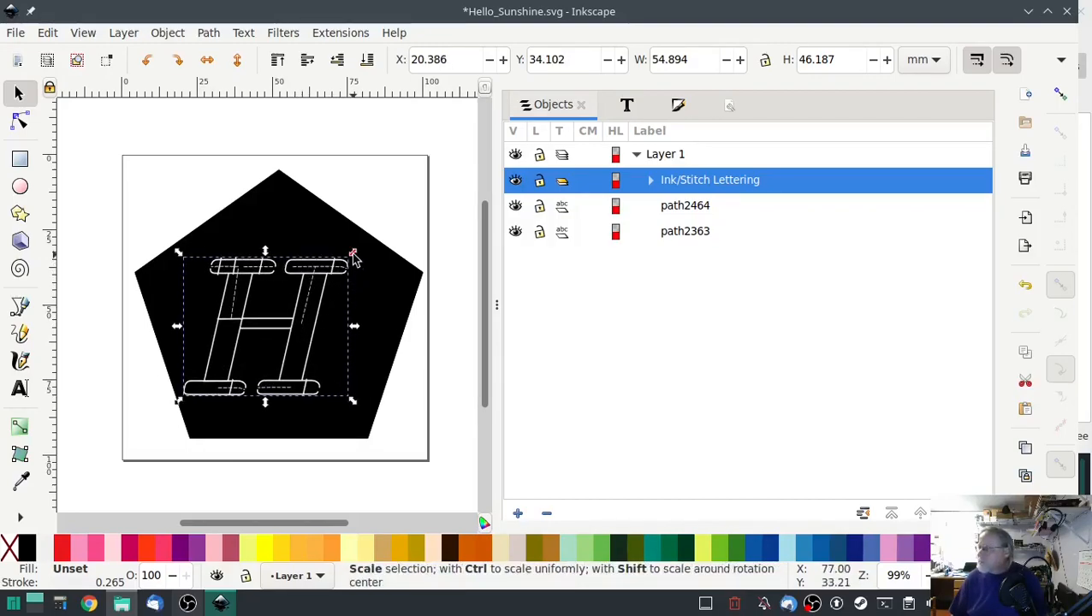
drag(353, 258, 366, 240)
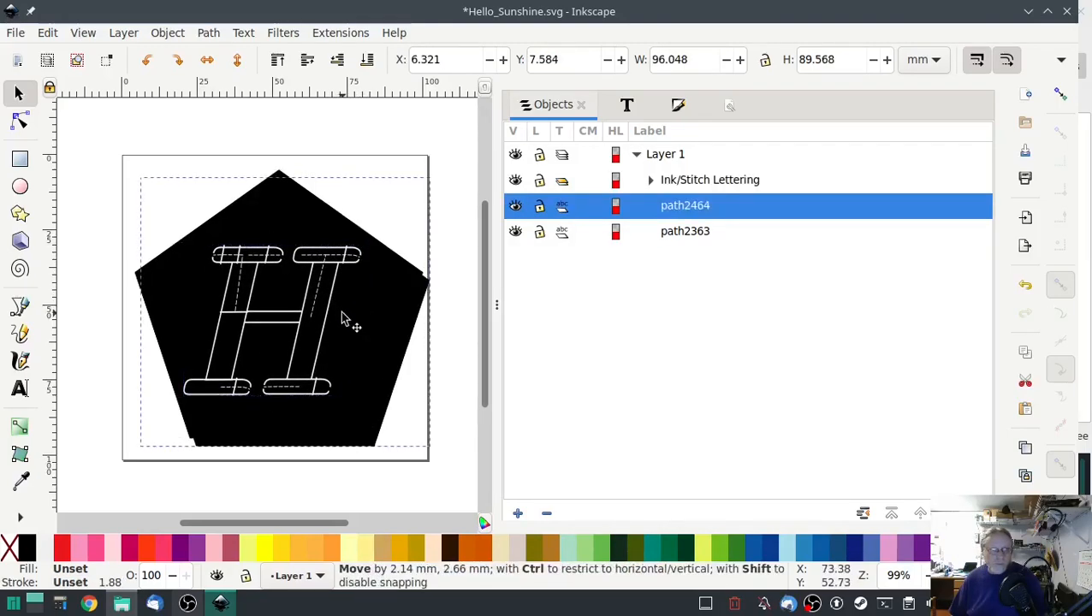
drag(343, 319, 328, 306)
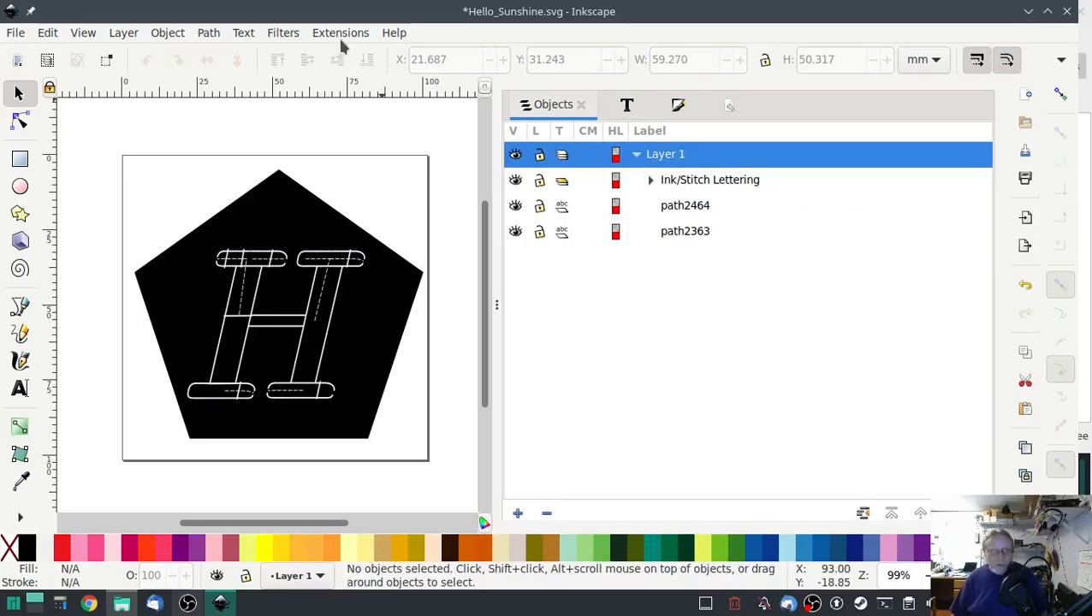
click(339, 32)
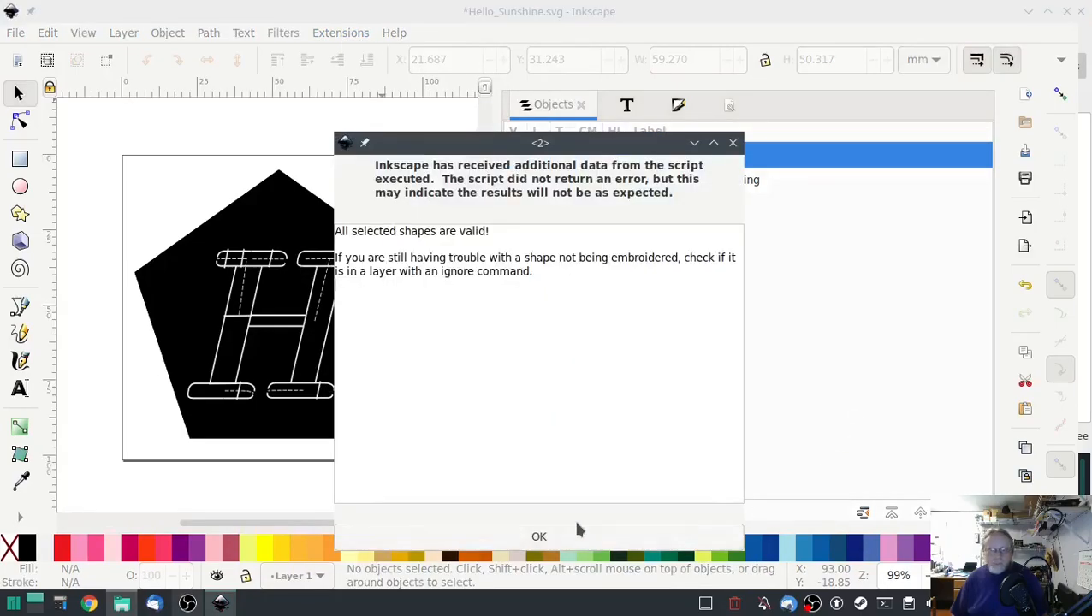
click(537, 538)
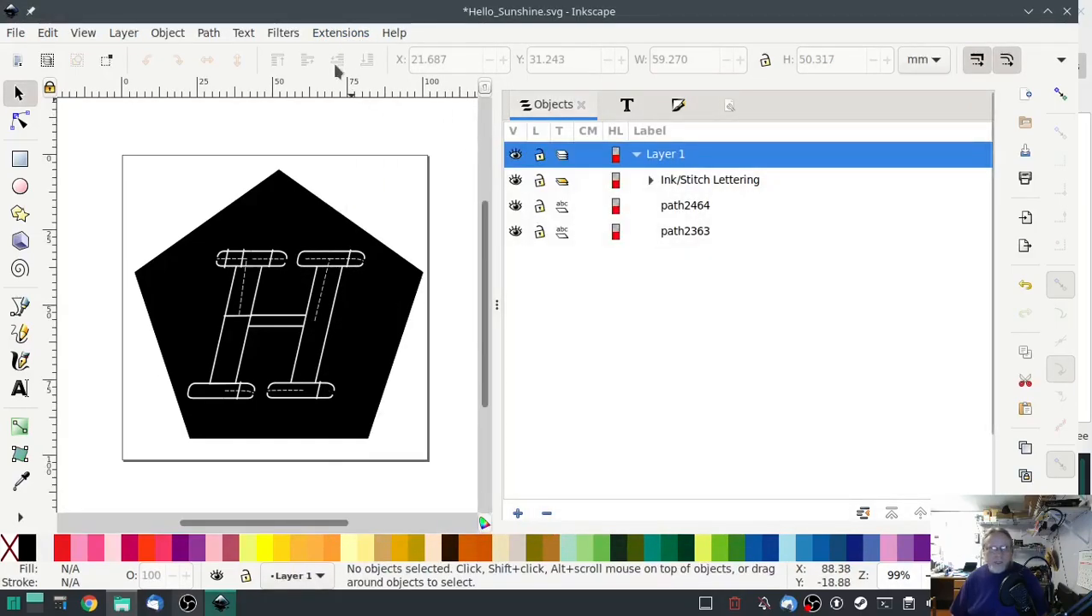
click(341, 32)
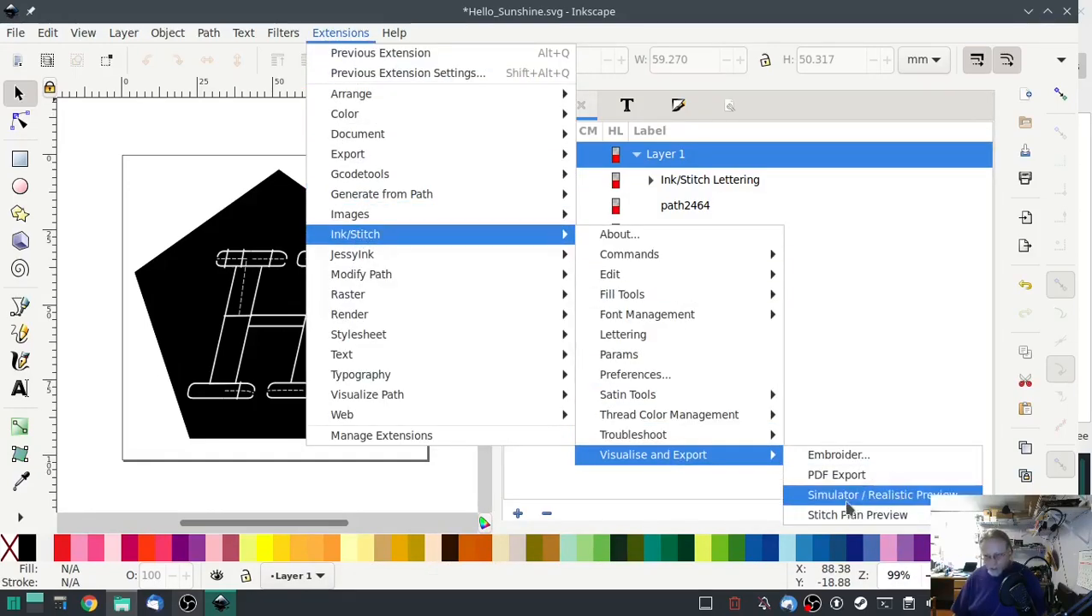
click(883, 494)
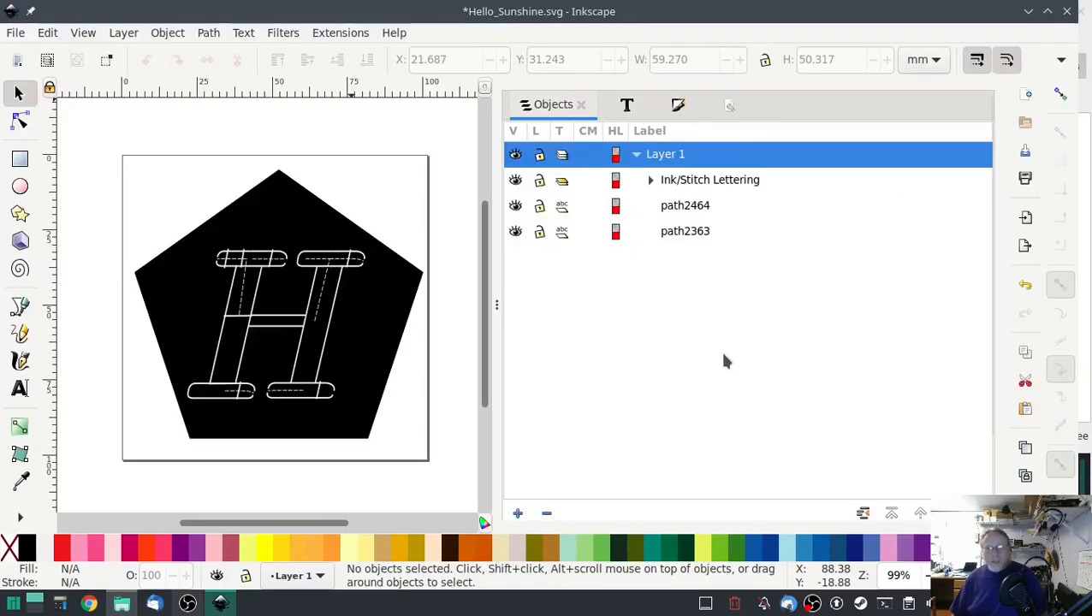
Select path2464 and Shift-add path2363 in the Objects panel so both pentagons are selected
click(684, 205)
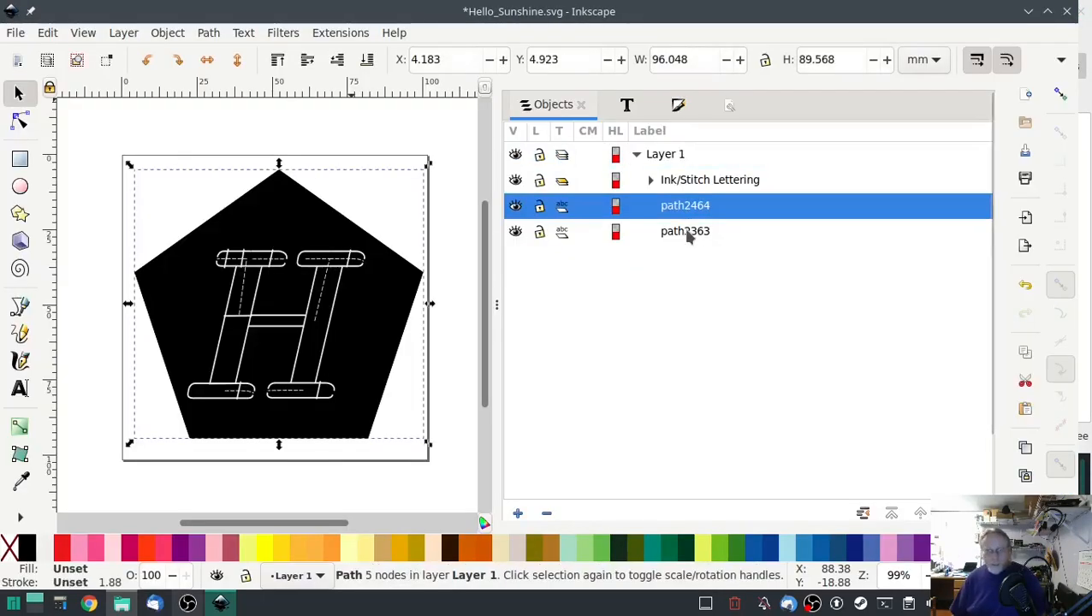
click(684, 231)
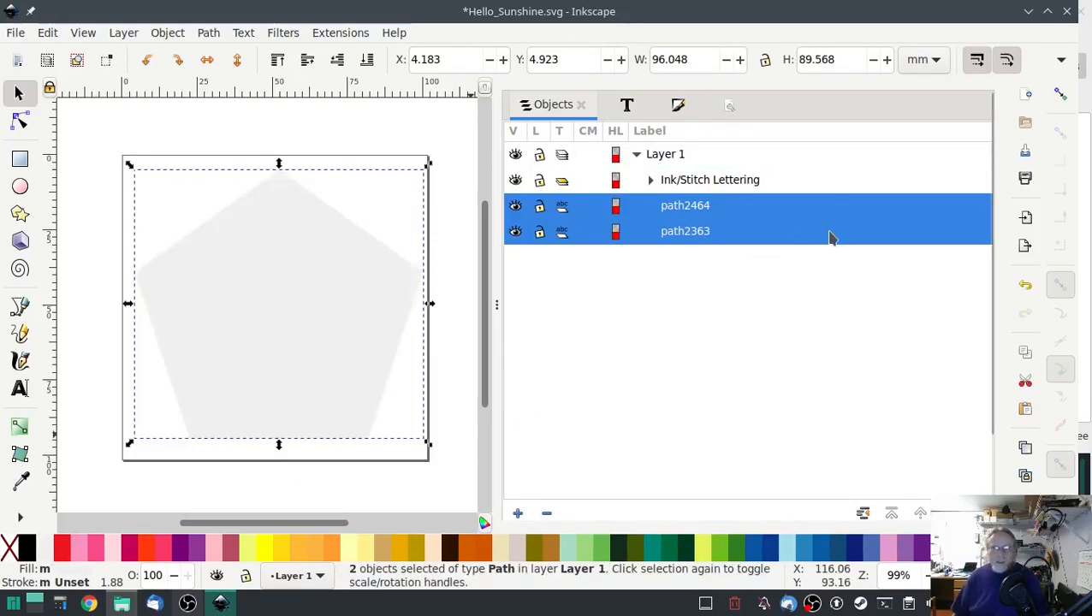
mouse_move(693, 322)
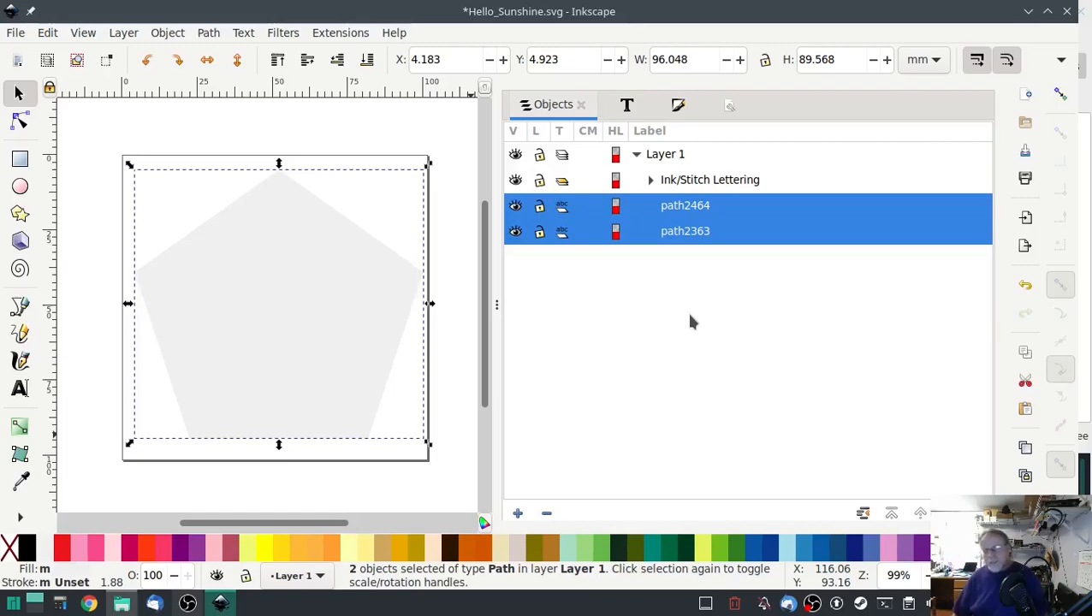
mouse_move(717, 301)
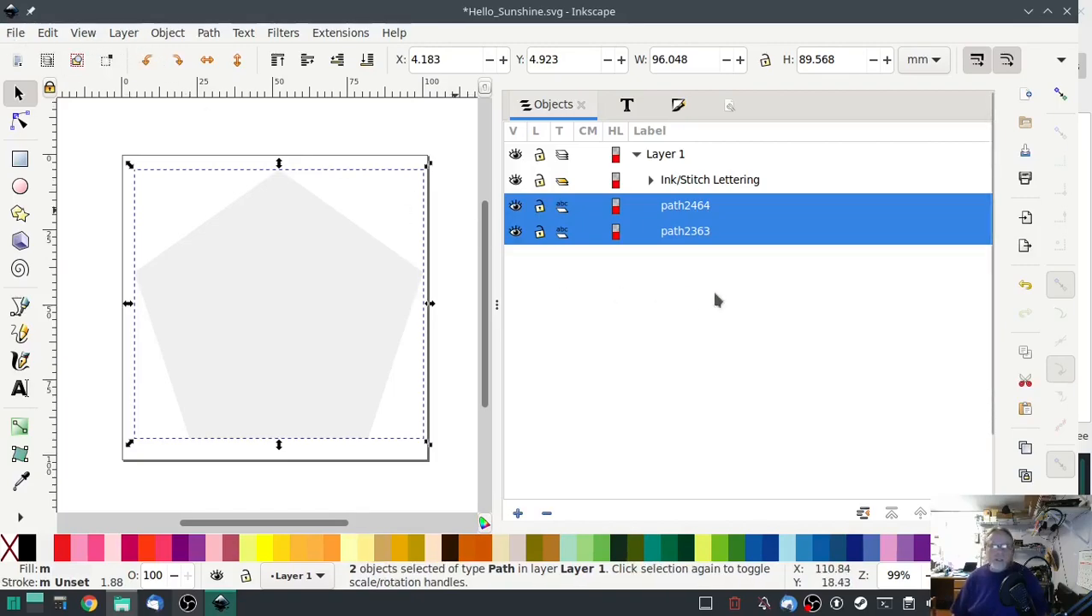
mouse_move(795, 453)
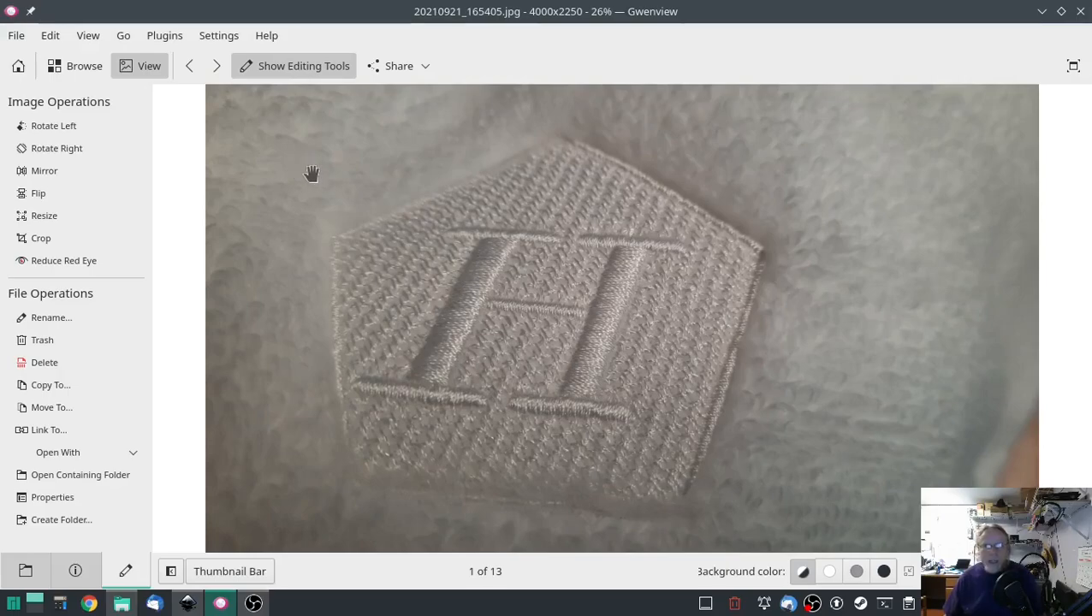
mouse_move(298, 170)
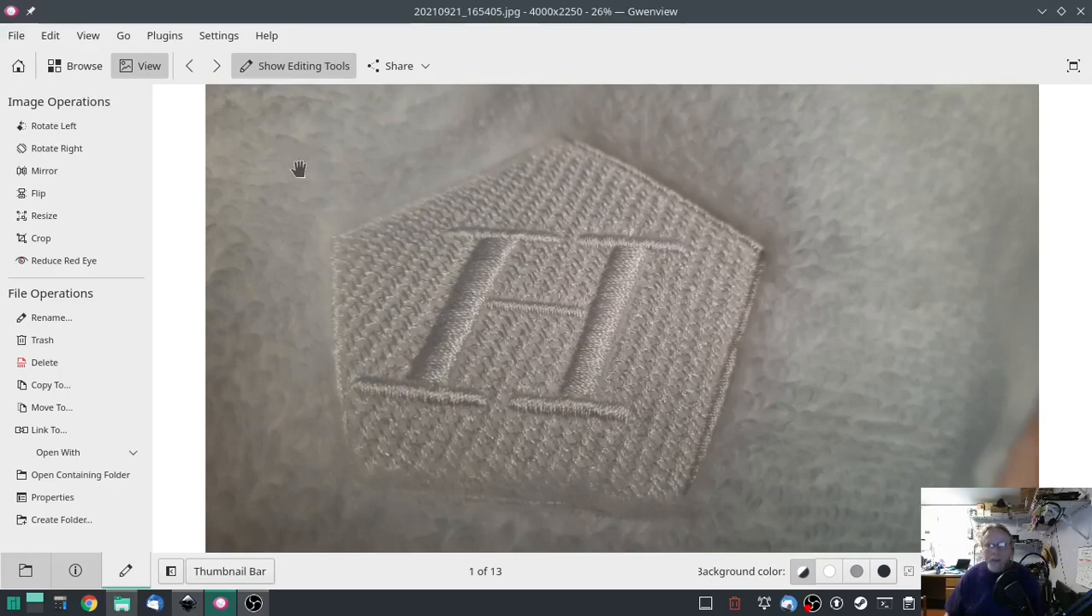
mouse_move(360, 168)
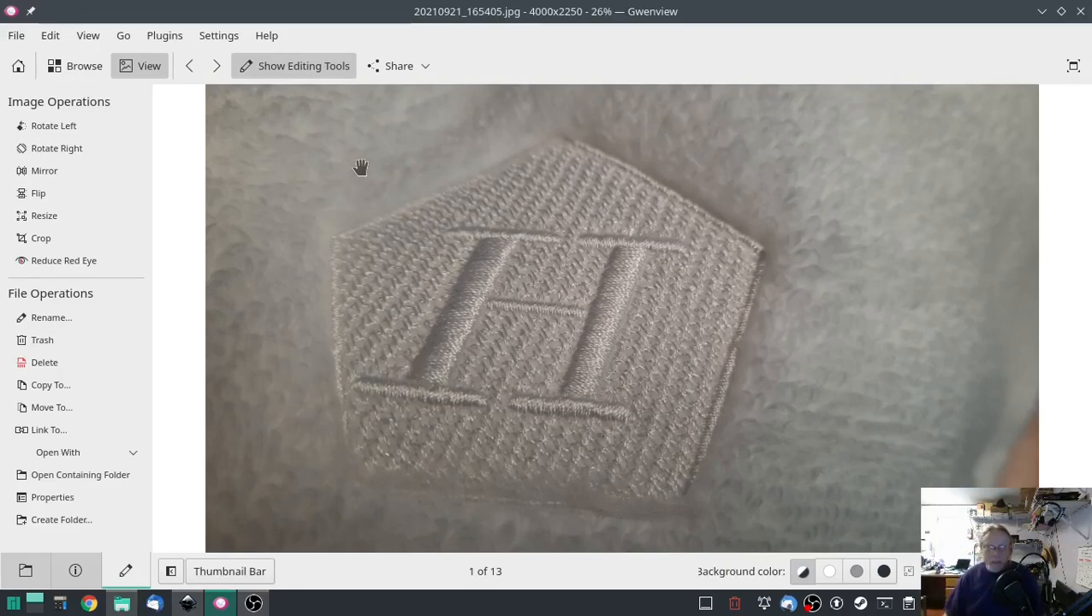
mouse_move(1044, 272)
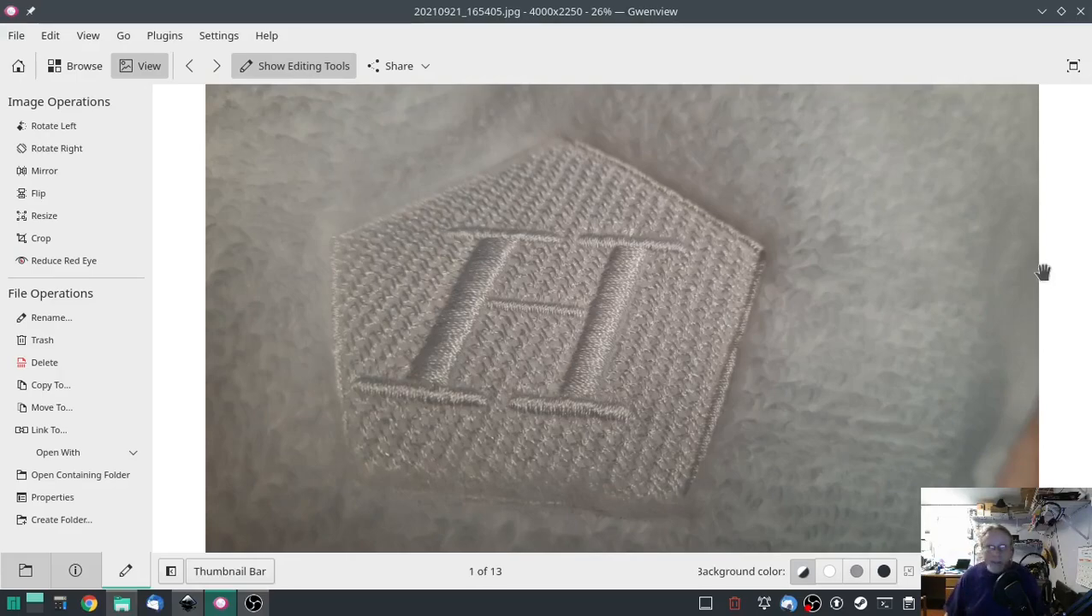
mouse_move(1043, 274)
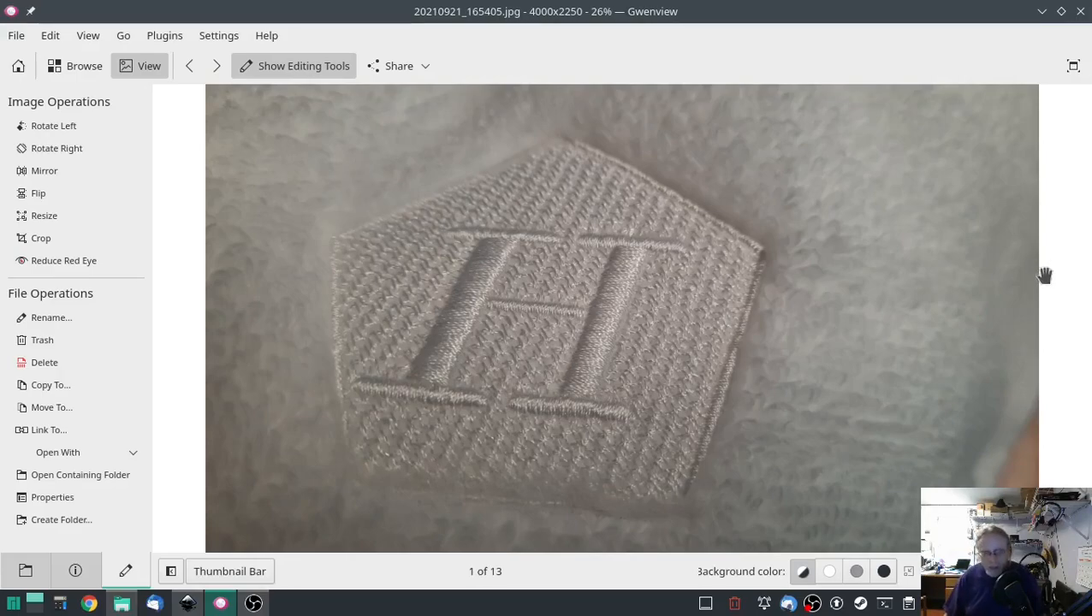
mouse_move(1040, 280)
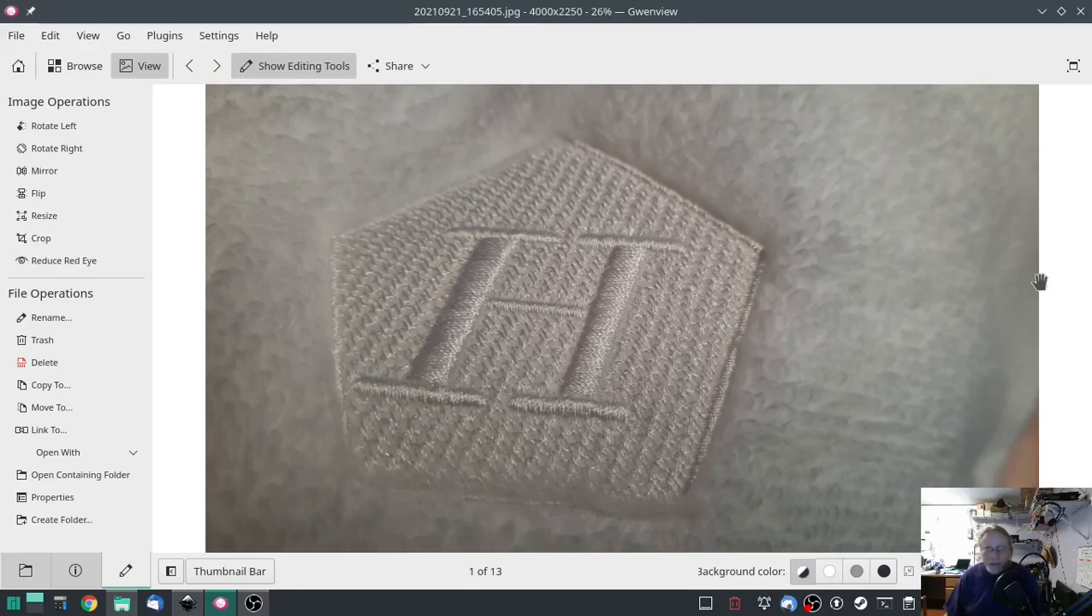